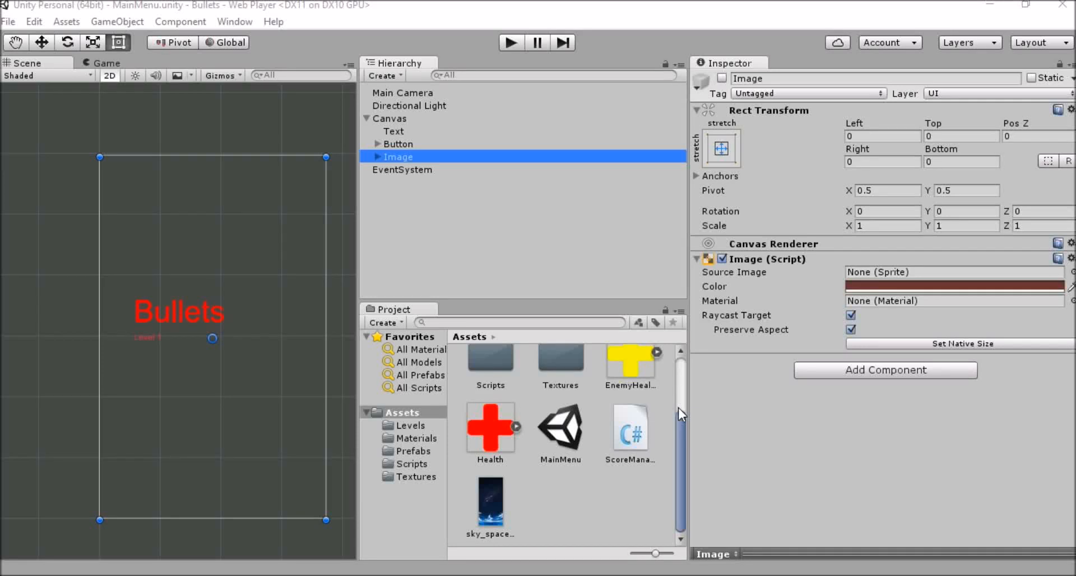
pyautogui.moveTo(617, 250)
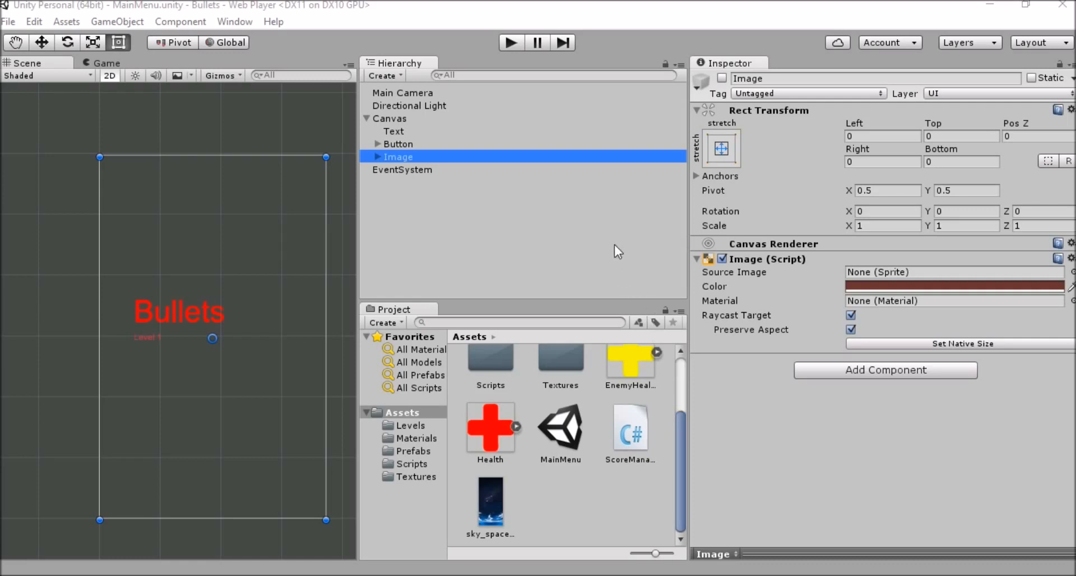
pyautogui.moveTo(403, 234)
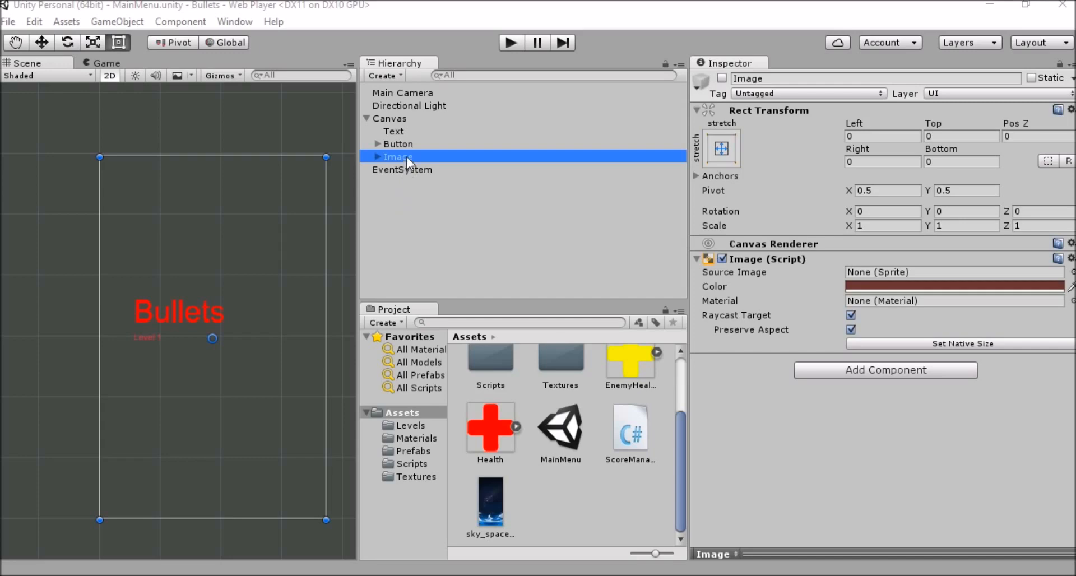
pyautogui.moveTo(741, 307)
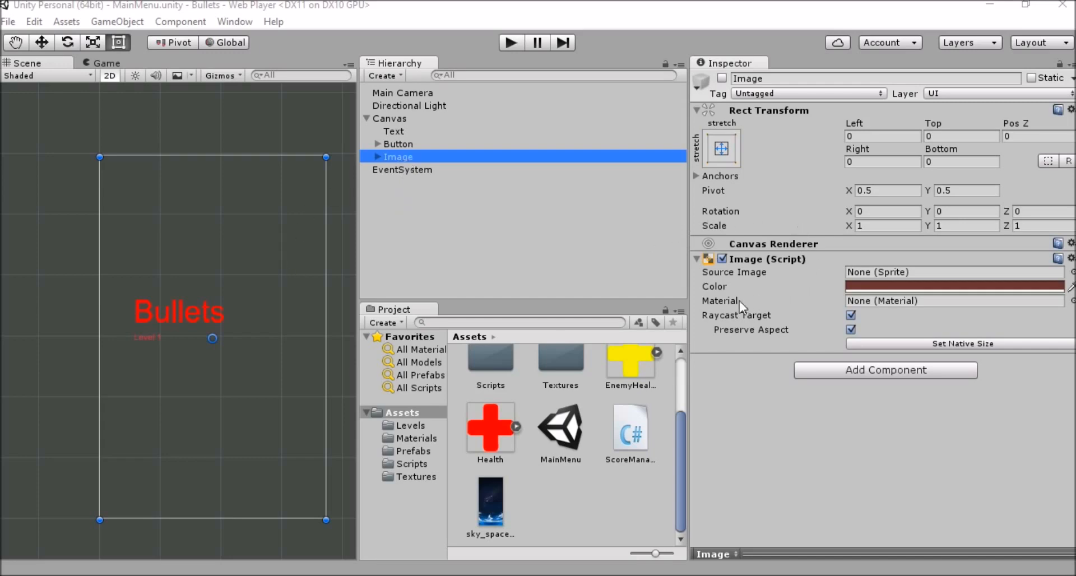
# - Delete the Image object with its Text child, leaving the Canvas with only Text and Button
pyautogui.click(398, 144)
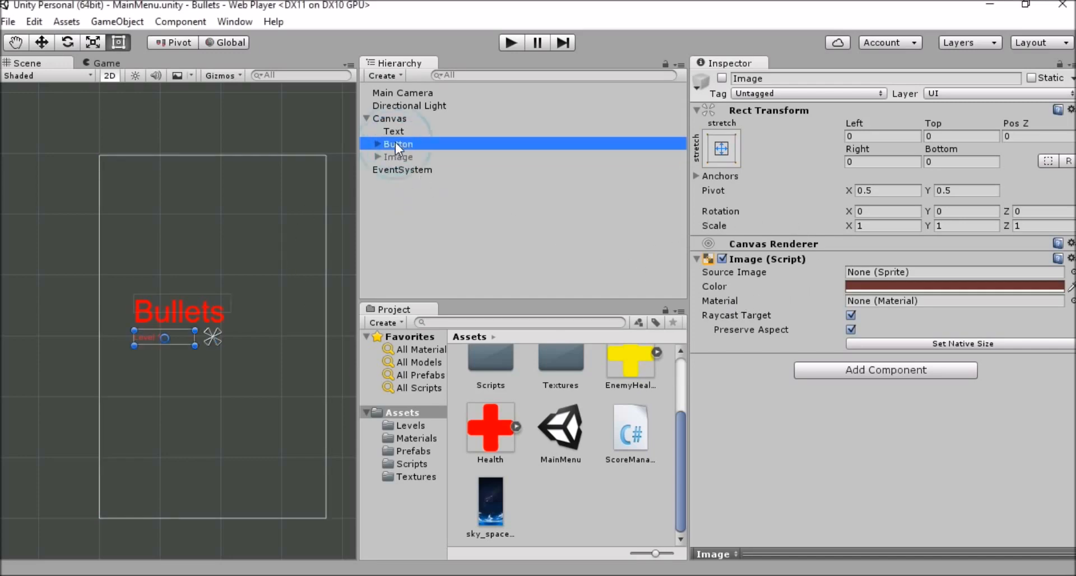
pyautogui.click(397, 157)
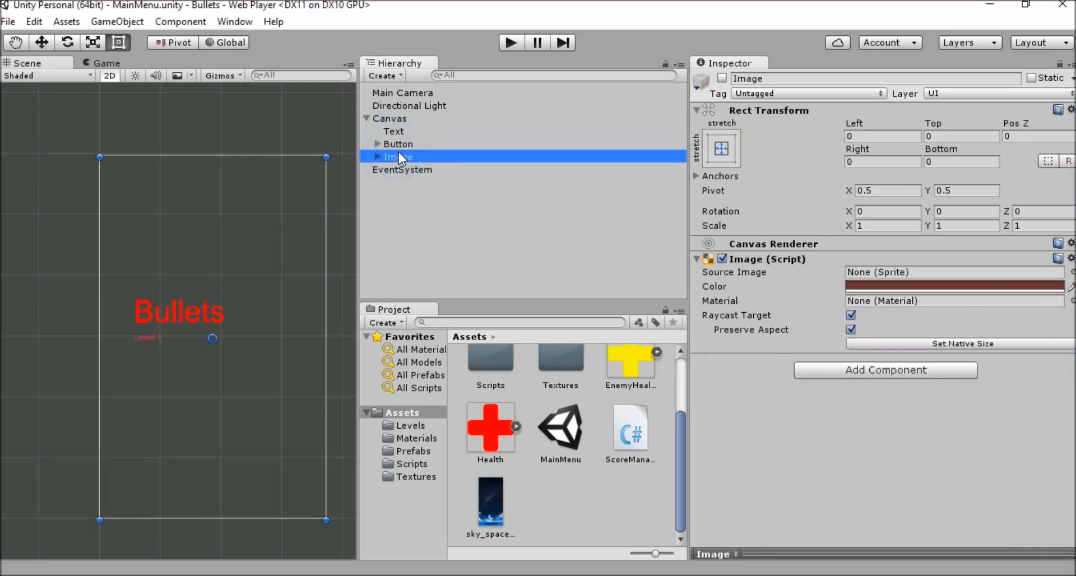
pyautogui.click(377, 157)
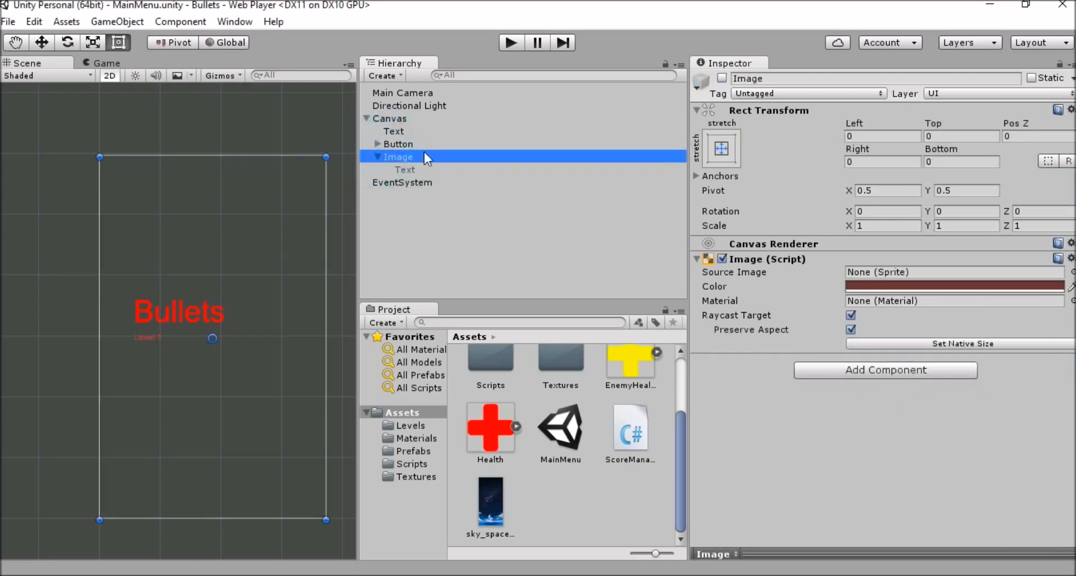
pyautogui.rightClick(426, 157)
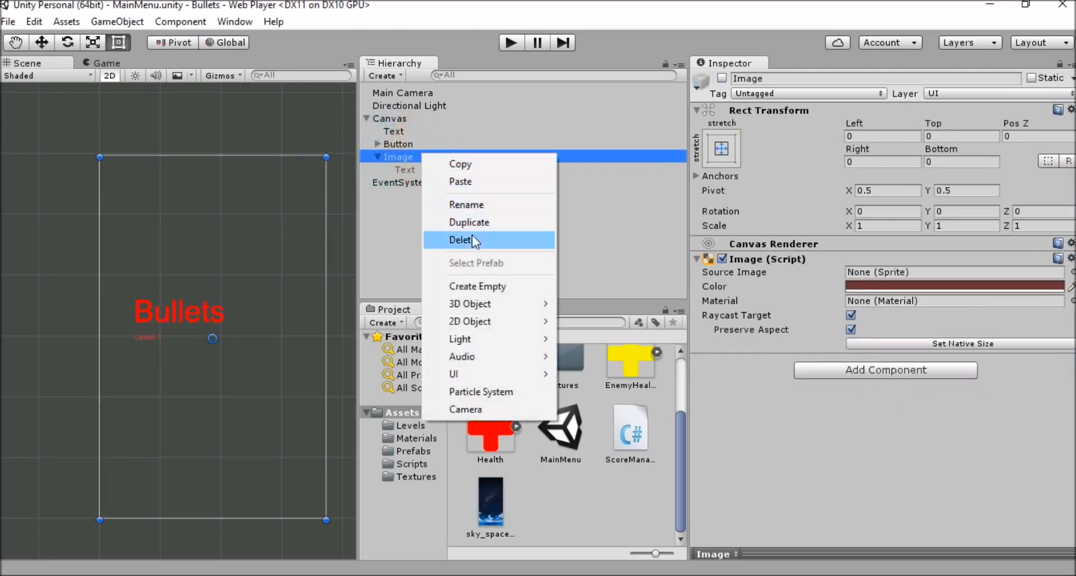
pyautogui.click(462, 240)
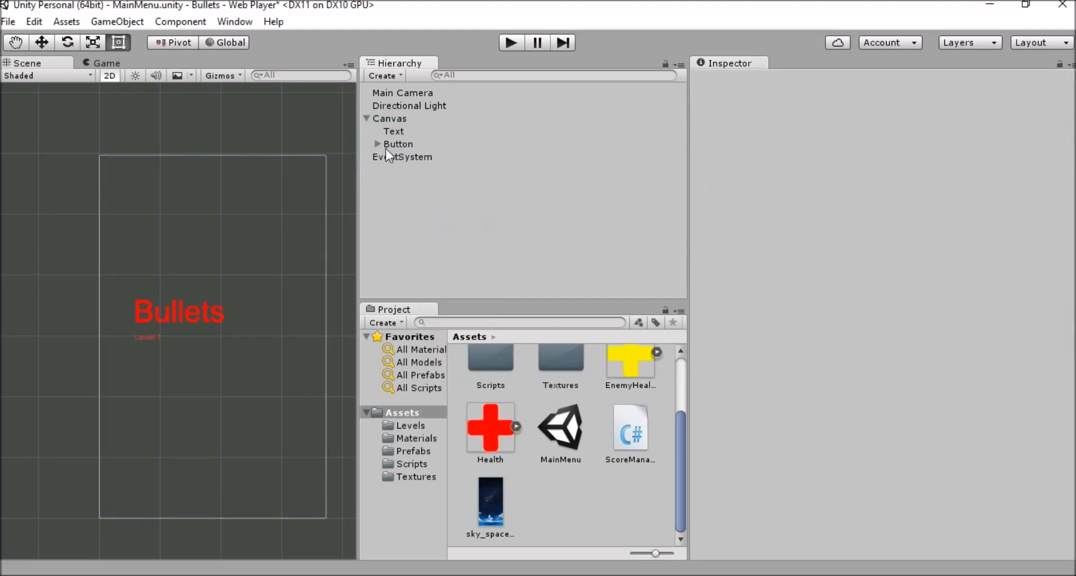
pyautogui.click(366, 118)
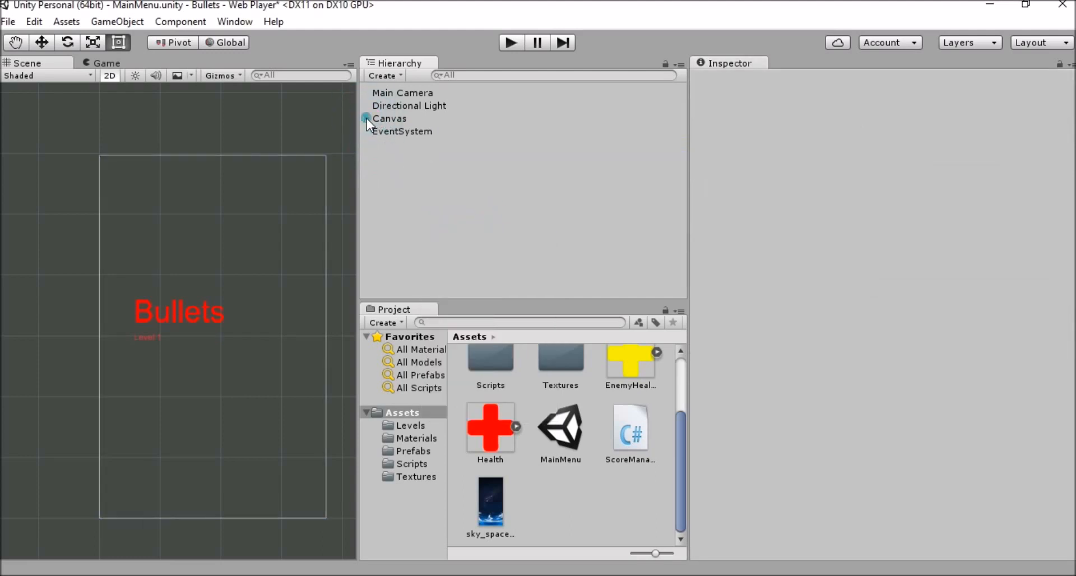
pyautogui.click(390, 117)
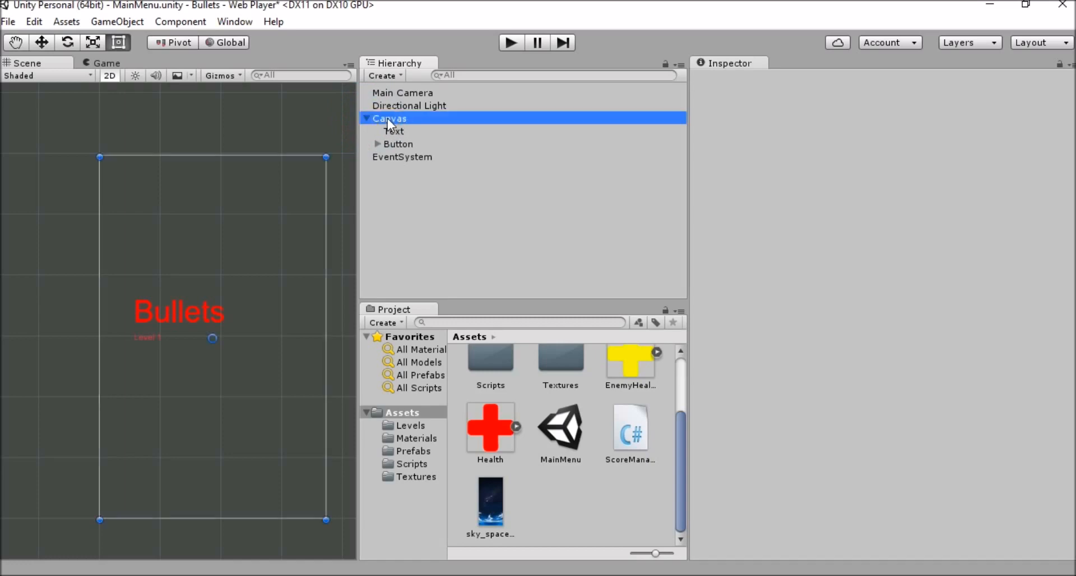
# - Create a UI Image under the Canvas and anchor it to stretch across the whole canvas
pyautogui.rightClick(389, 118)
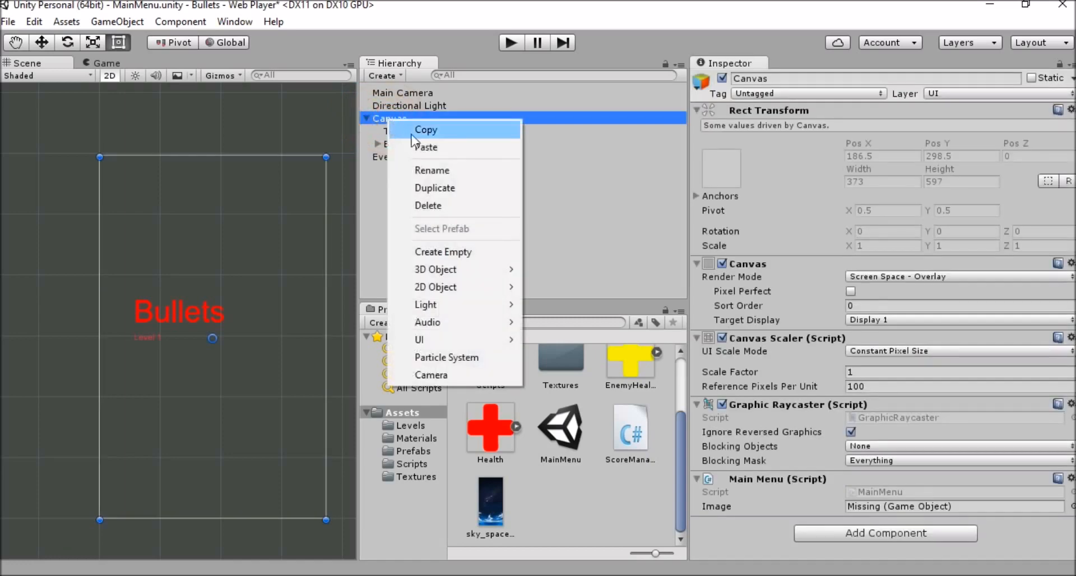
pyautogui.moveTo(419, 340)
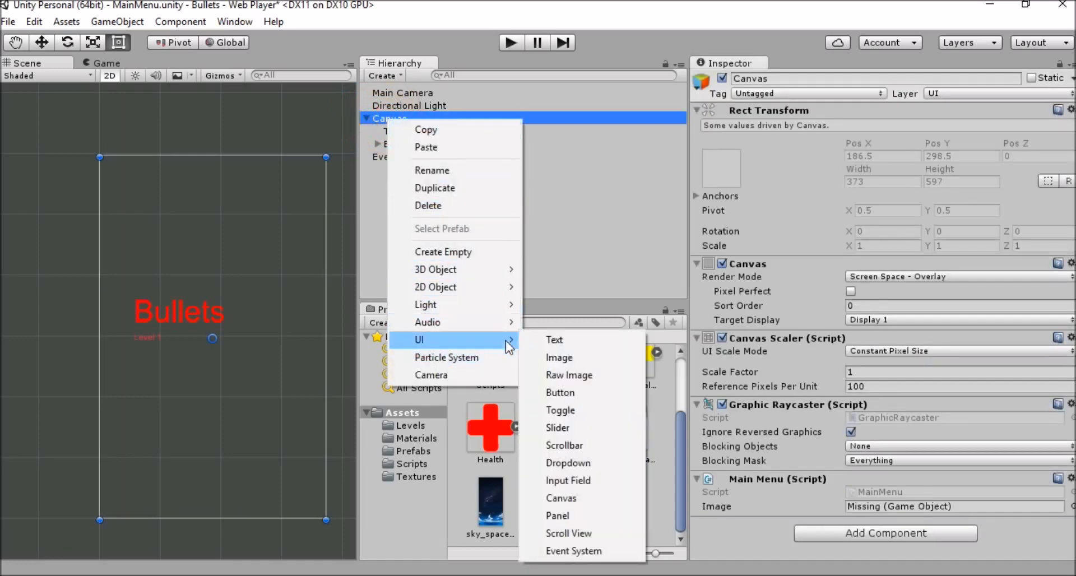
pyautogui.moveTo(583, 408)
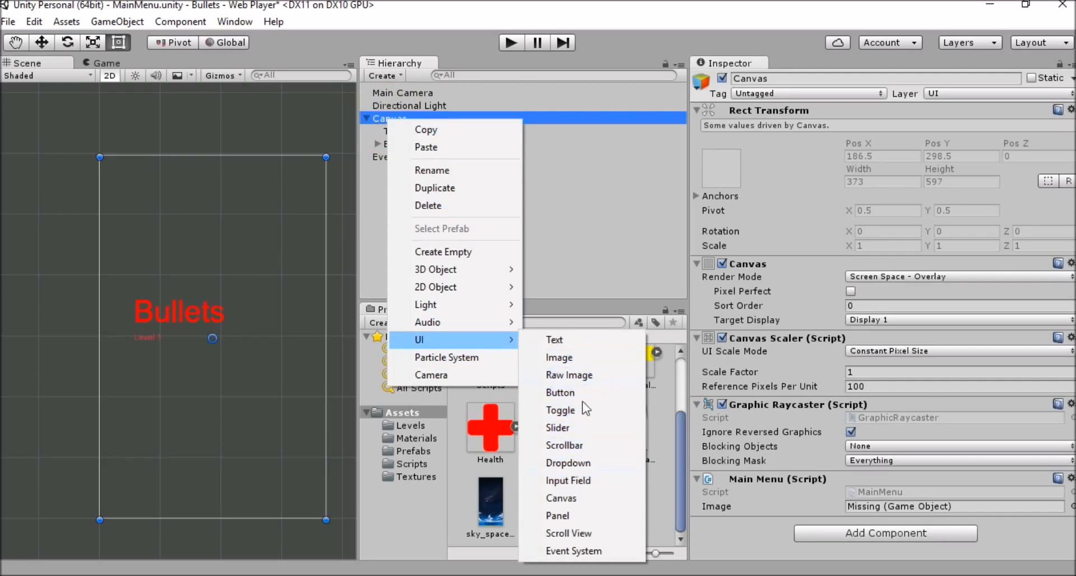
pyautogui.click(558, 356)
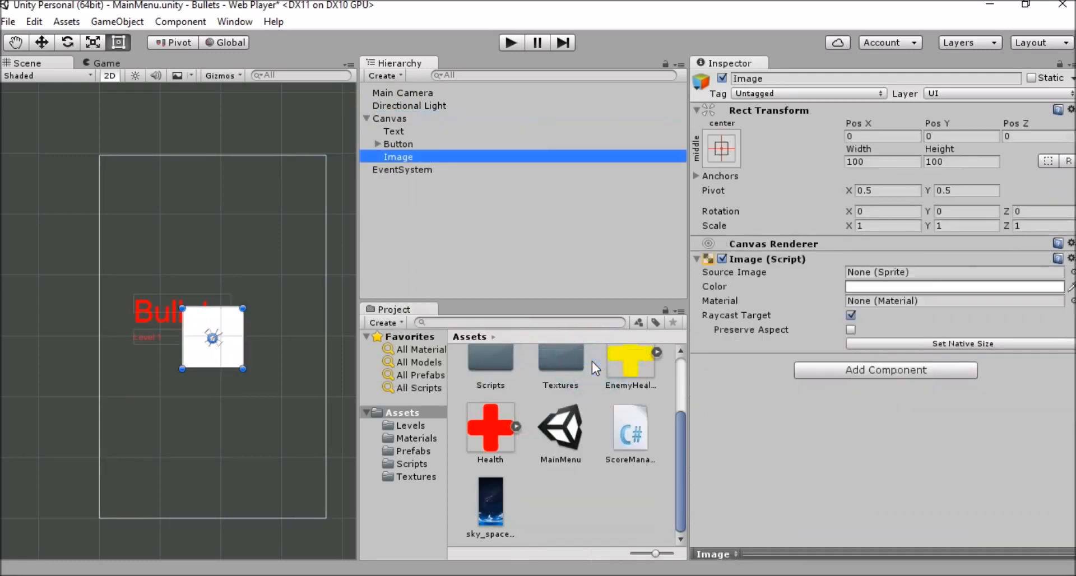
pyautogui.moveTo(202, 324)
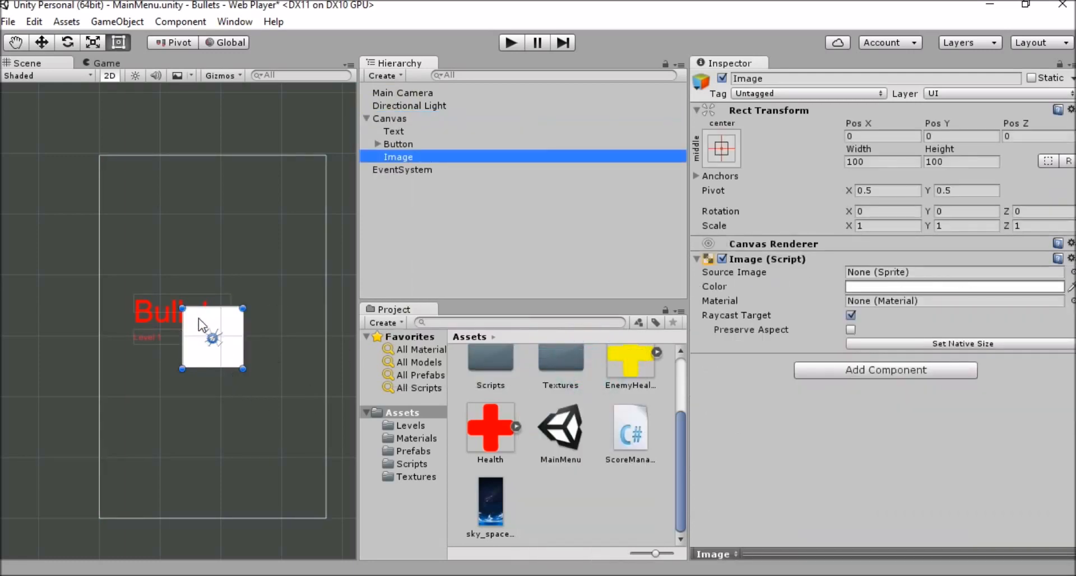
pyautogui.moveTo(288, 291)
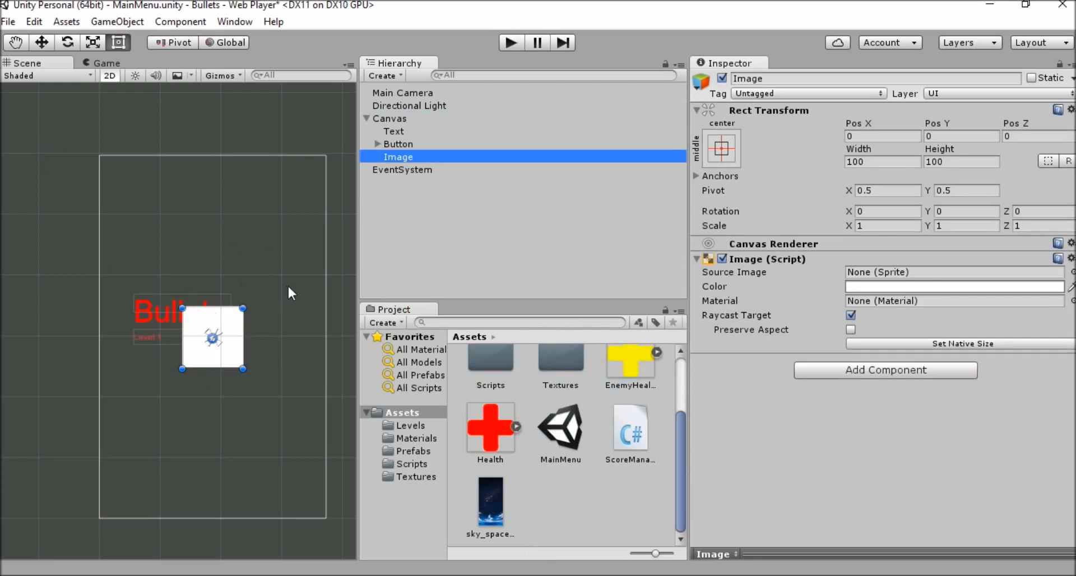
pyautogui.moveTo(879, 317)
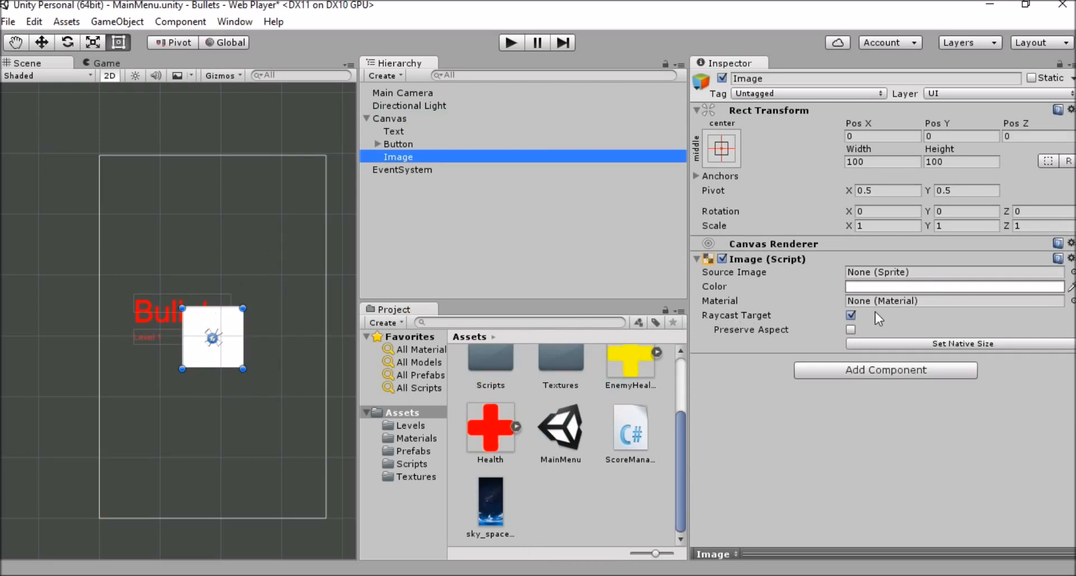
pyautogui.moveTo(739, 158)
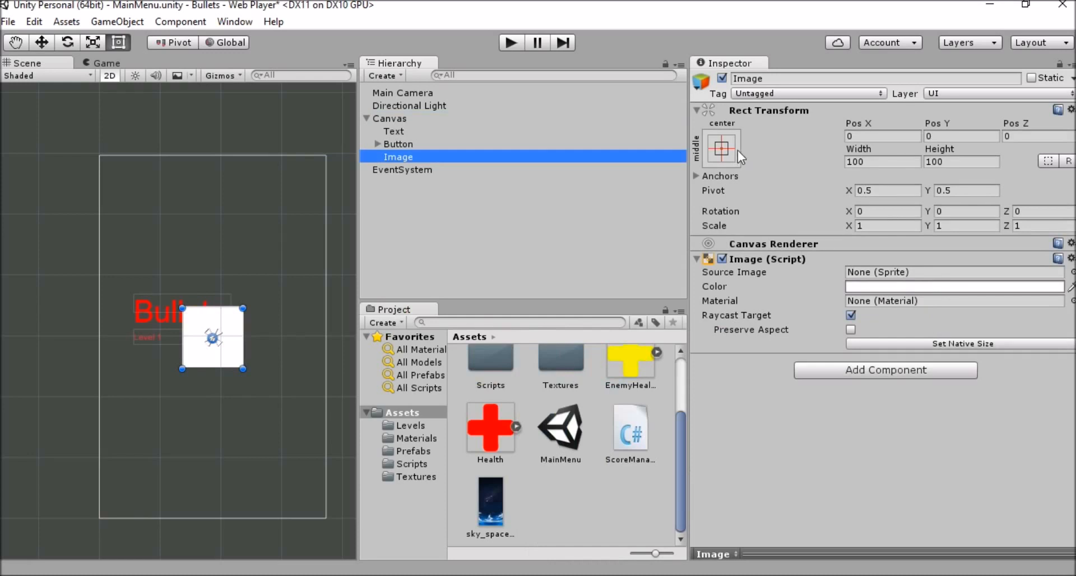
pyautogui.click(720, 148)
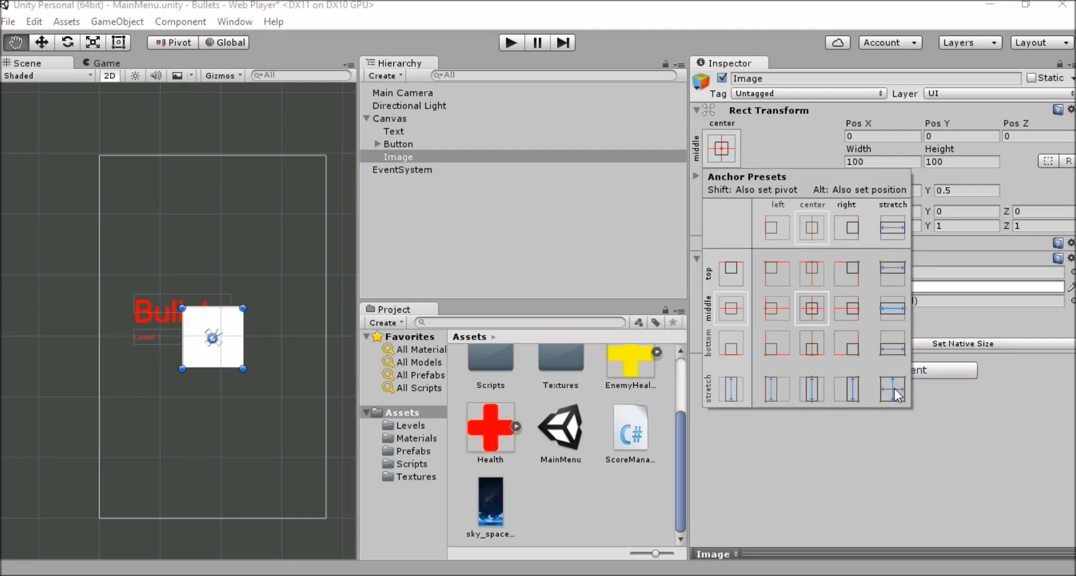
pyautogui.click(892, 388)
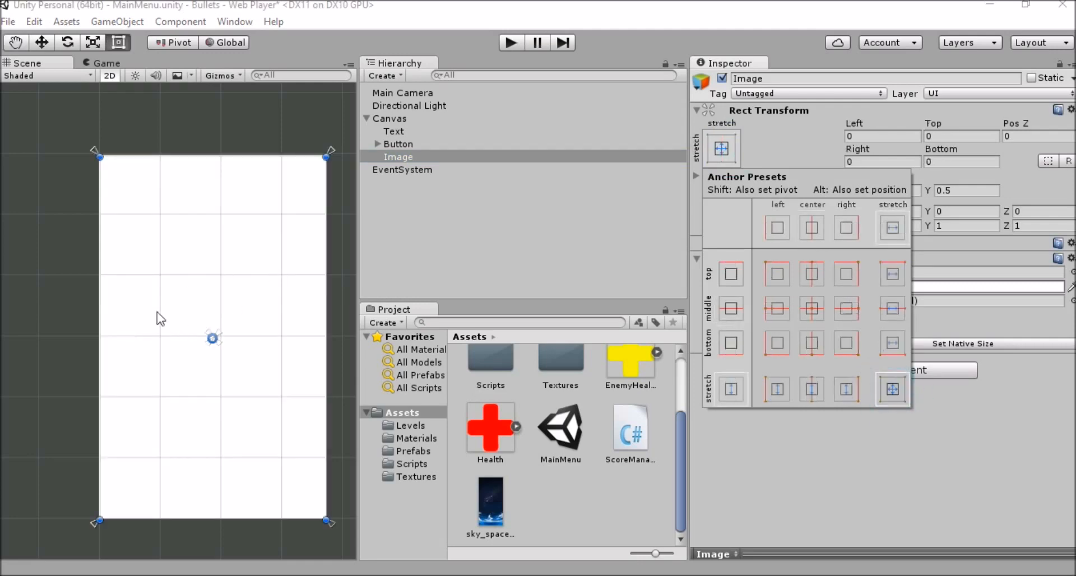
pyautogui.moveTo(447, 220)
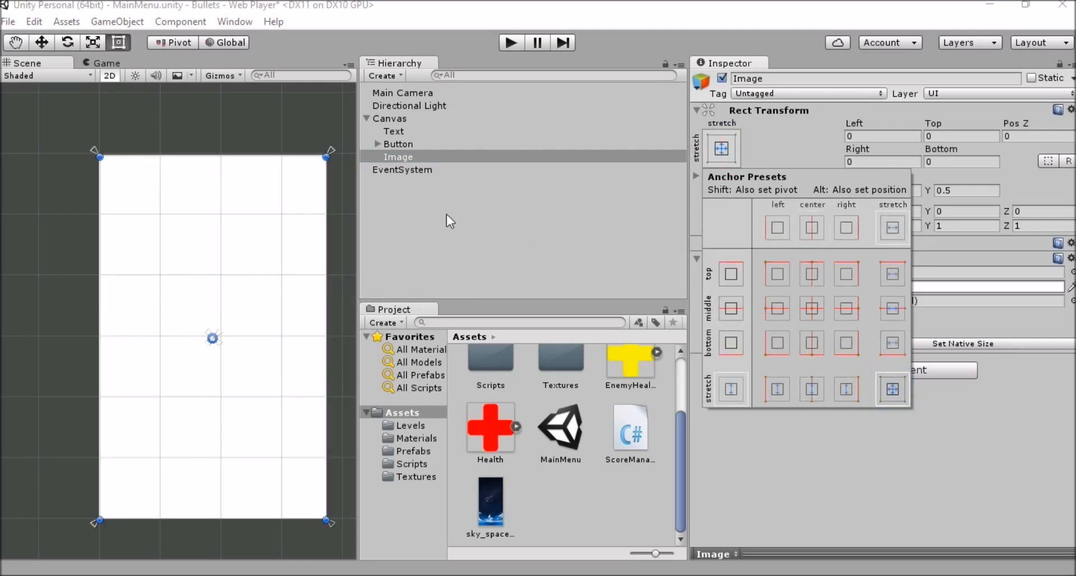
pyautogui.moveTo(411, 162)
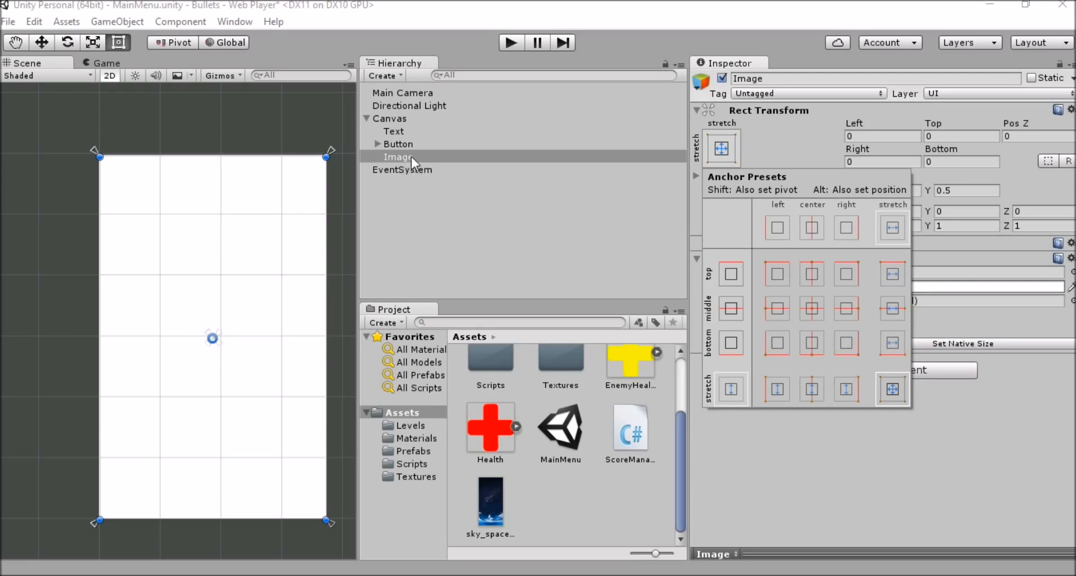
pyautogui.click(398, 157)
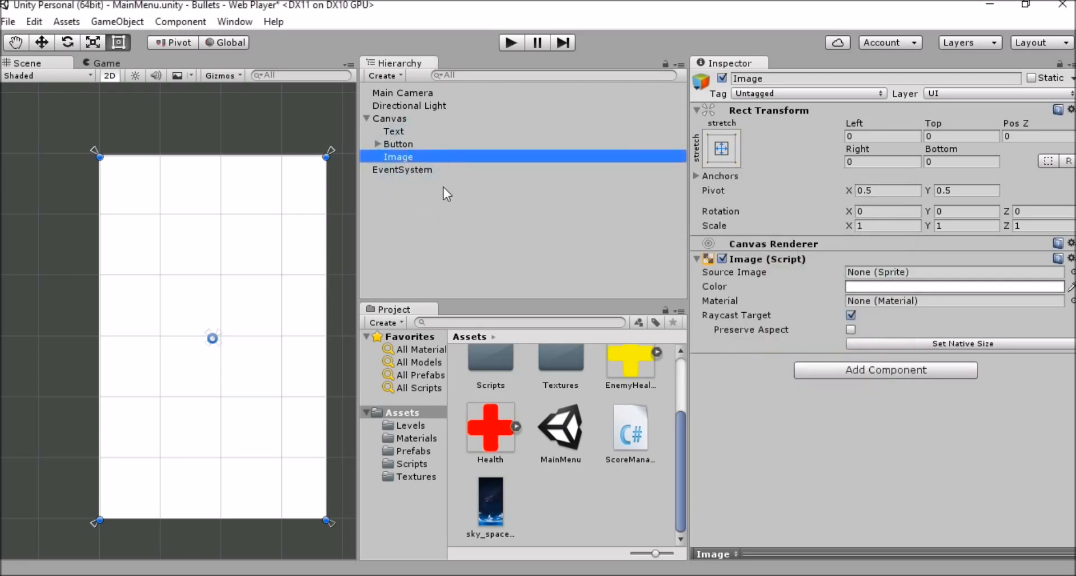
# - Add a centred Text child to the Image reading 'Loading...', keeping its dark grey colour
pyautogui.rightClick(398, 157)
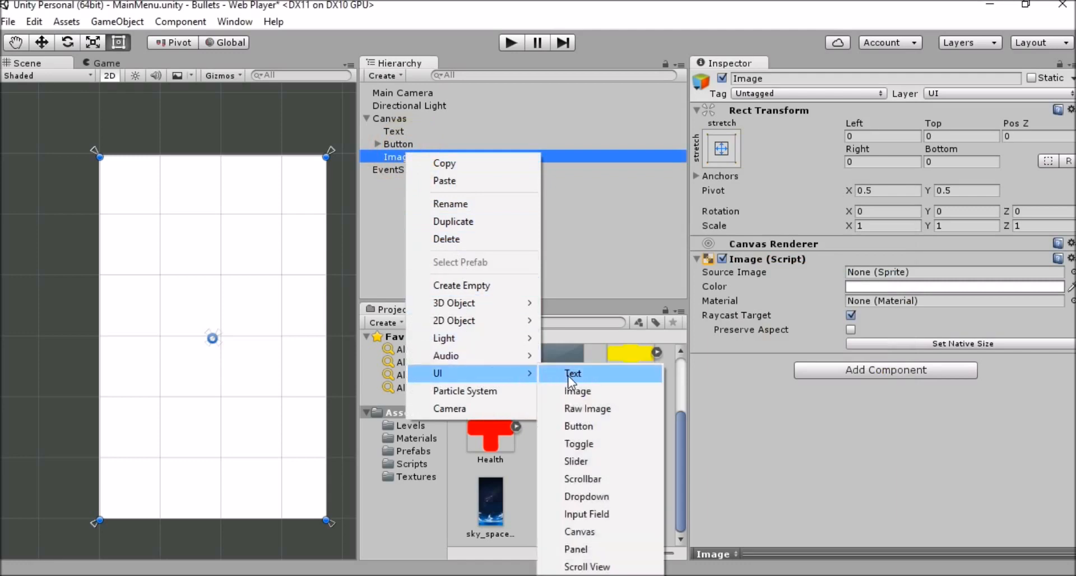
pyautogui.click(572, 373)
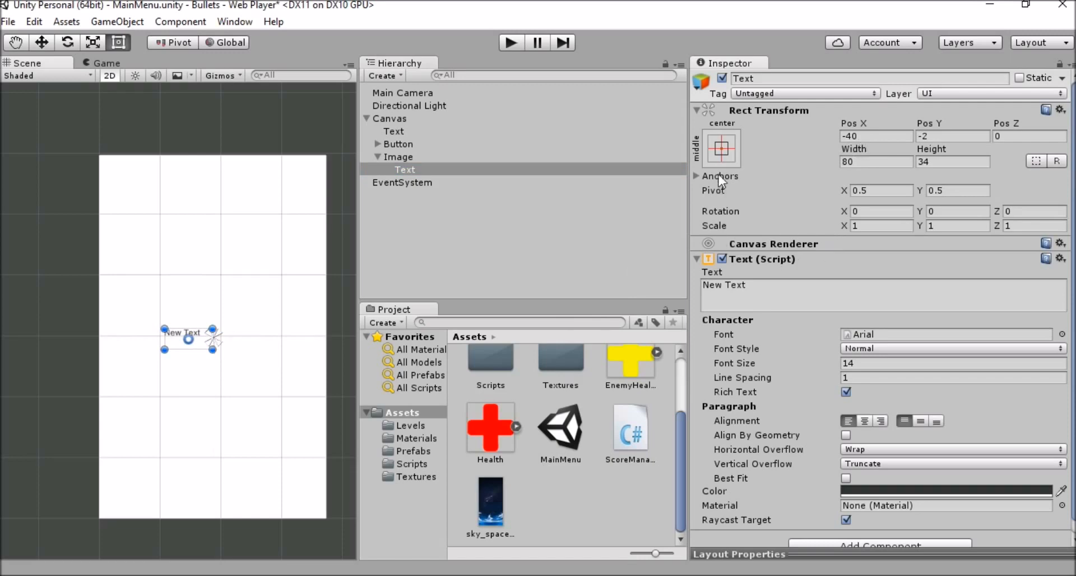
pyautogui.click(720, 148)
pyautogui.write('0')
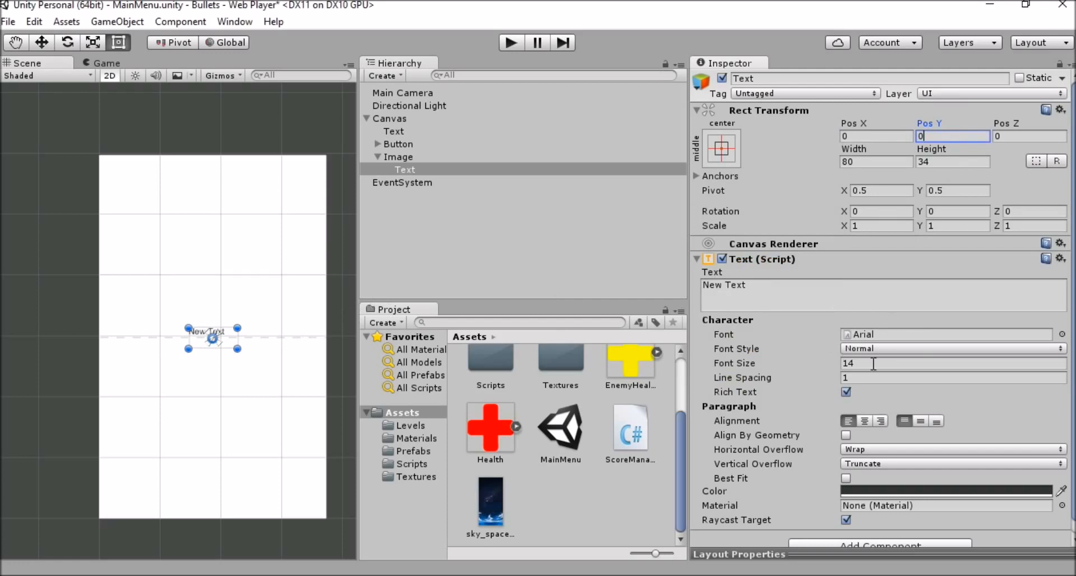
pyautogui.click(881, 295)
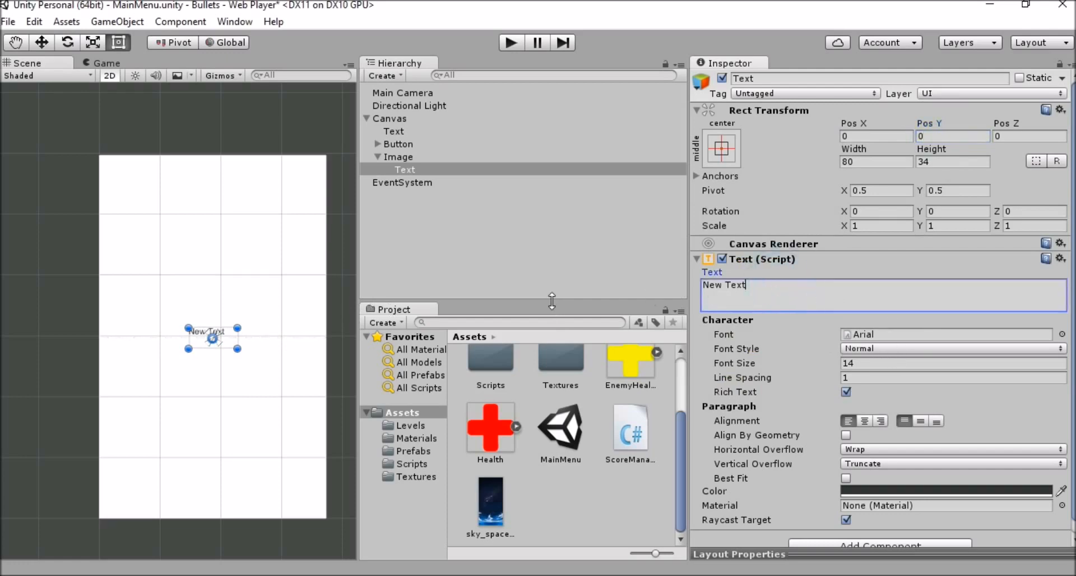
pyautogui.write('Loading')
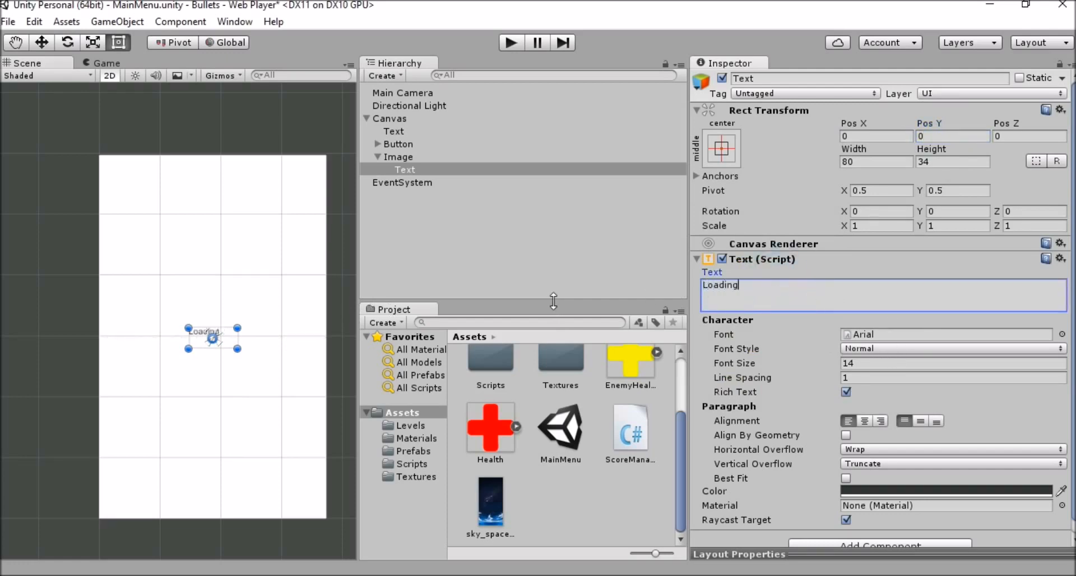
pyautogui.write('...')
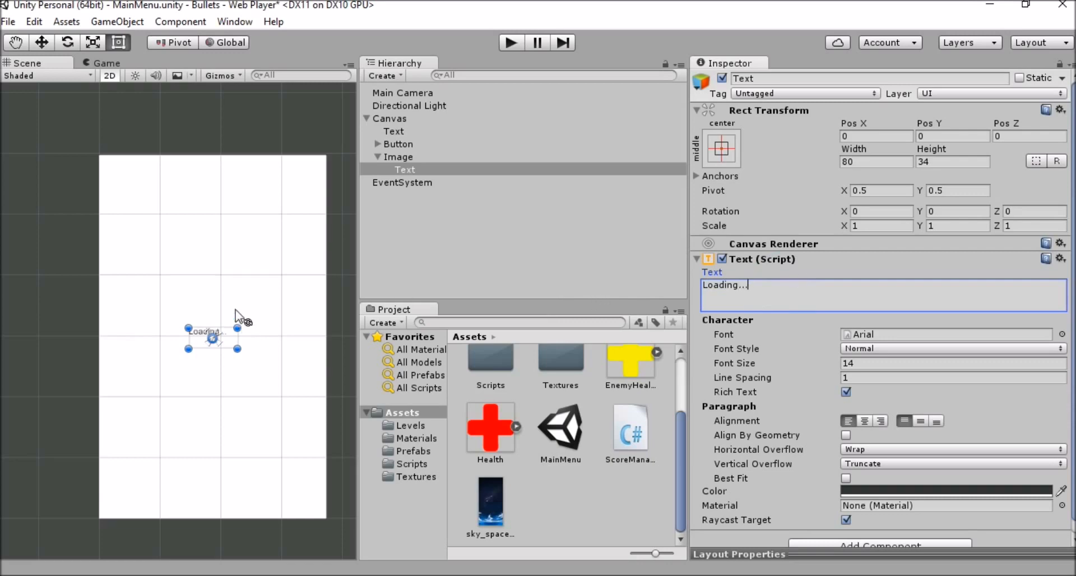
pyautogui.moveTo(854, 531)
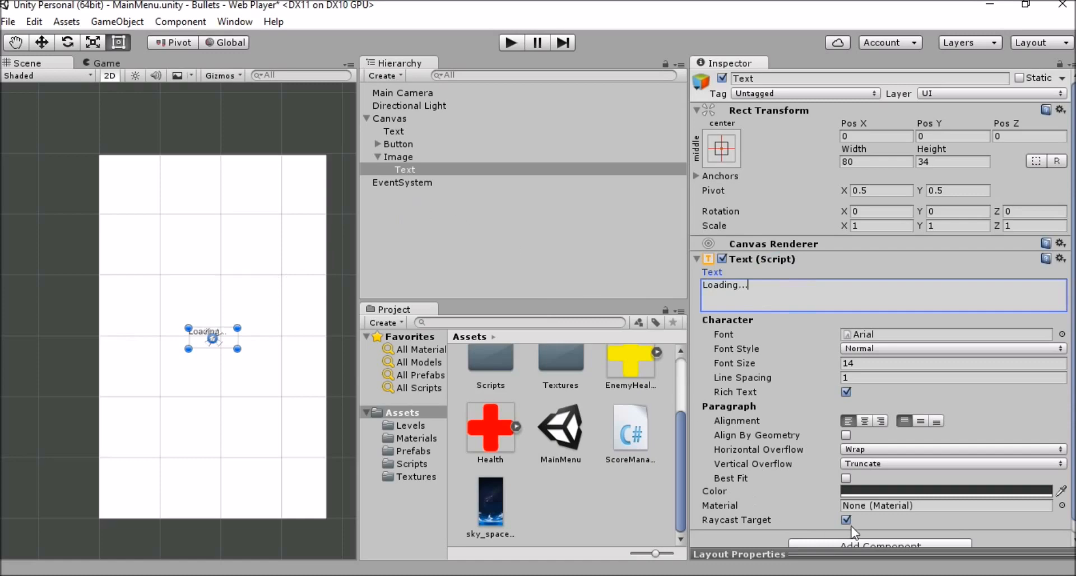
pyautogui.click(946, 491)
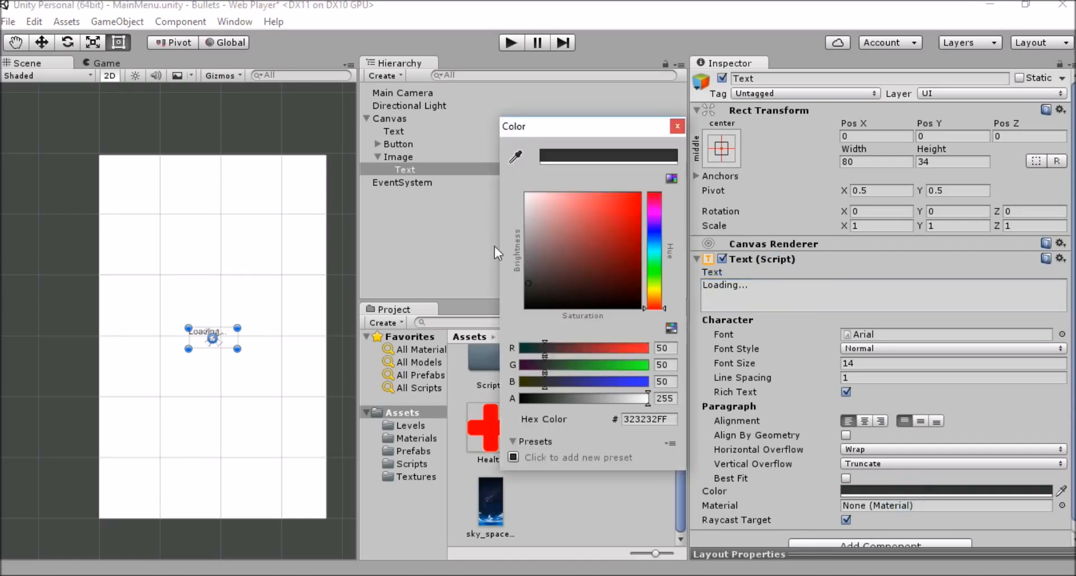
pyautogui.moveTo(675, 140)
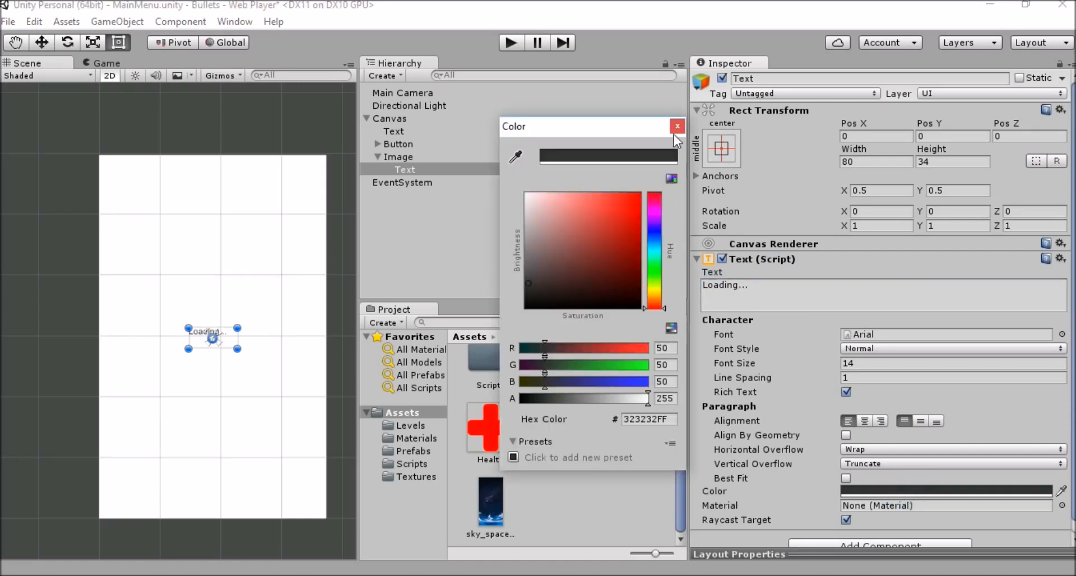
pyautogui.click(677, 126)
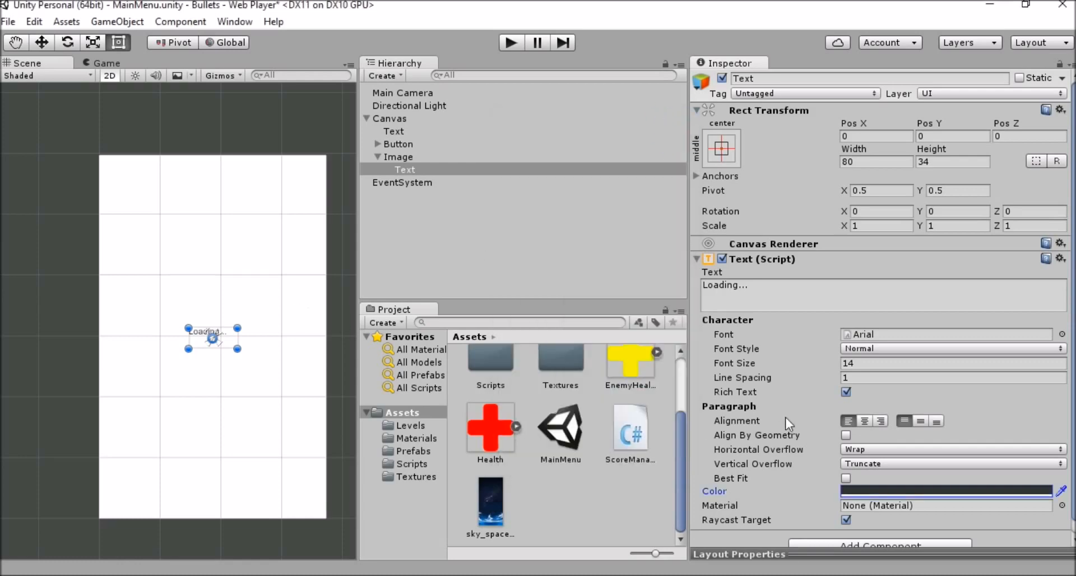
# - Check the Image colour, then widen the Loading... text box at font size 20 so it fits
pyautogui.click(398, 157)
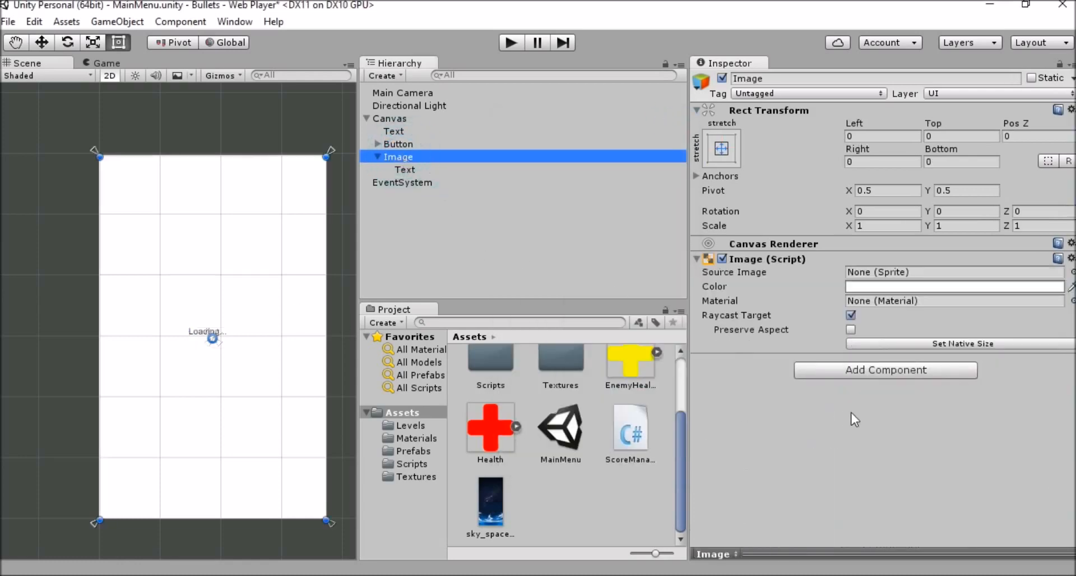
pyautogui.click(952, 286)
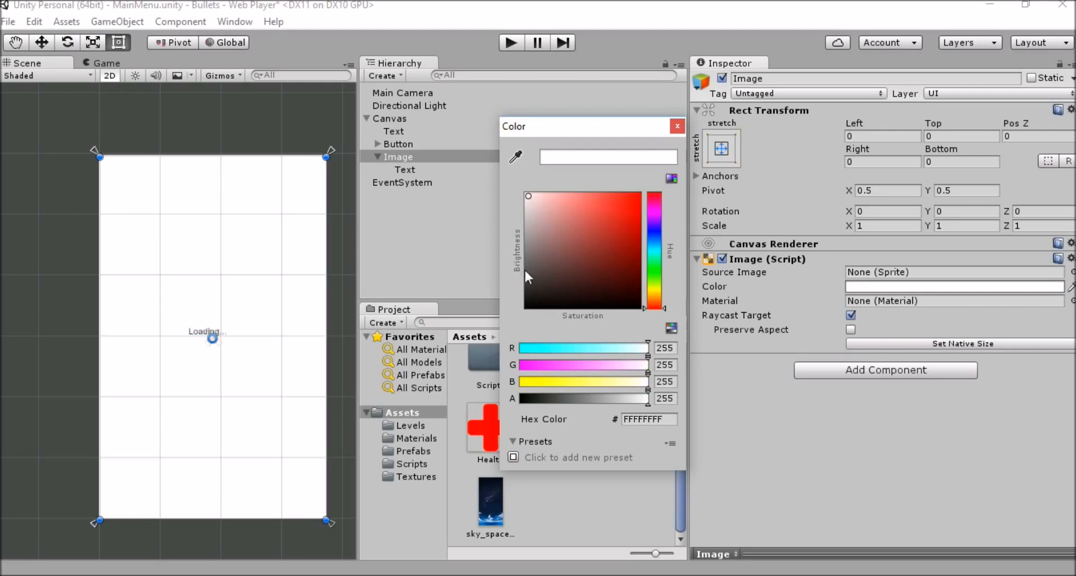
pyautogui.moveTo(603, 136)
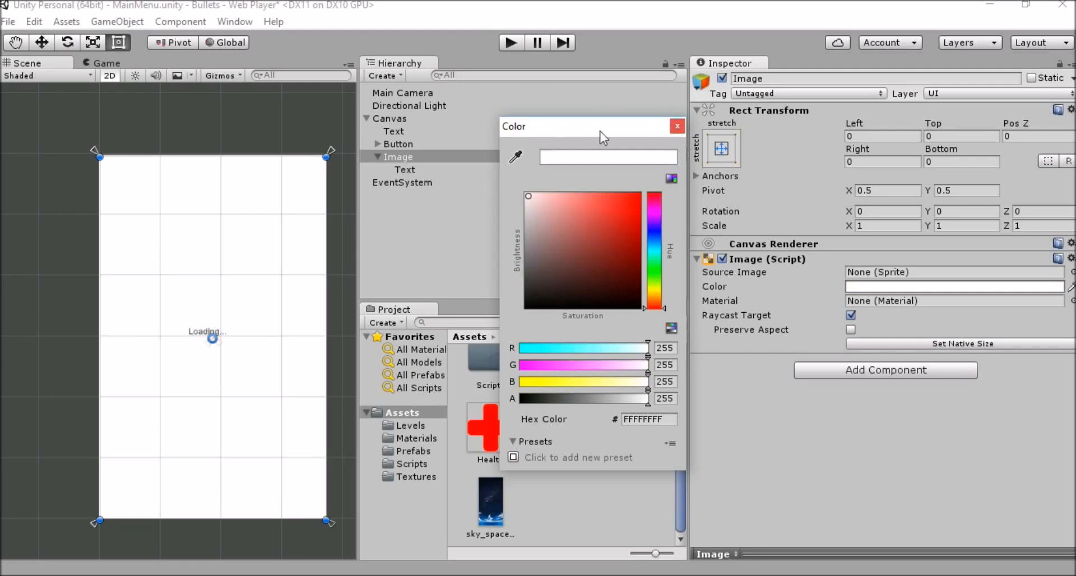
pyautogui.click(404, 169)
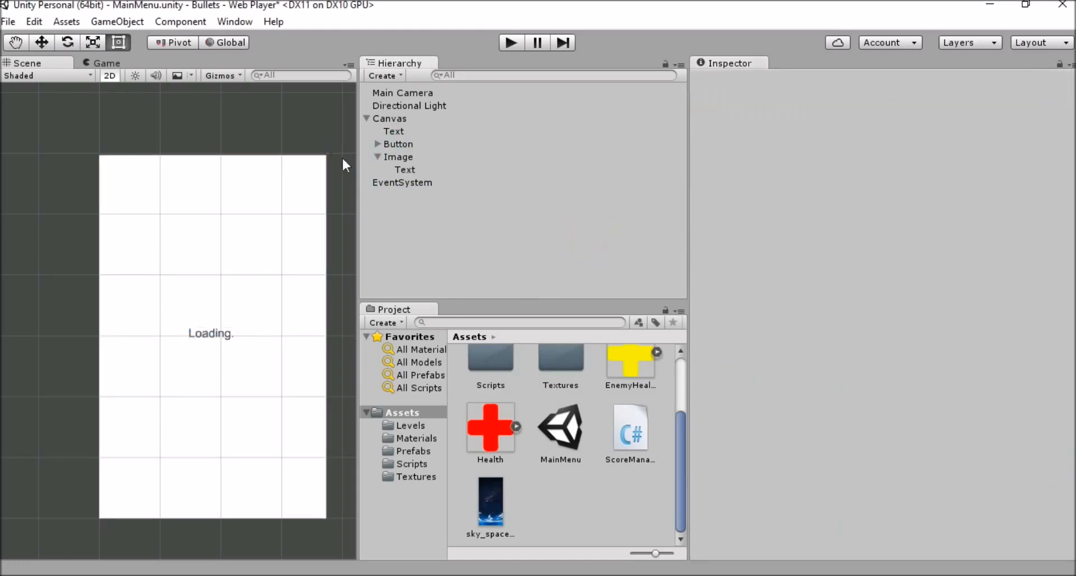
pyautogui.click(404, 170)
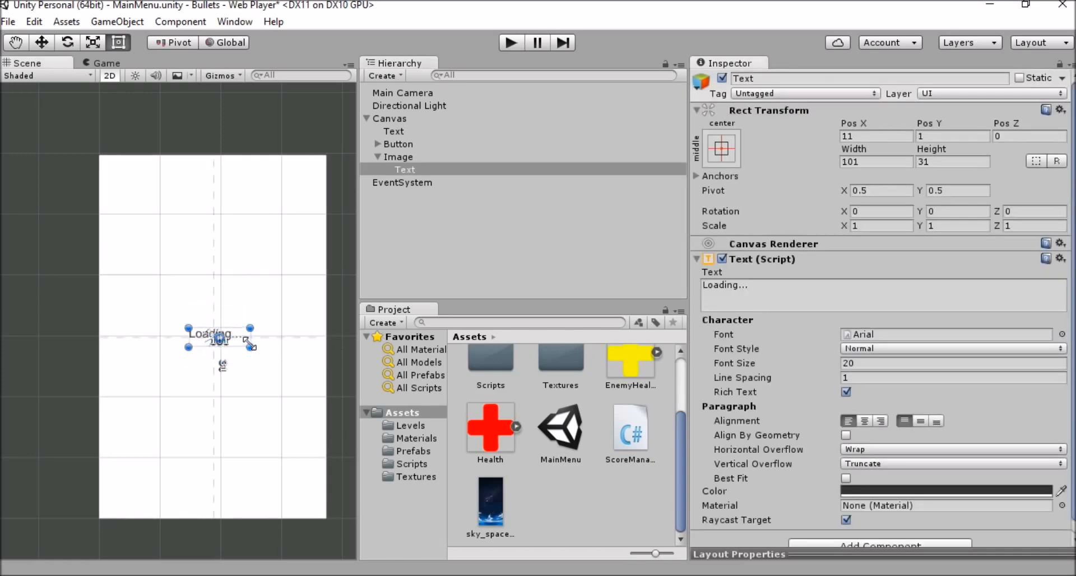
pyautogui.moveTo(249, 329); pyautogui.dragTo(240, 347)
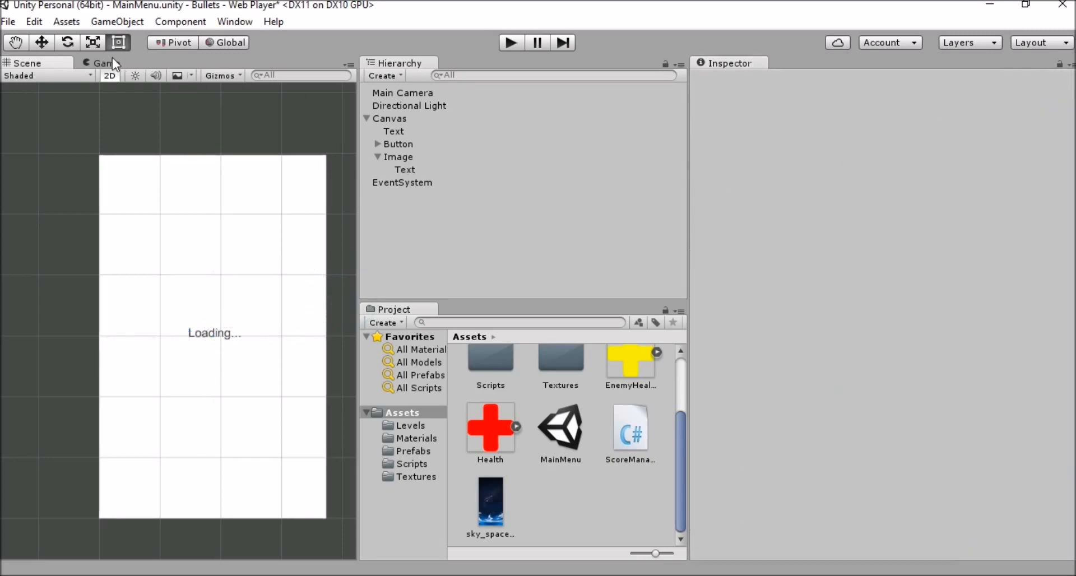
# - Preview the Loading... screen in the Game view, then select the Canvas with its Main Menu script
pyautogui.click(103, 62)
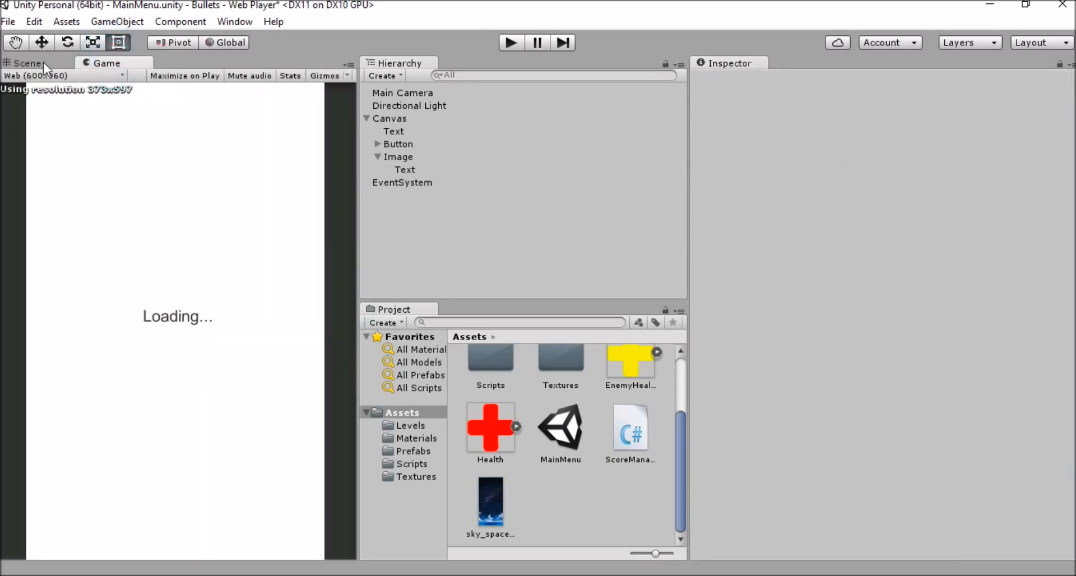
pyautogui.click(390, 118)
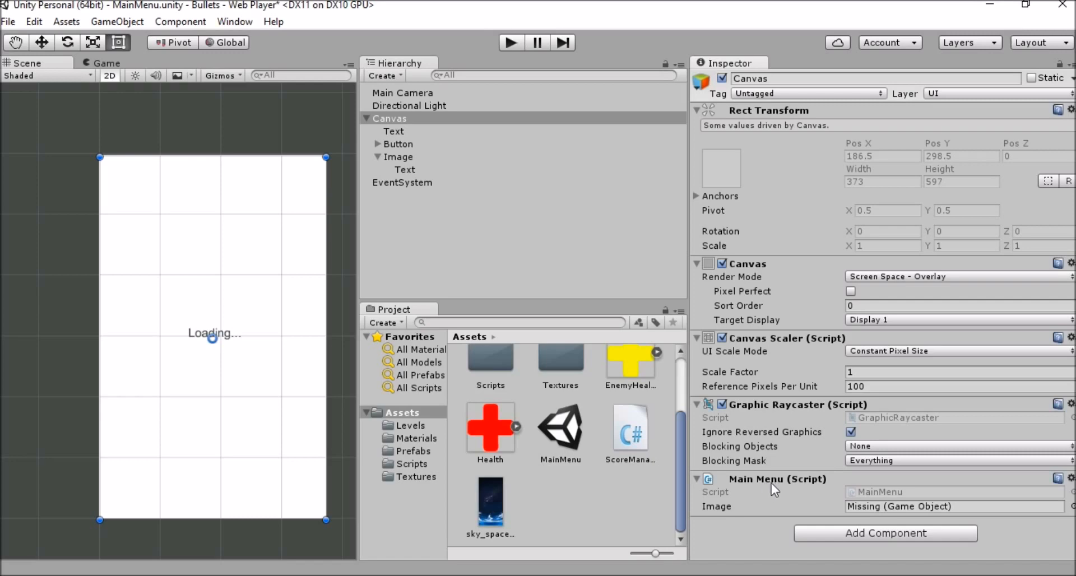
pyautogui.moveTo(803, 506)
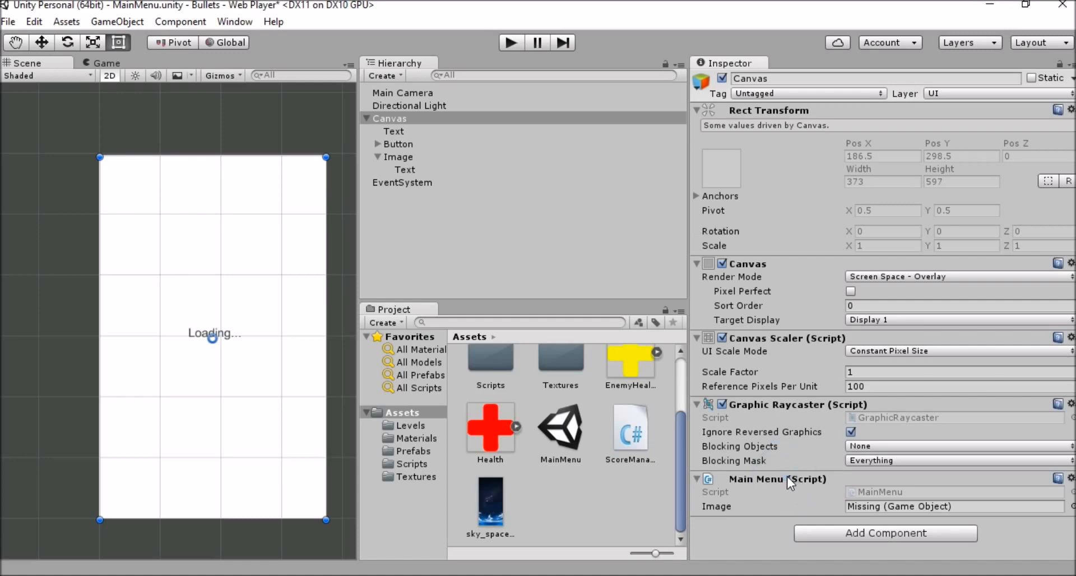
pyautogui.moveTo(723, 488)
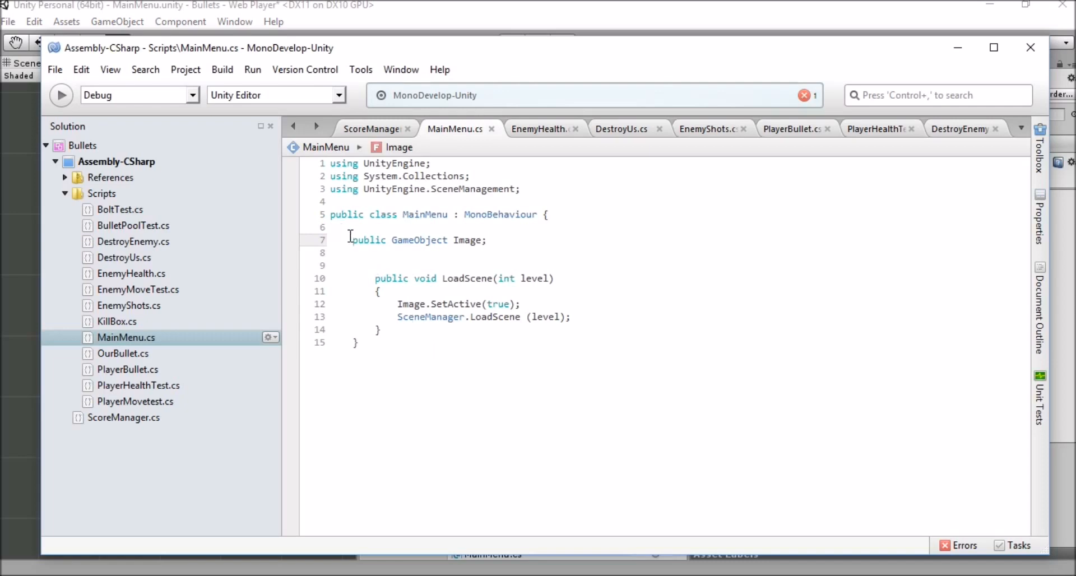
# - Review the public Image field and the LoadScene line activating it in MainMenu.cs, then quit MonoDevelop
pyautogui.tripleClick(418, 239)
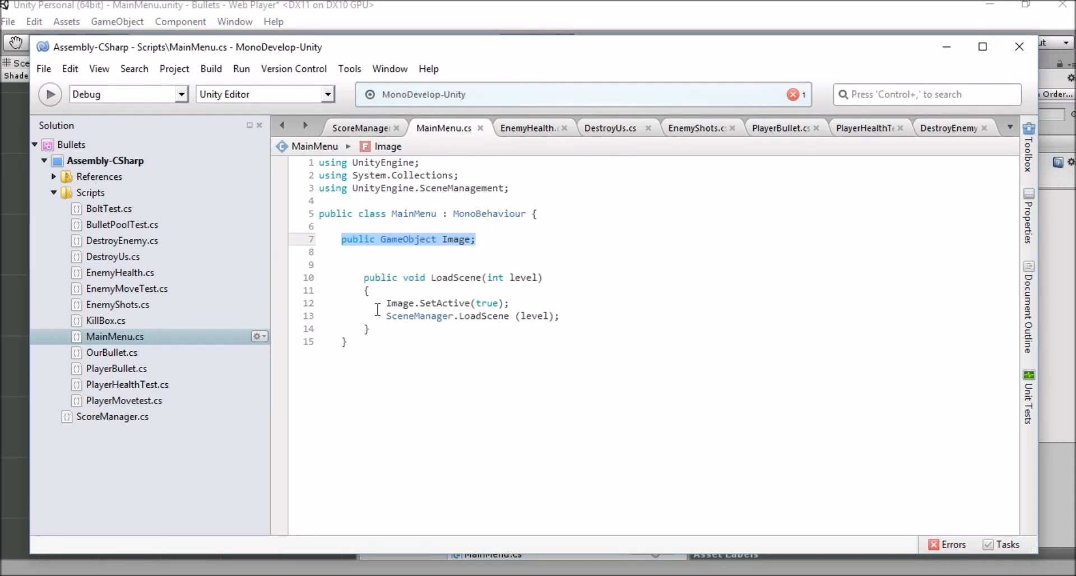
pyautogui.click(385, 302)
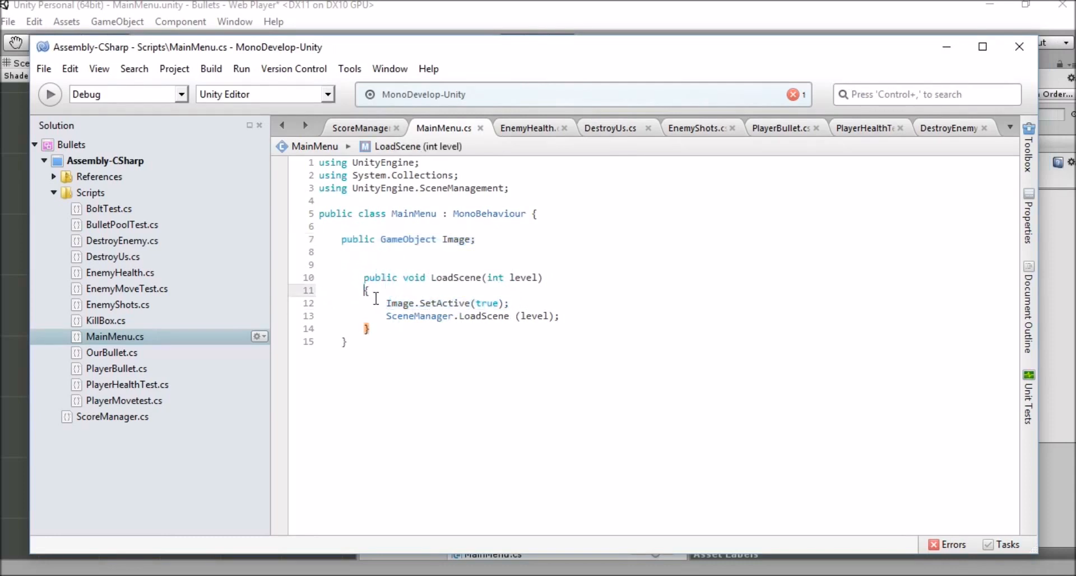
pyautogui.click(387, 303)
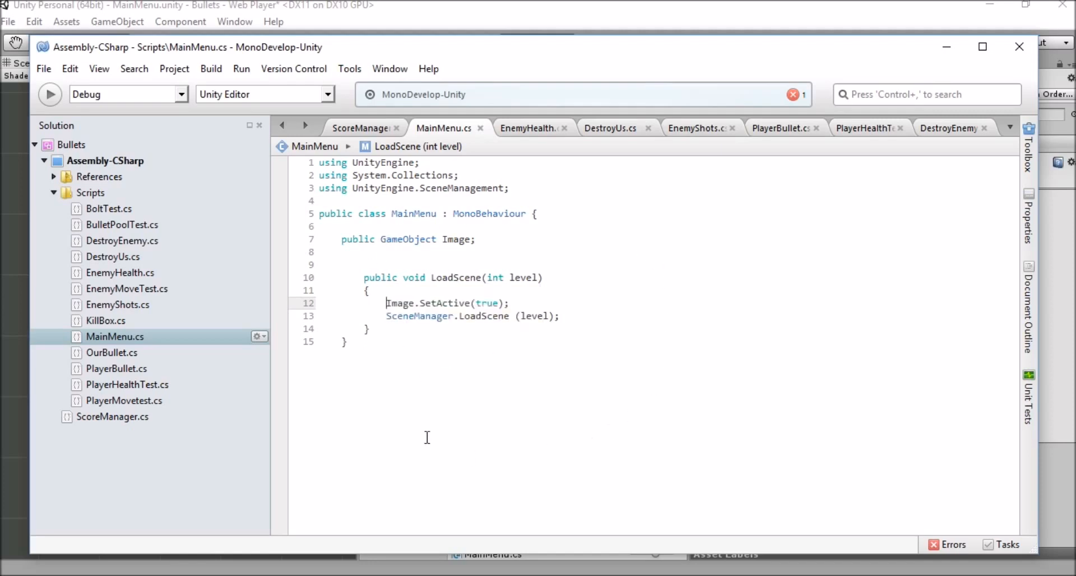
pyautogui.moveTo(472, 290)
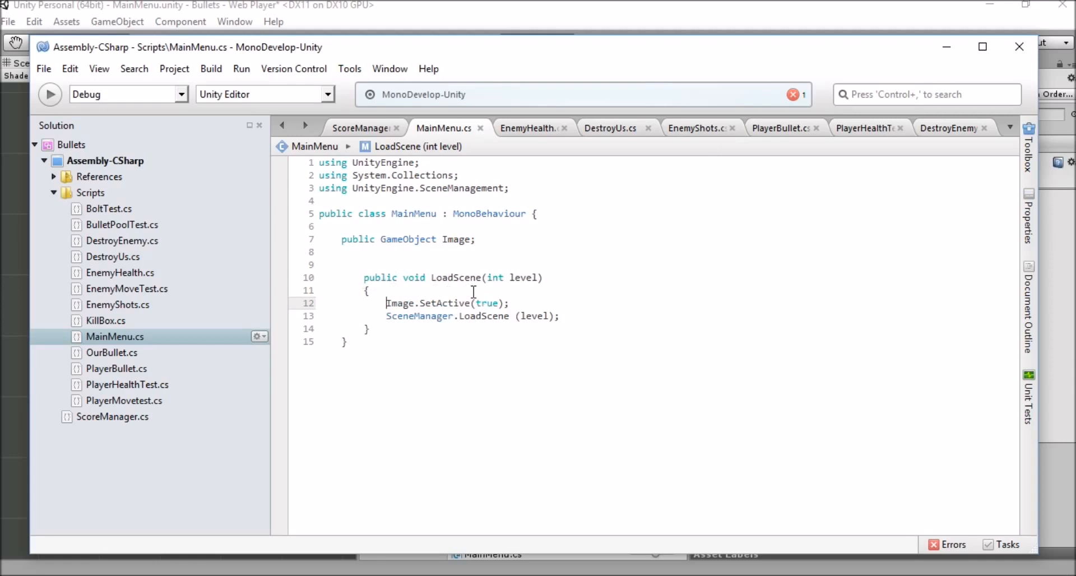
pyautogui.moveTo(668, 261)
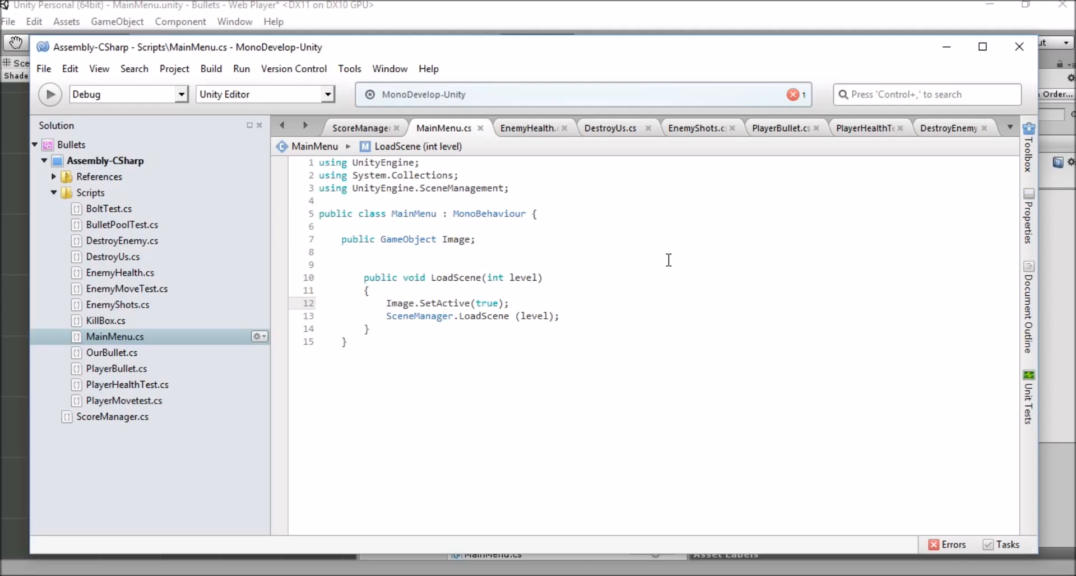
pyautogui.moveTo(516, 459)
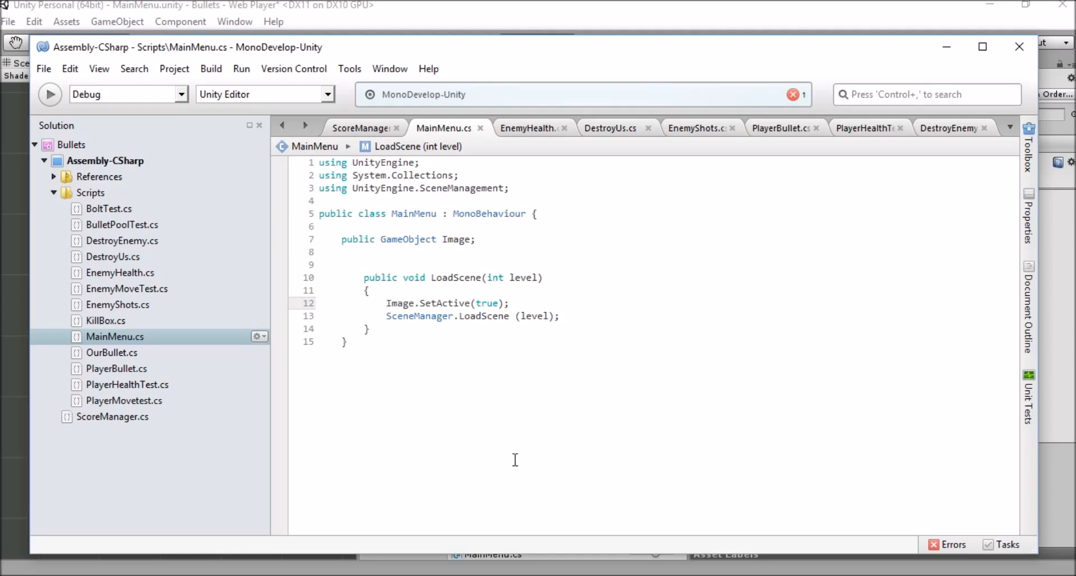
pyautogui.click(43, 68)
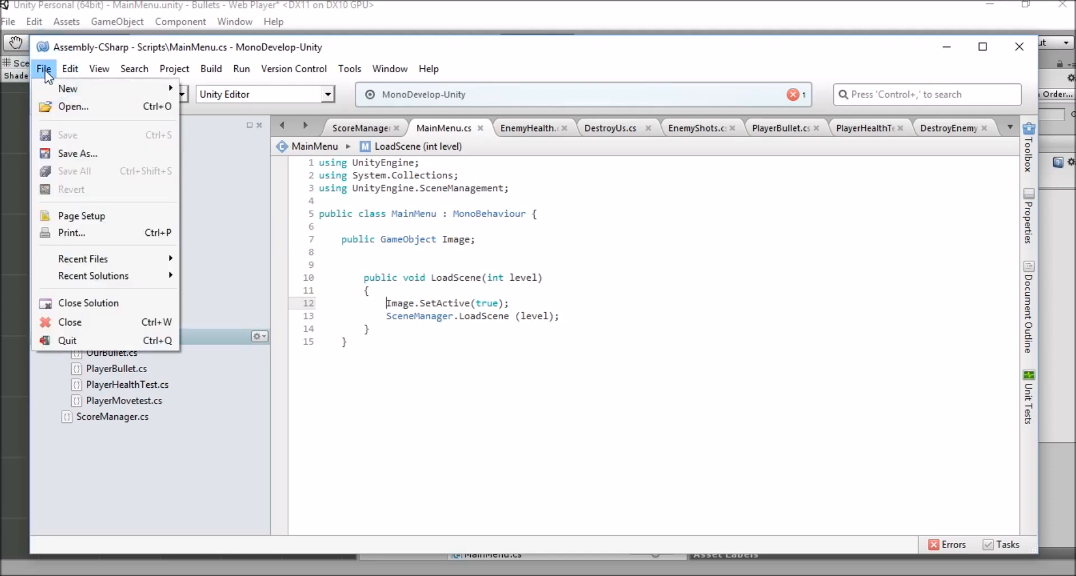
pyautogui.moveTo(555, 163)
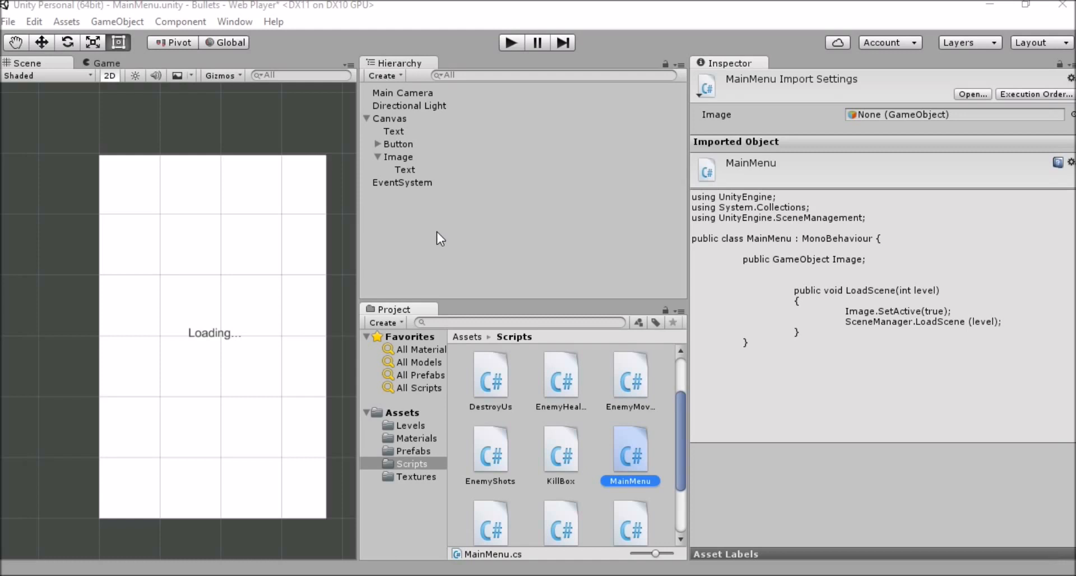
pyautogui.moveTo(412, 186)
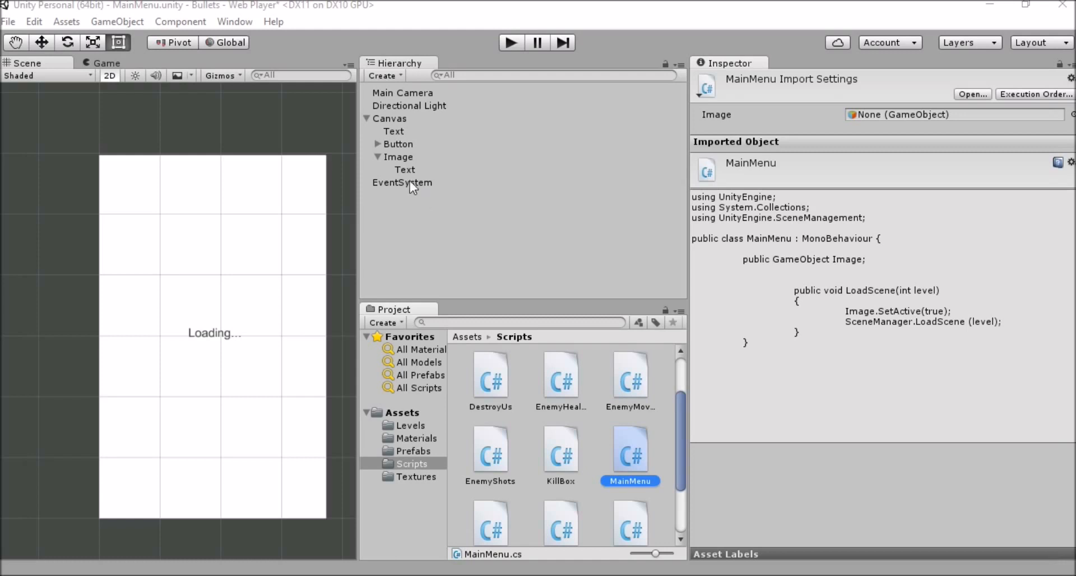
pyautogui.moveTo(408, 142)
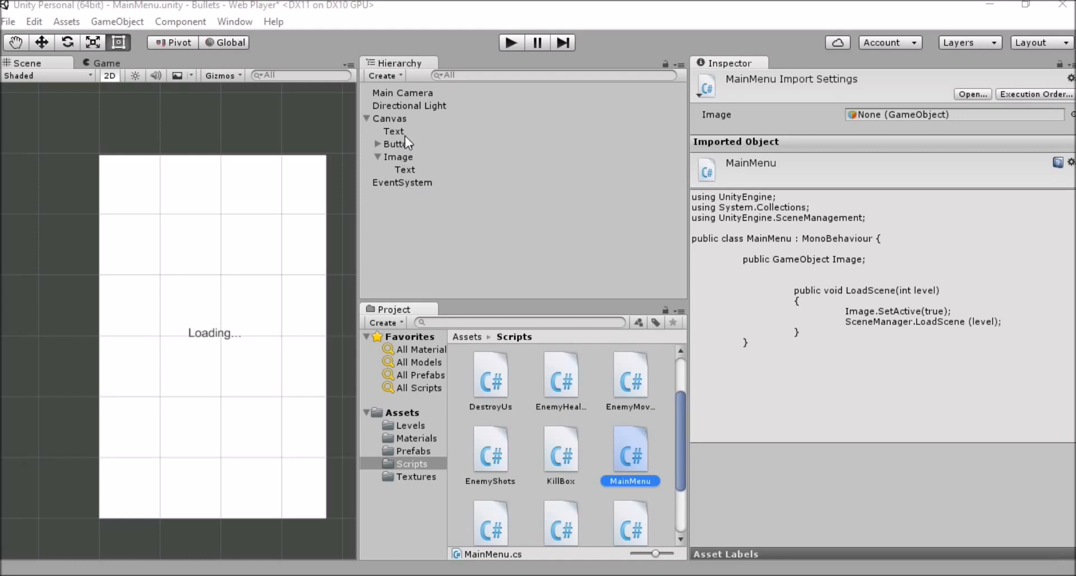
# - Select the Canvas and Button in the MainMenu scene to inspect the Main Menu script's Image reference
pyautogui.click(389, 118)
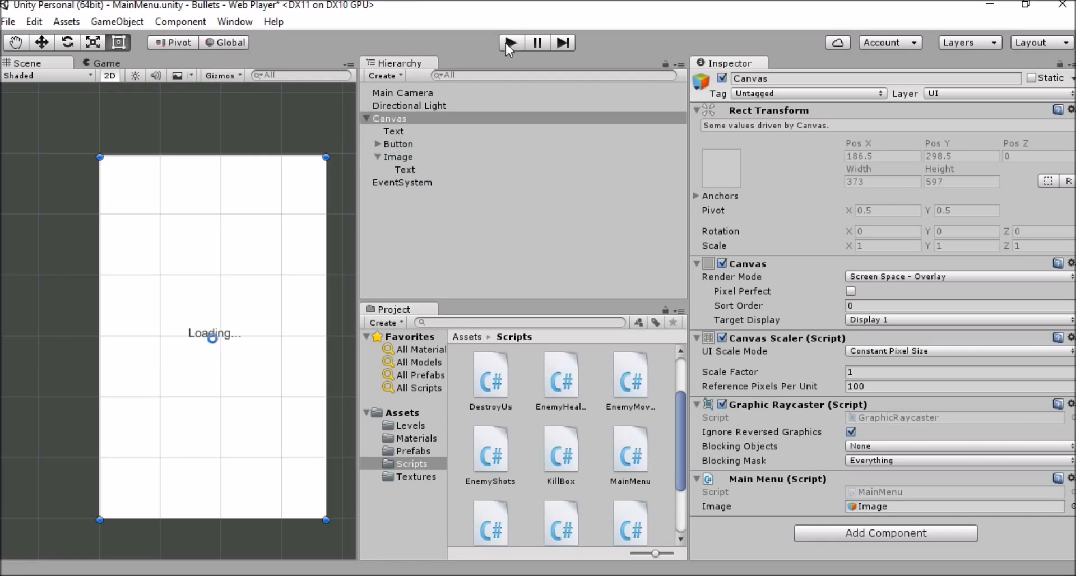
pyautogui.moveTo(390, 165)
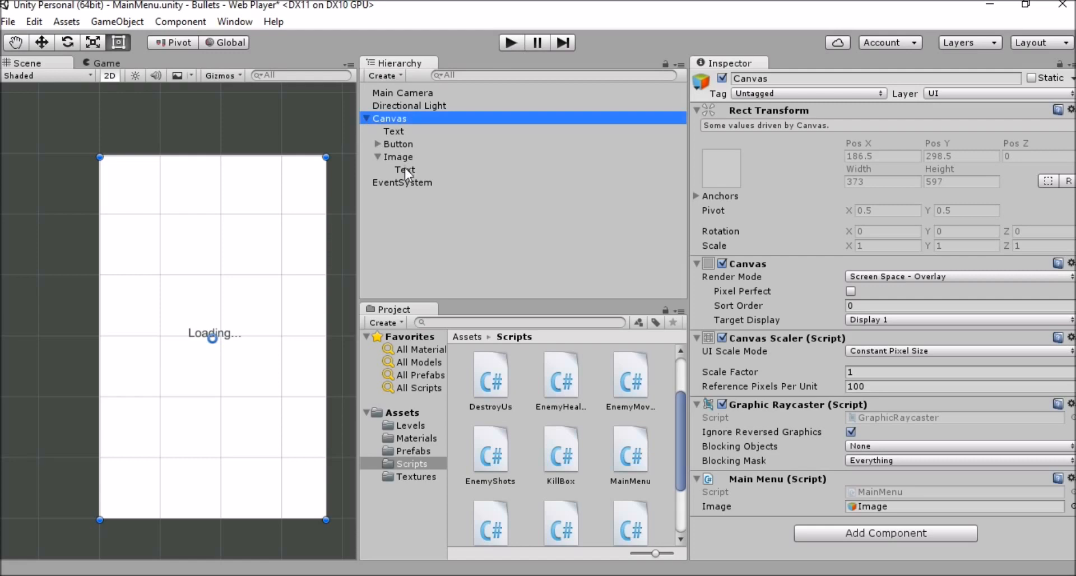
pyautogui.moveTo(310, 273)
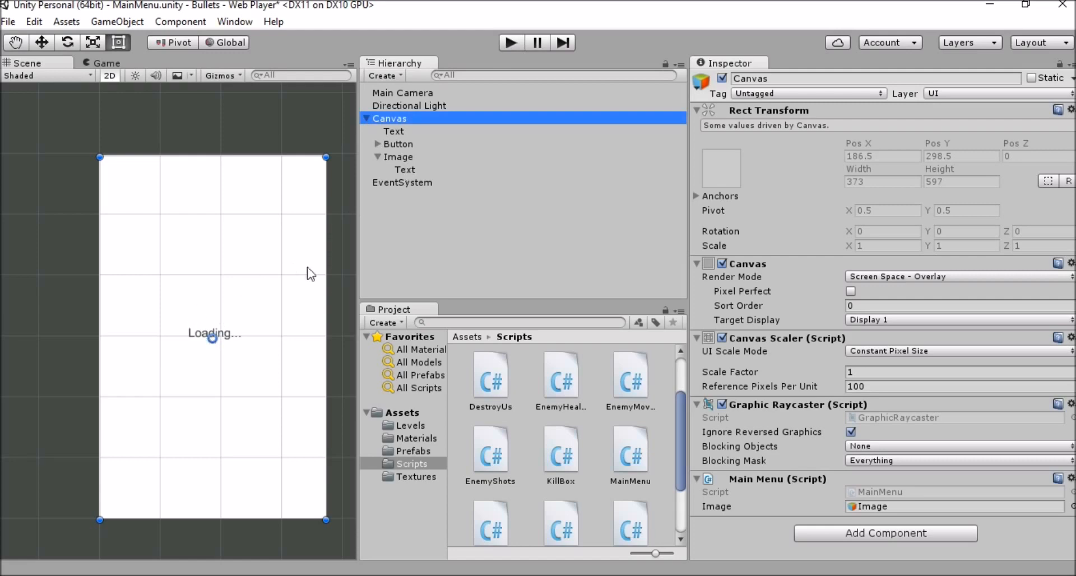
pyautogui.moveTo(333, 249)
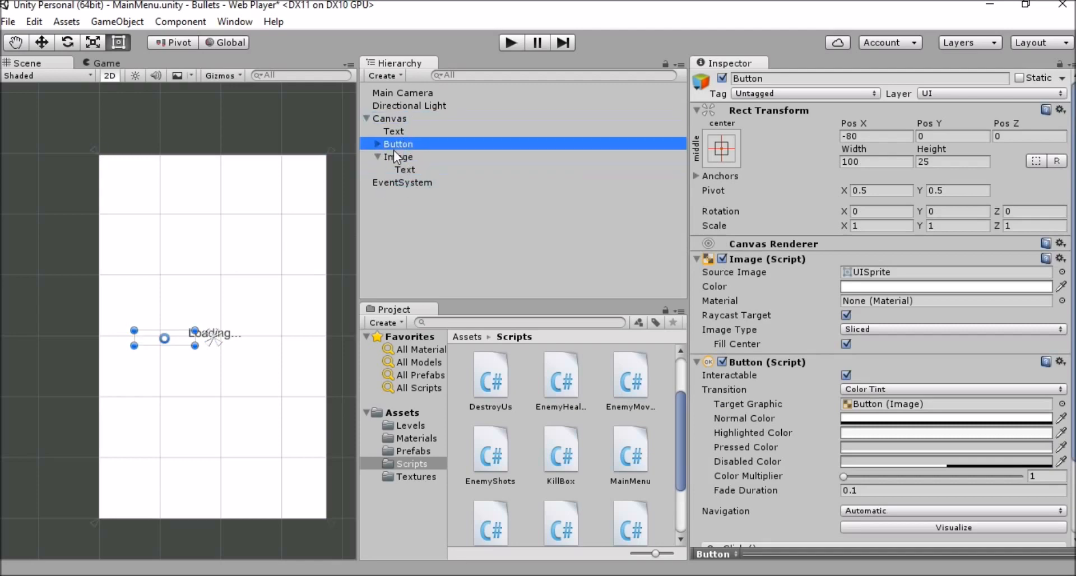
pyautogui.click(398, 156)
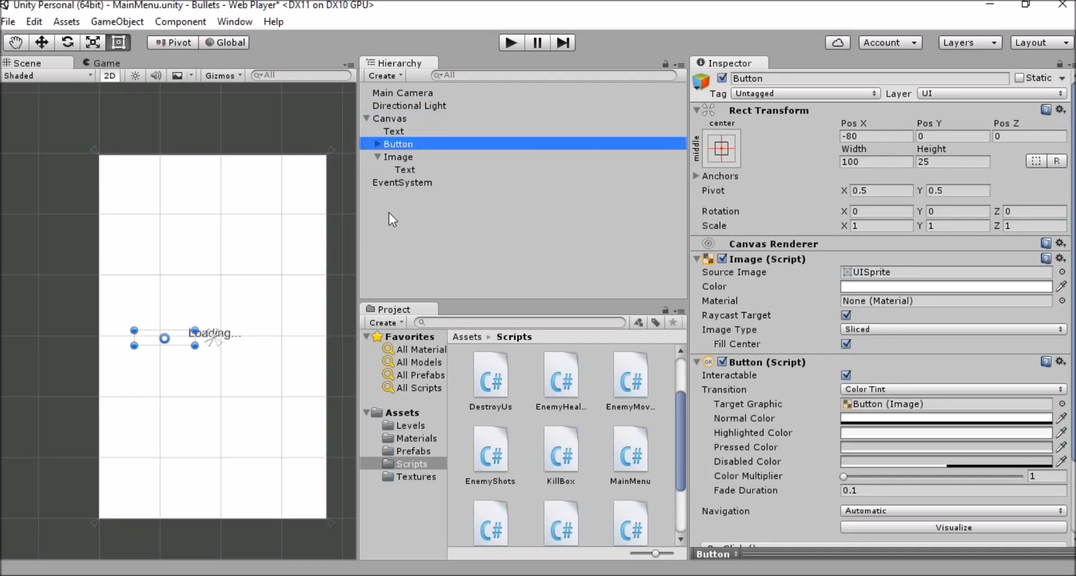
pyautogui.moveTo(218, 379)
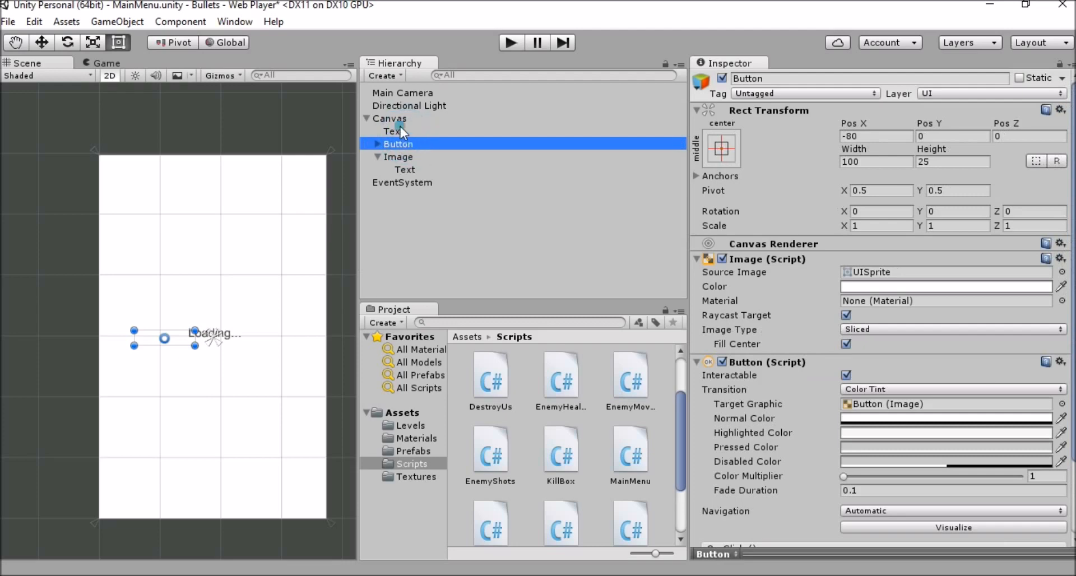
pyautogui.click(511, 41)
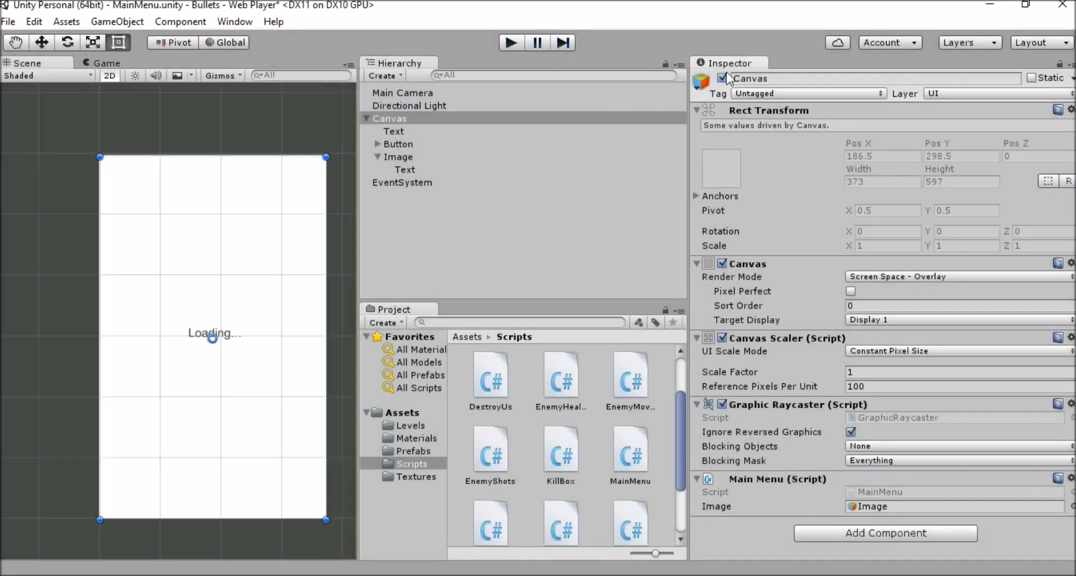
# - Deactivate the loading Image, enter Play mode and start Level 1 from the Bullets menu
pyautogui.click(721, 78)
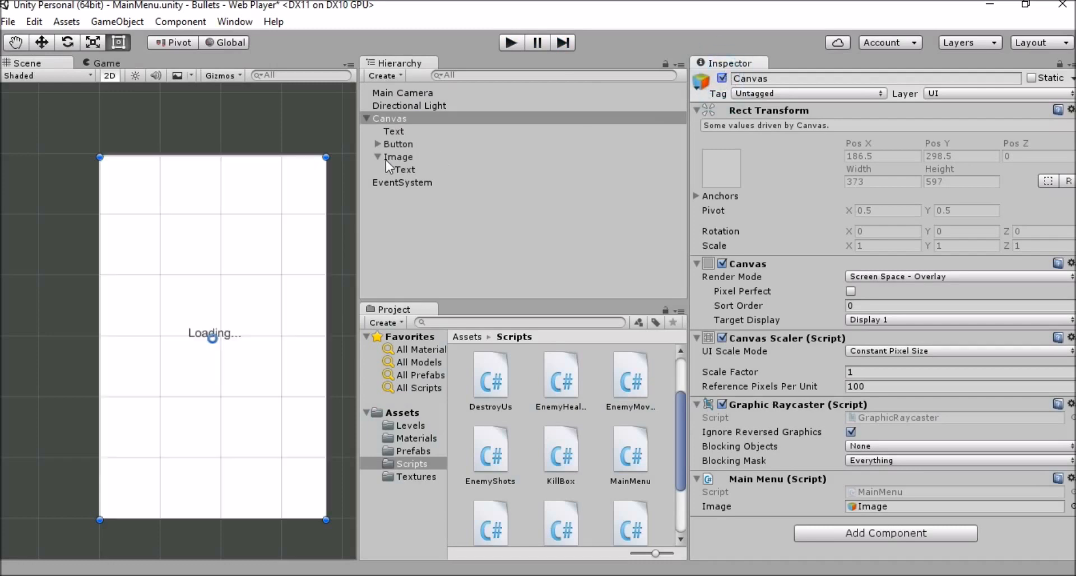
pyautogui.click(399, 156)
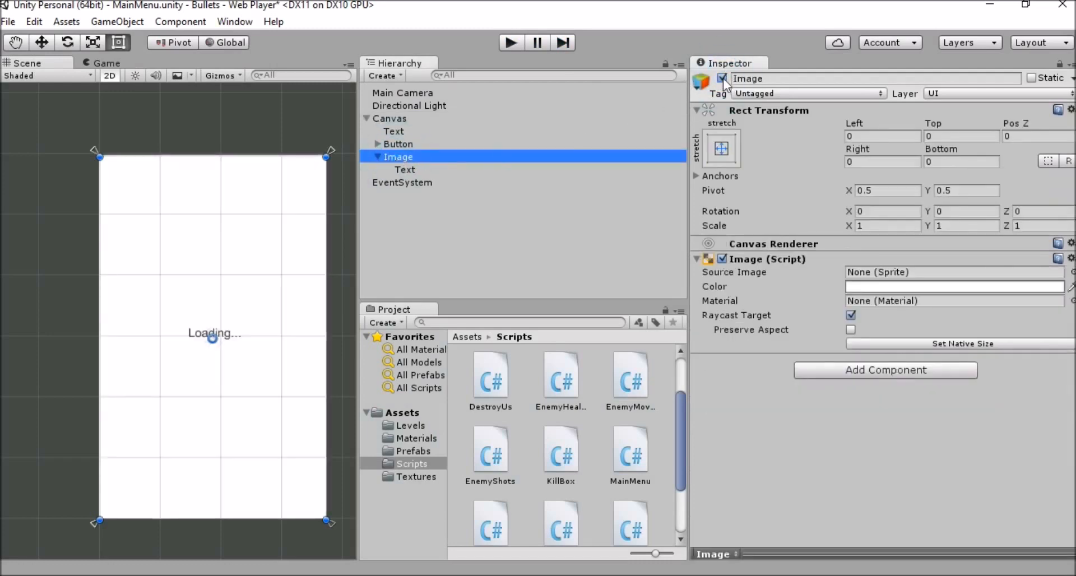
pyautogui.moveTo(727, 95)
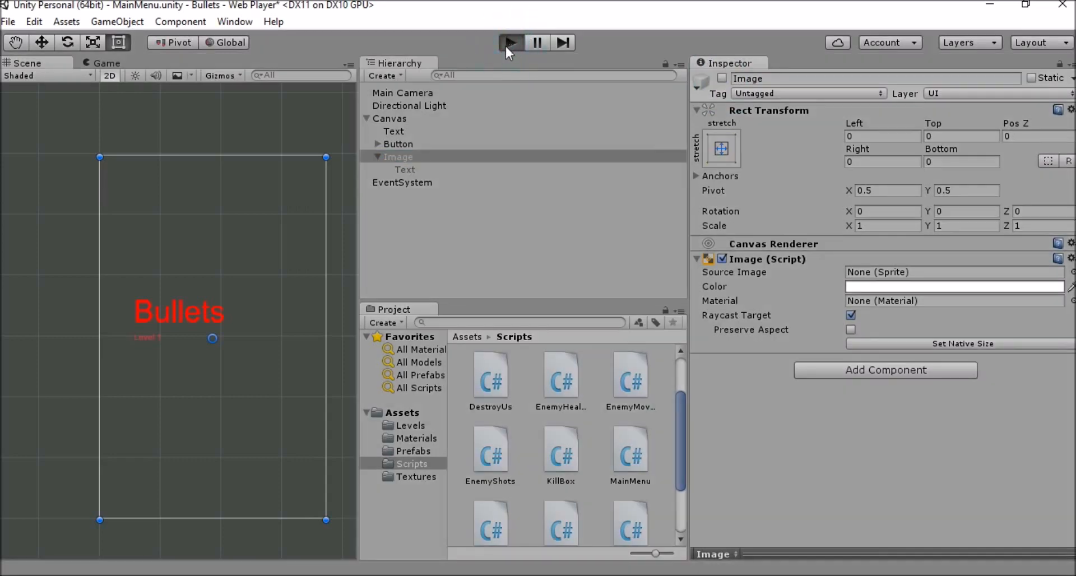
pyautogui.moveTo(362, 332)
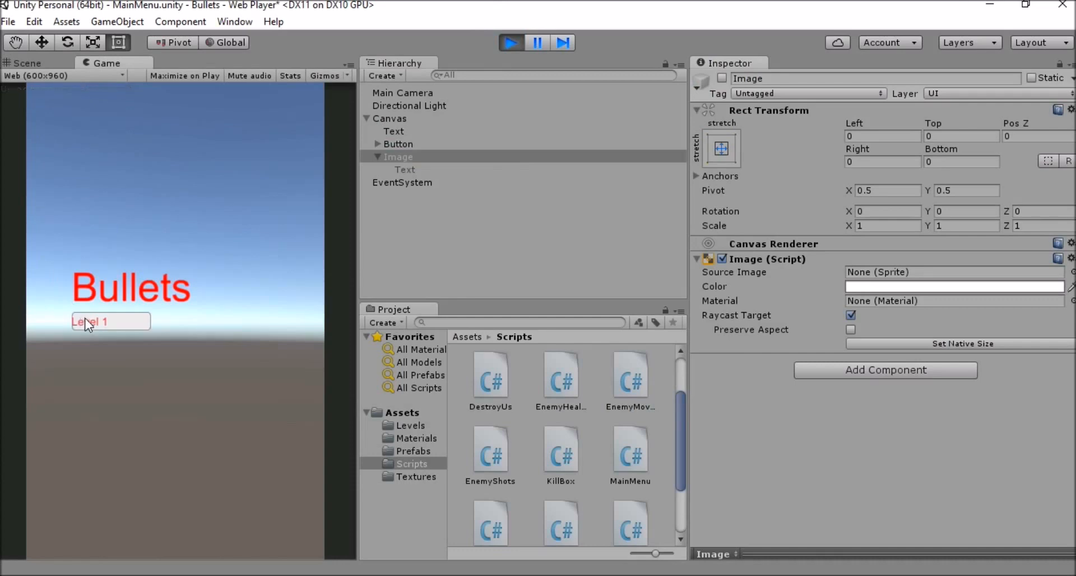
pyautogui.click(90, 322)
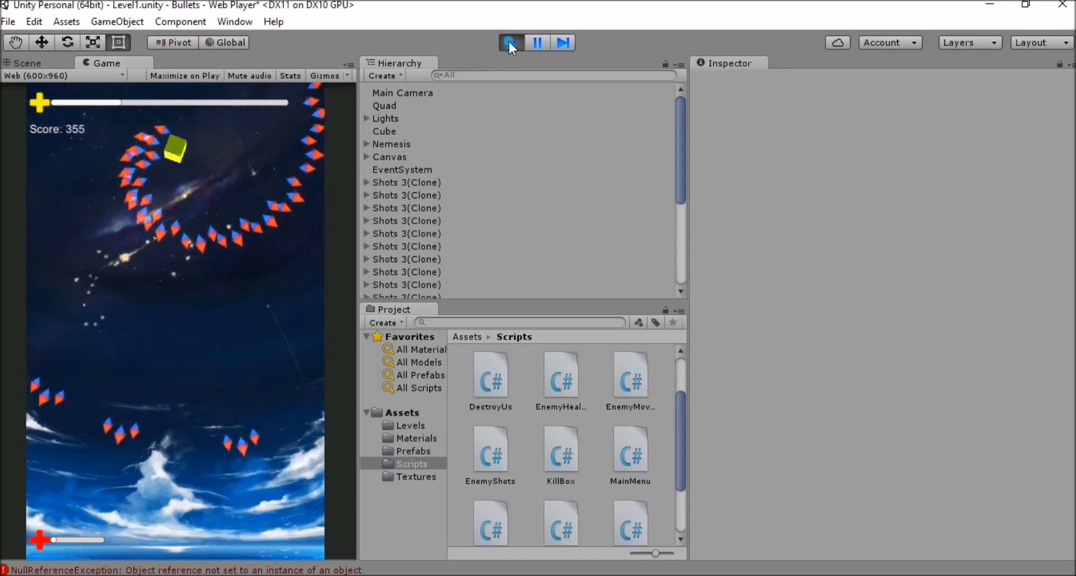
# - Stop Play mode, open the Level1 scene from the Levels folder and expand its Canvas
pyautogui.click(8, 21)
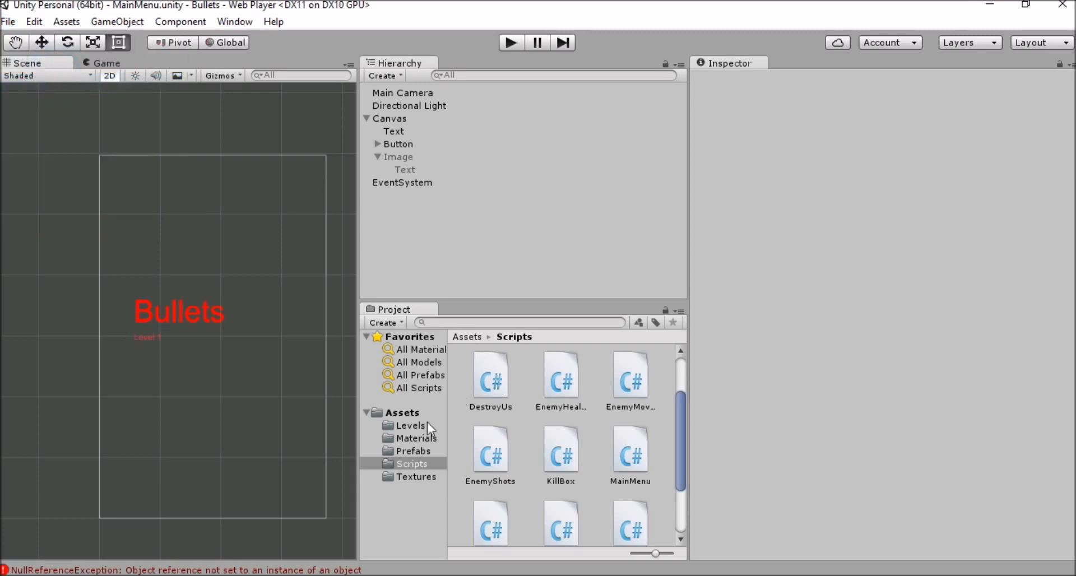
pyautogui.click(410, 425)
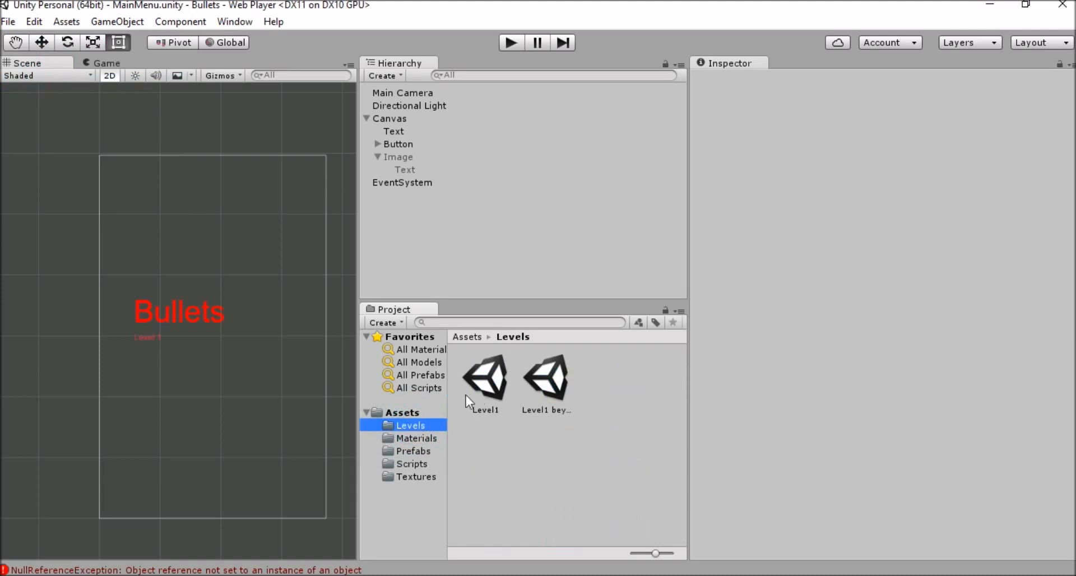
pyautogui.moveTo(499, 375)
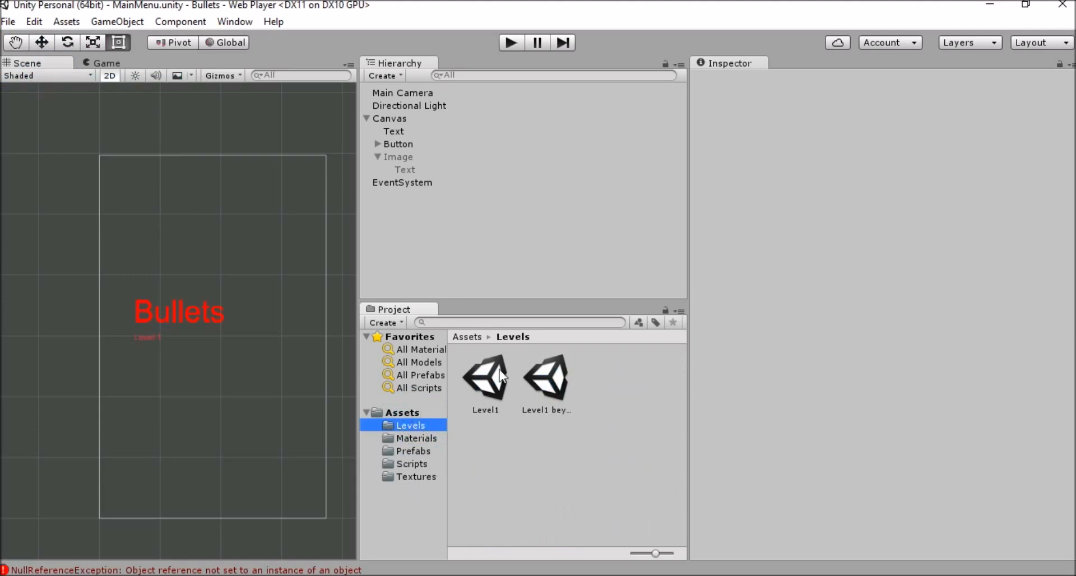
pyautogui.doubleClick(484, 376)
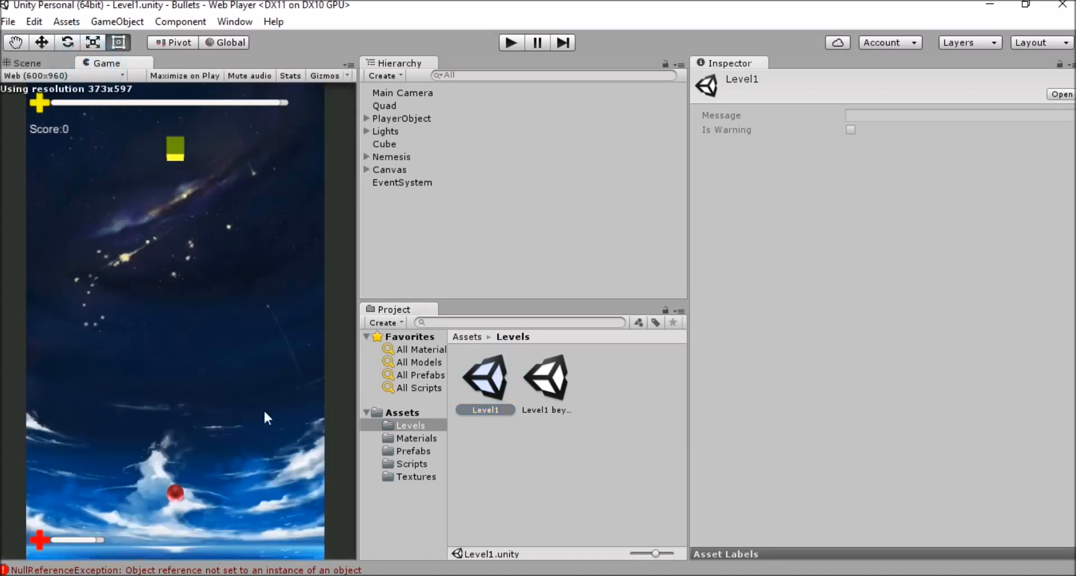
pyautogui.click(366, 169)
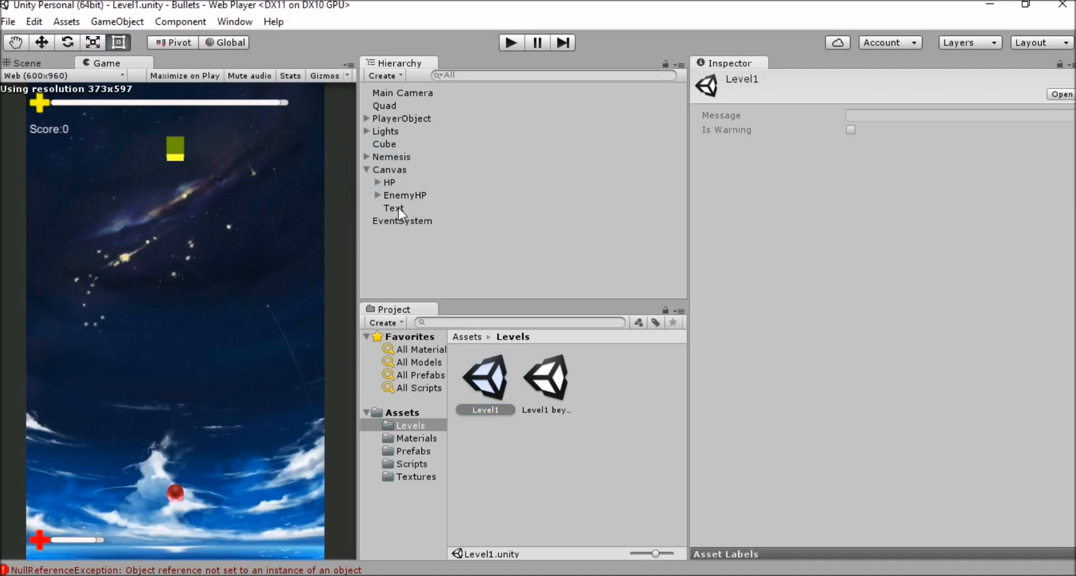
# - Delete the old score Text under Level1's Canvas and begin adding a new UI Text
pyautogui.click(394, 208)
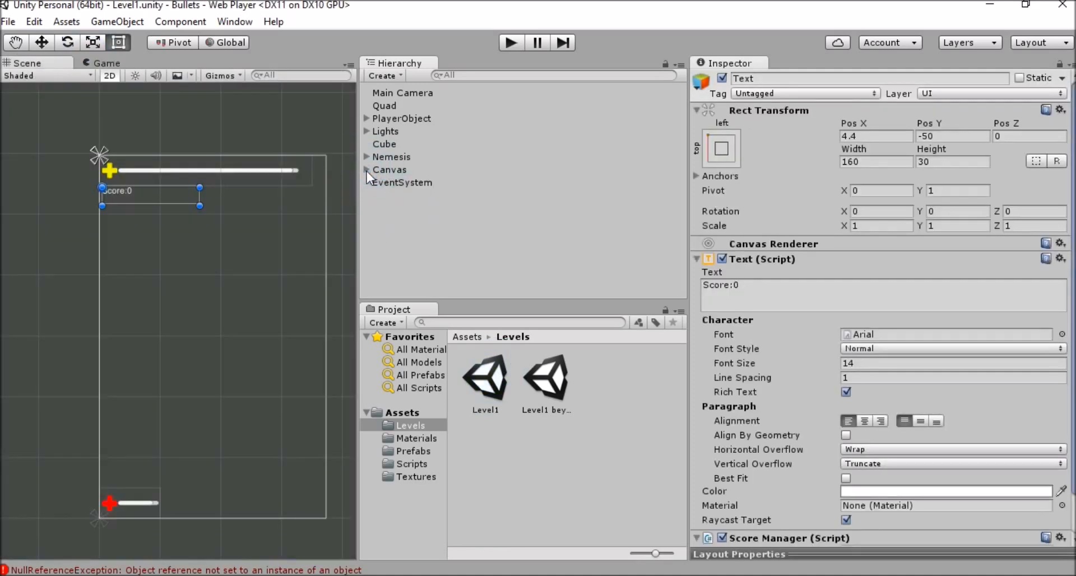
pyautogui.click(367, 169)
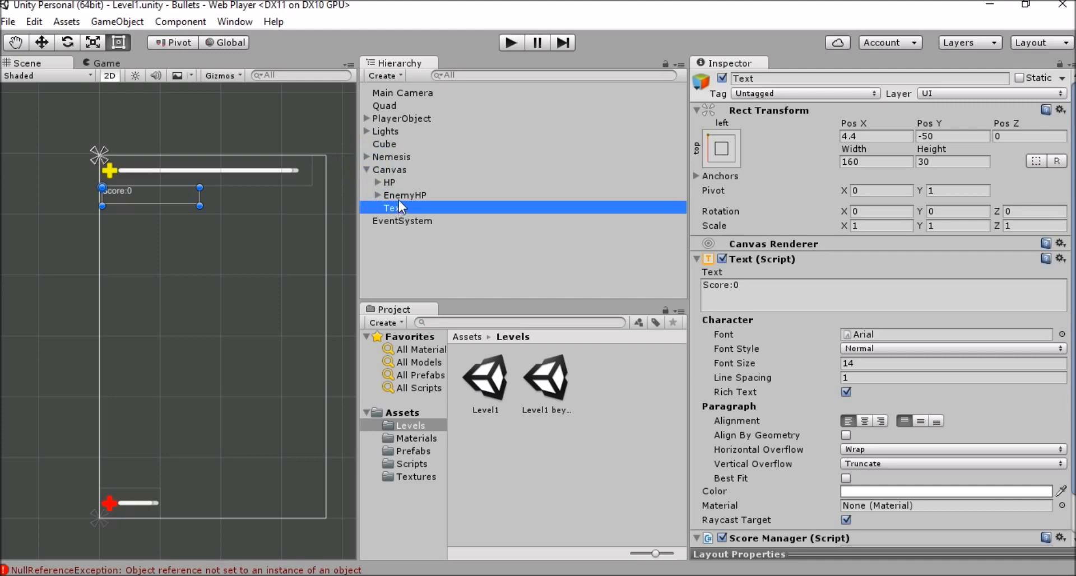
pyautogui.rightClick(389, 169)
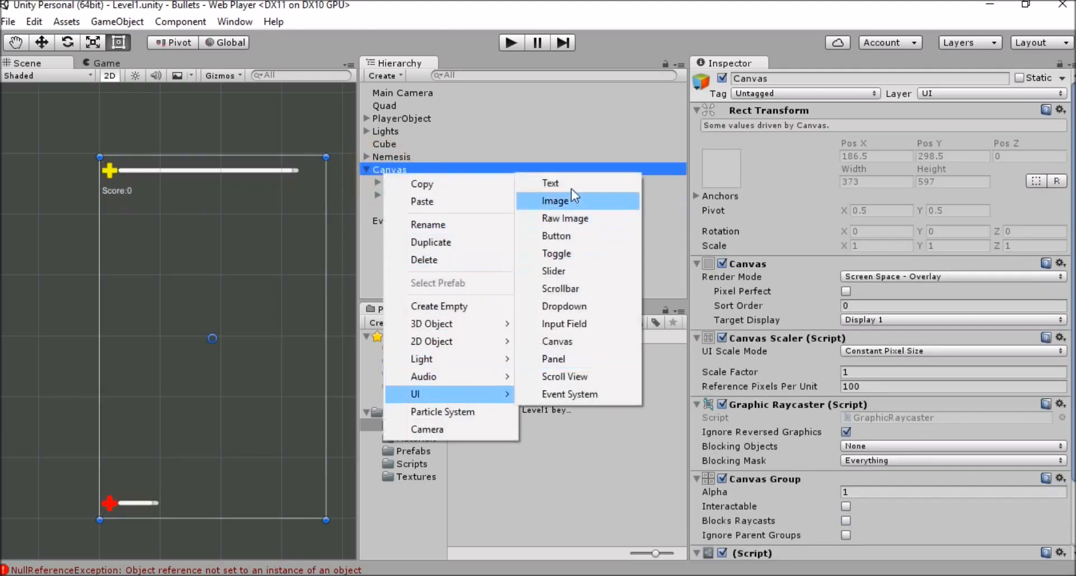
pyautogui.click(551, 183)
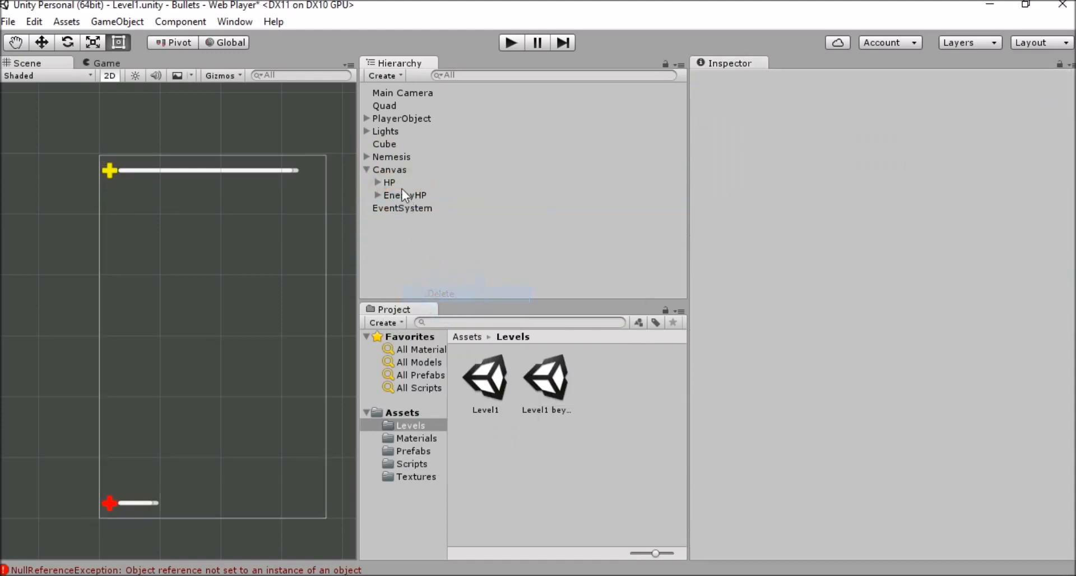
pyautogui.rightClick(390, 169)
pyautogui.write('Scofrr')
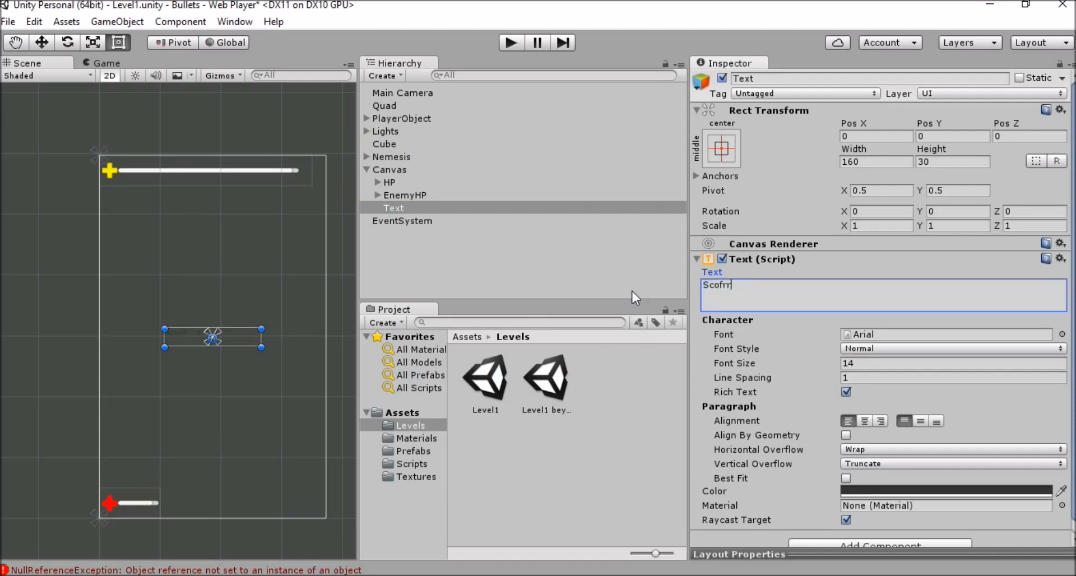
# - Enter Score:0 as the new text's content
pyautogui.write('Score')
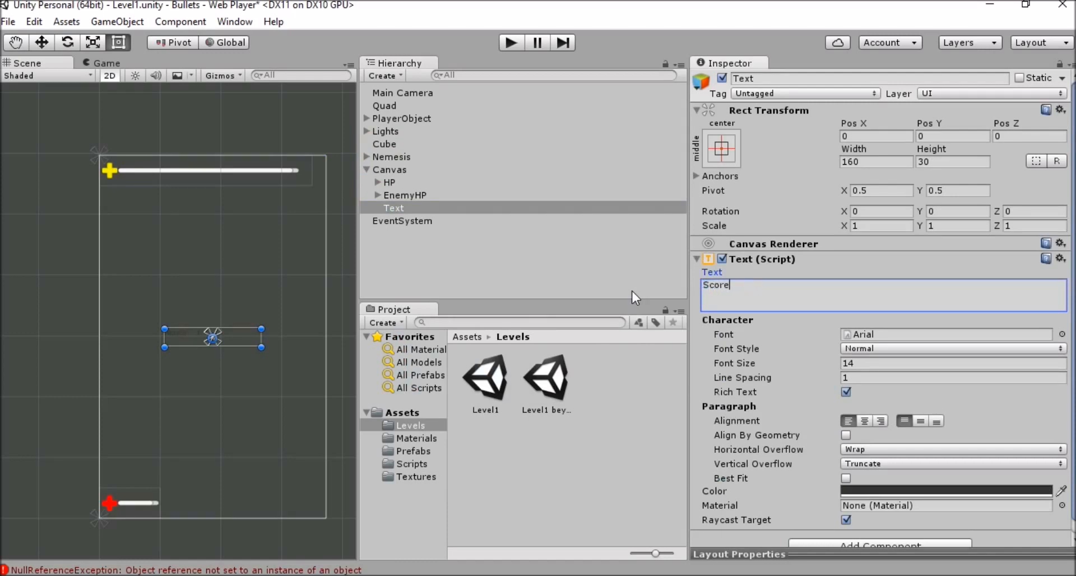
pyautogui.write(':')
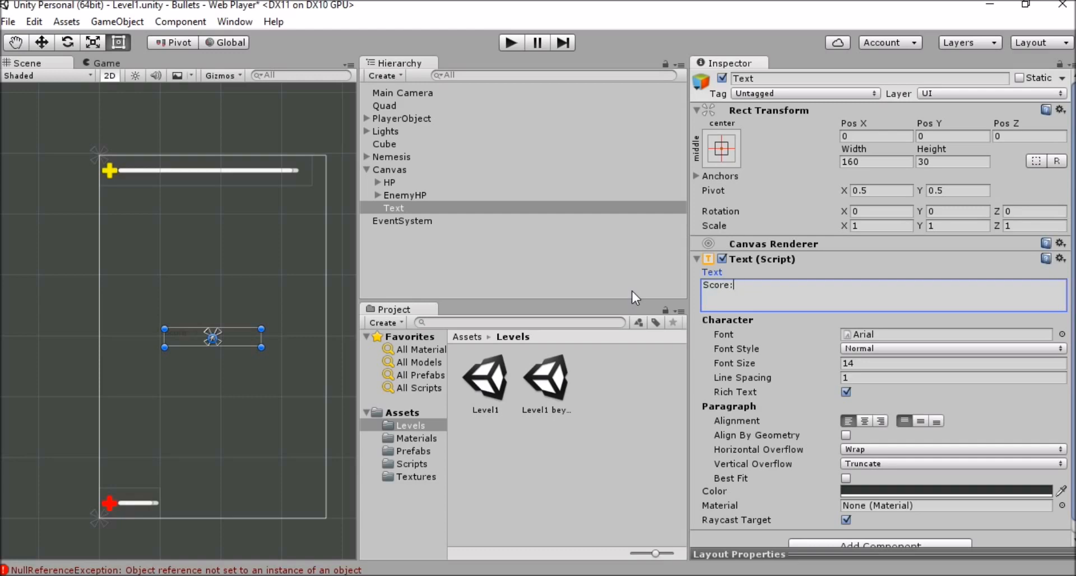
pyautogui.write('0')
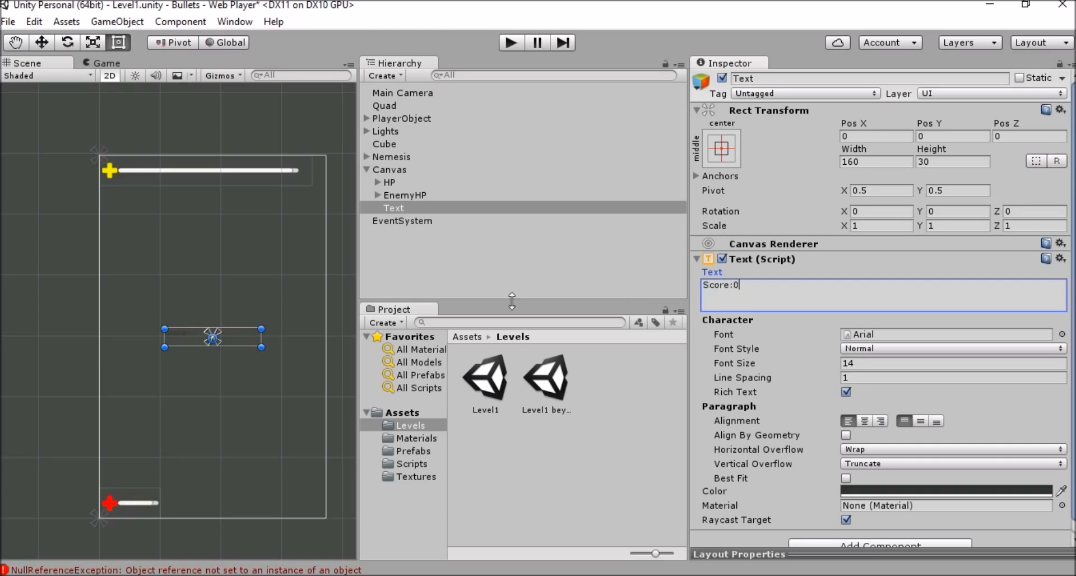
pyautogui.moveTo(298, 290)
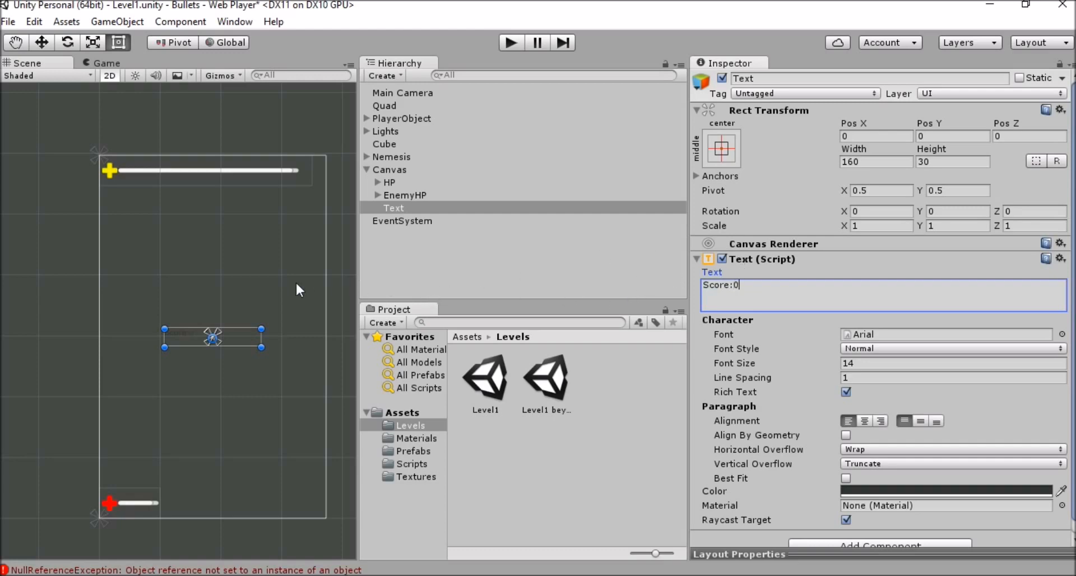
pyautogui.moveTo(313, 264)
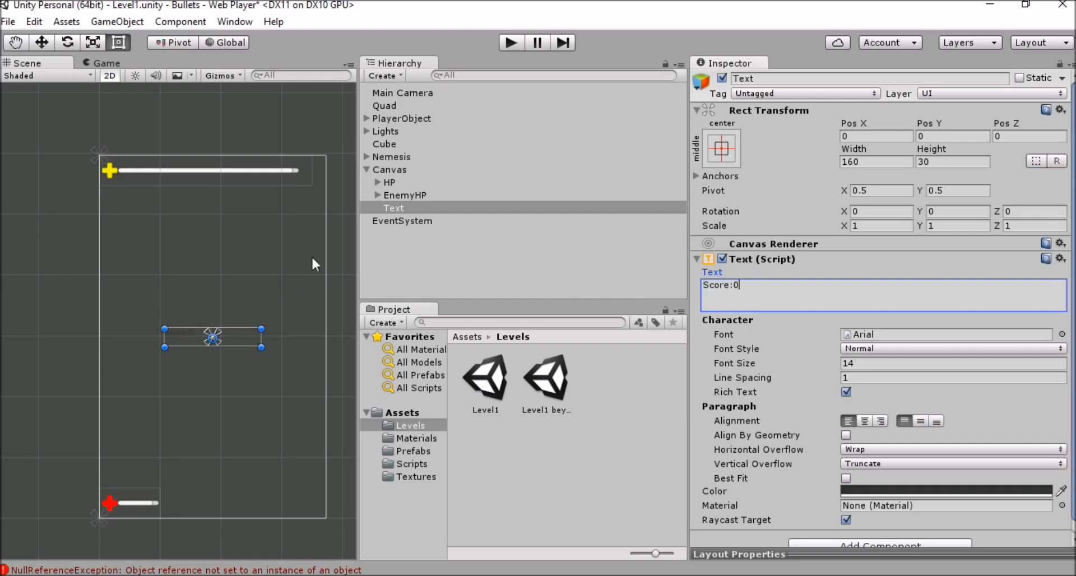
pyautogui.moveTo(928, 351)
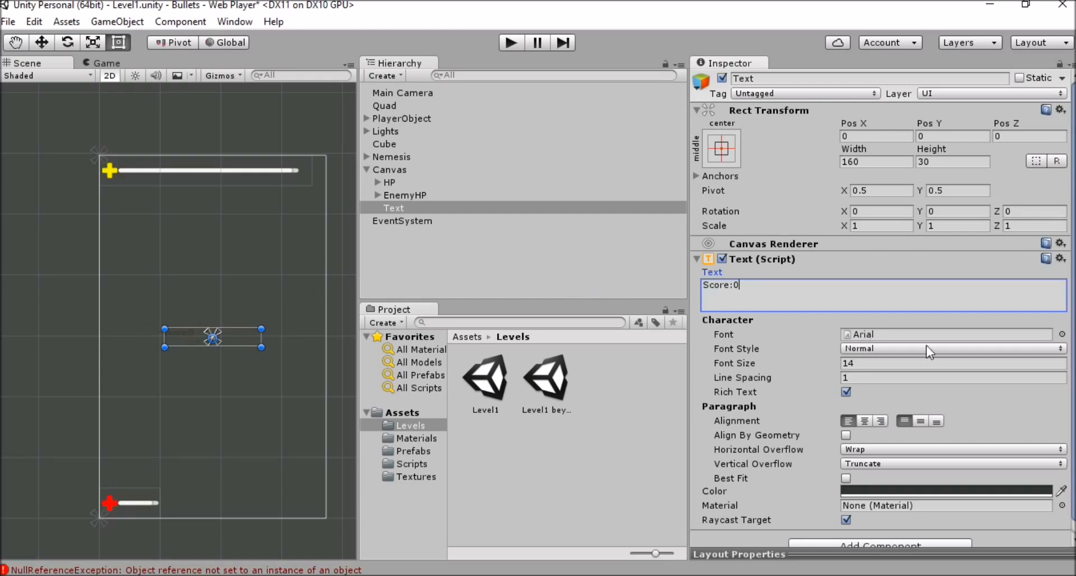
# - Give the Score:0 text font size 15 and white colour
pyautogui.click(953, 378)
pyautogui.write('15')
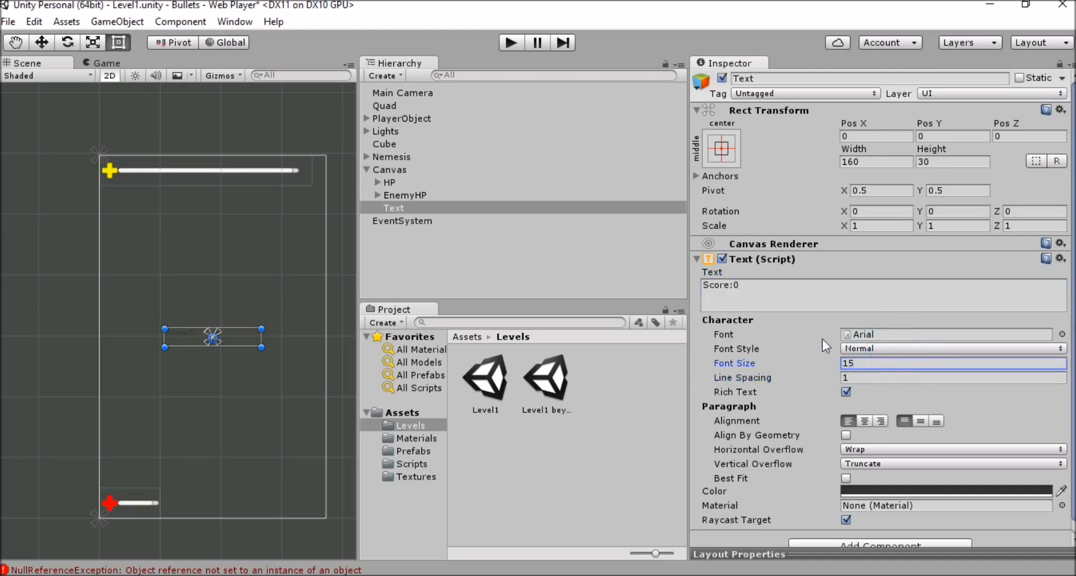
pyautogui.moveTo(925, 498)
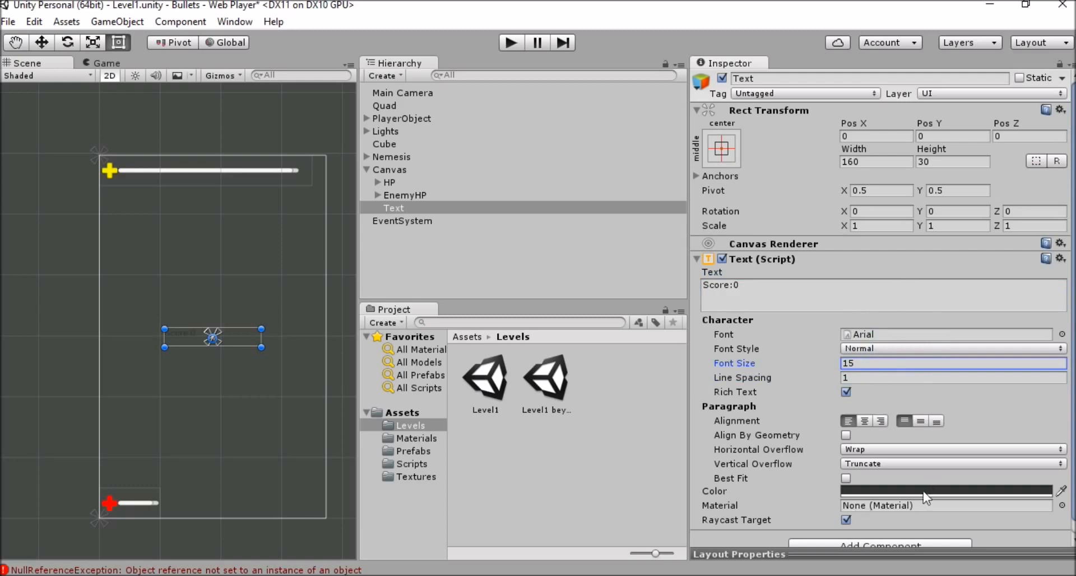
pyautogui.click(946, 490)
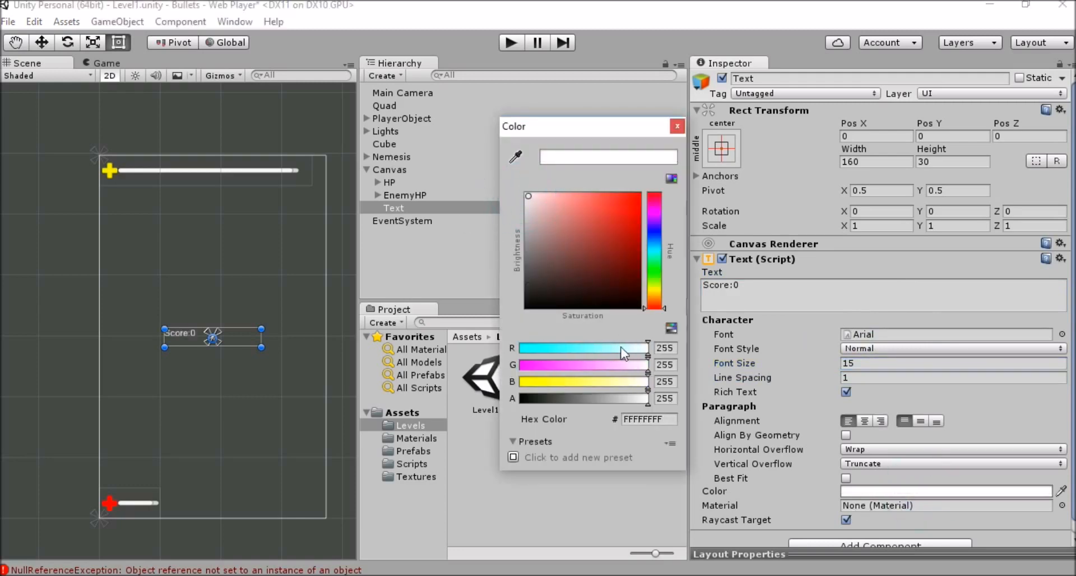
pyautogui.click(677, 126)
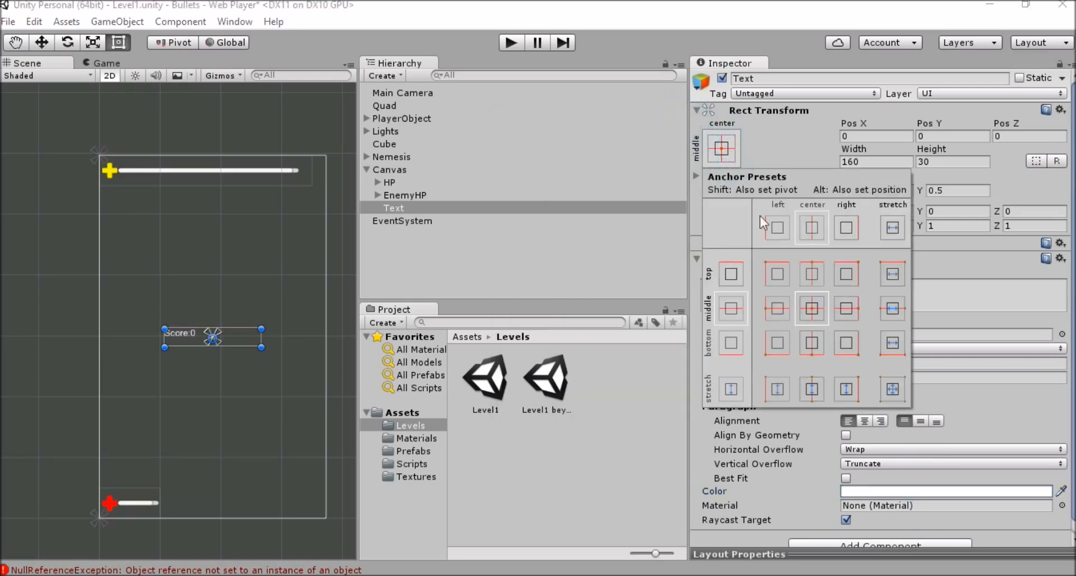
pyautogui.moveTo(754, 259)
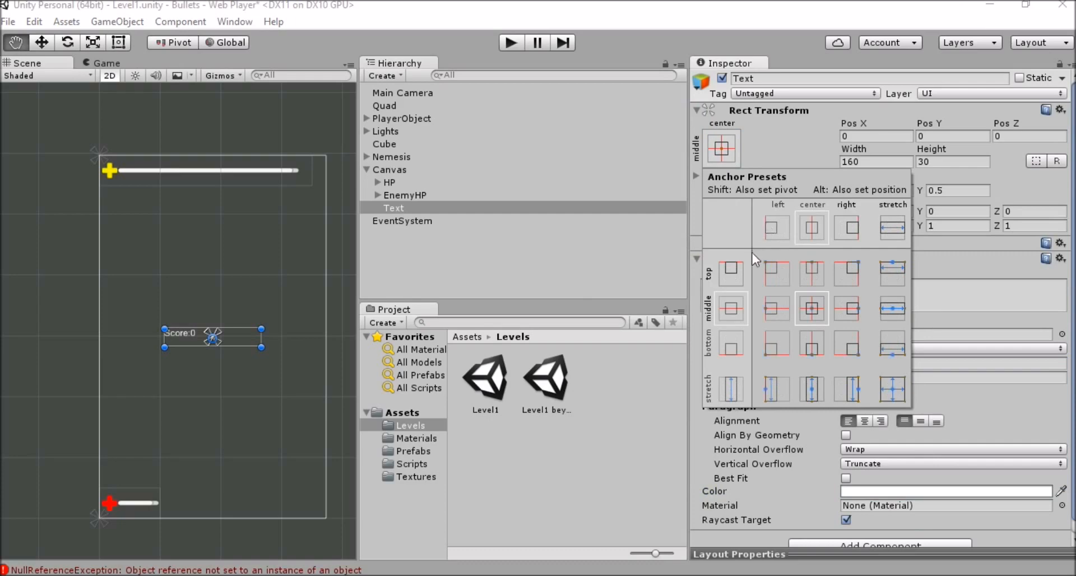
pyautogui.moveTo(775, 275)
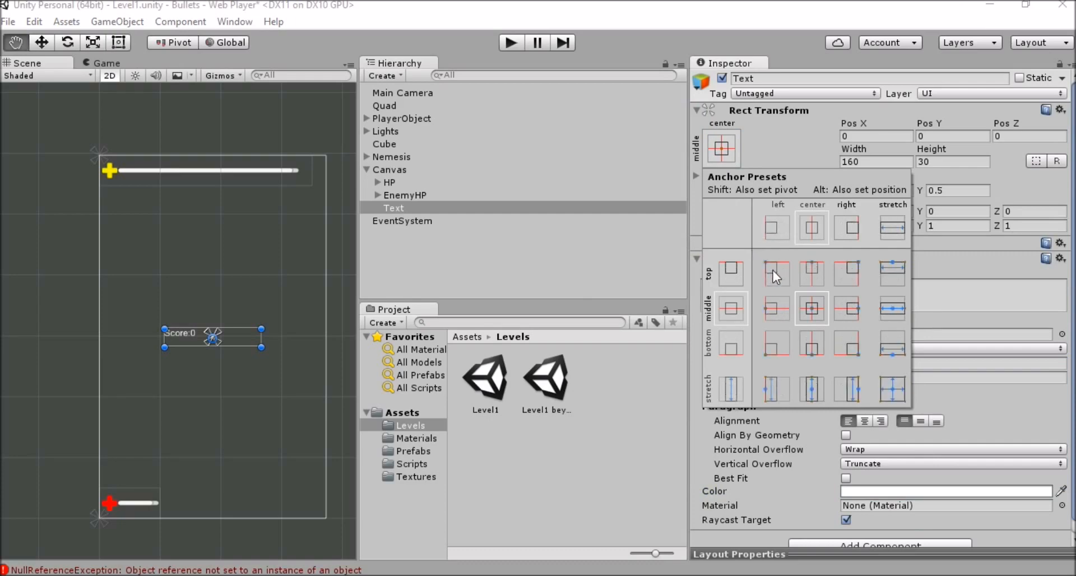
# - Anchor the text top-left under the health bar at Pos X 4.4, Pos Y -50
pyautogui.click(774, 274)
pyautogui.write('4')
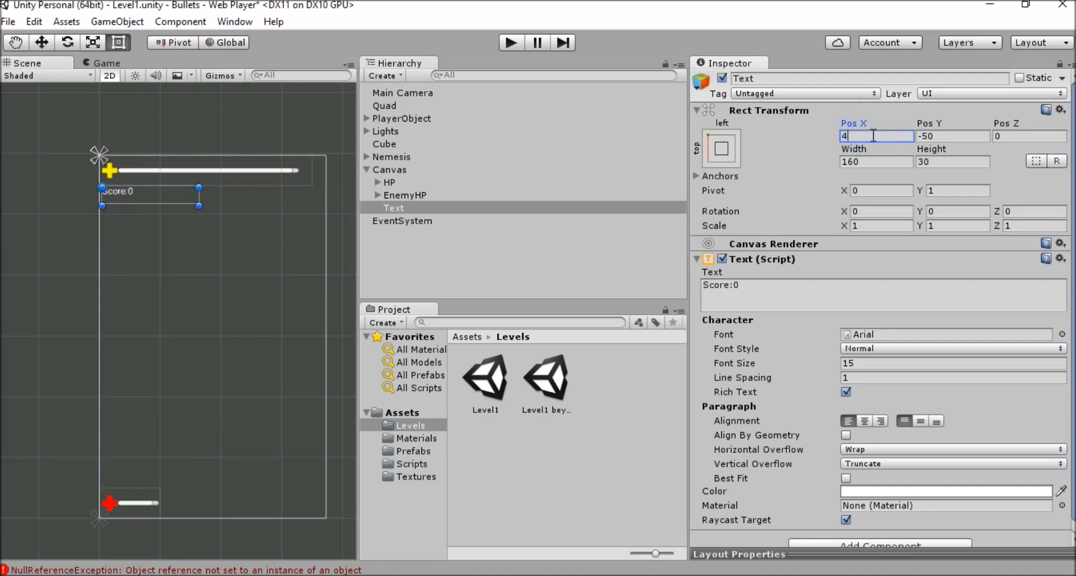
pyautogui.write('.4')
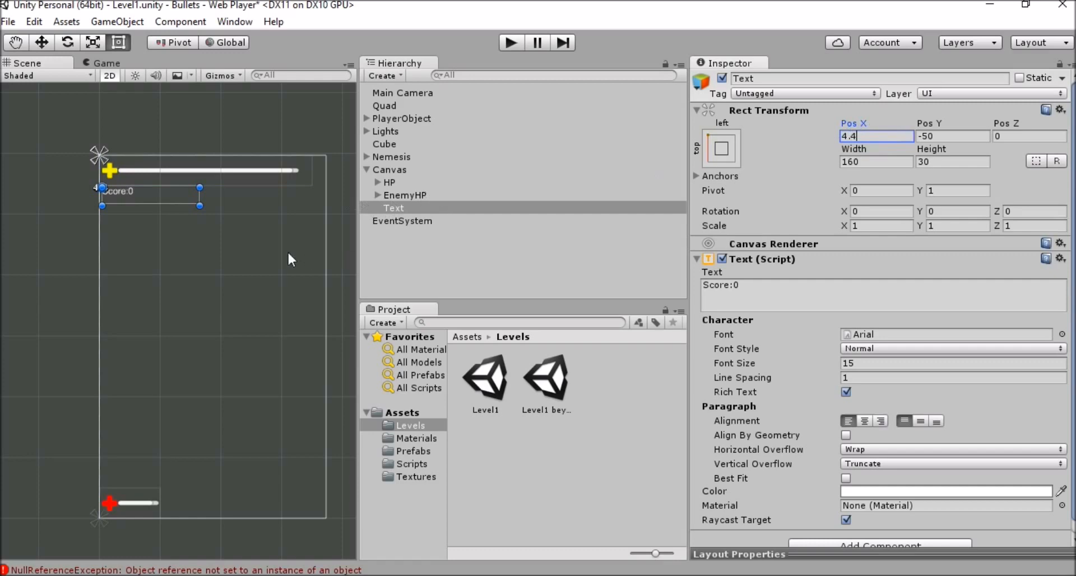
pyautogui.click(390, 170)
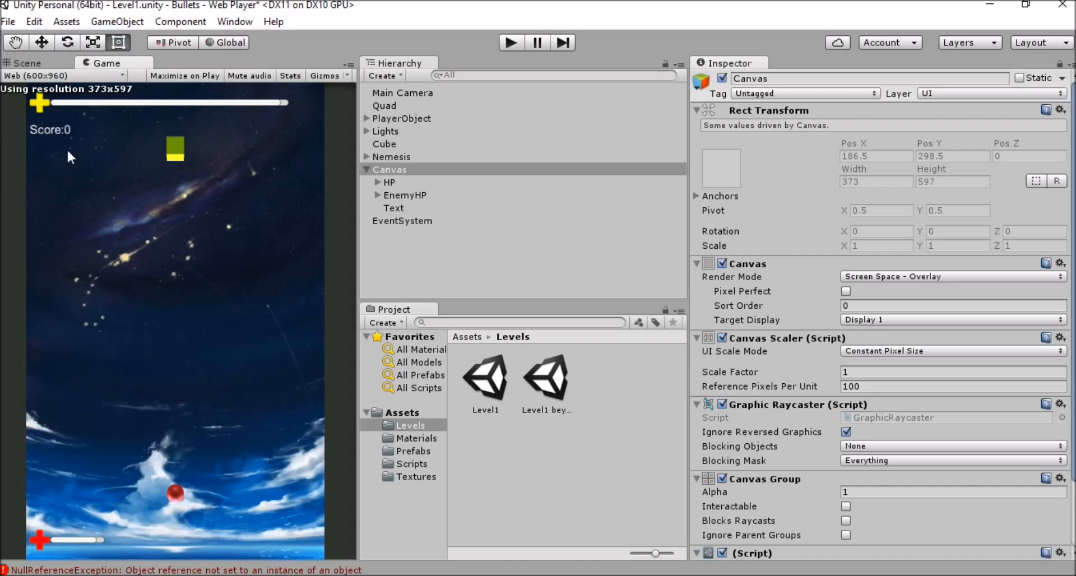
pyautogui.moveTo(86, 149)
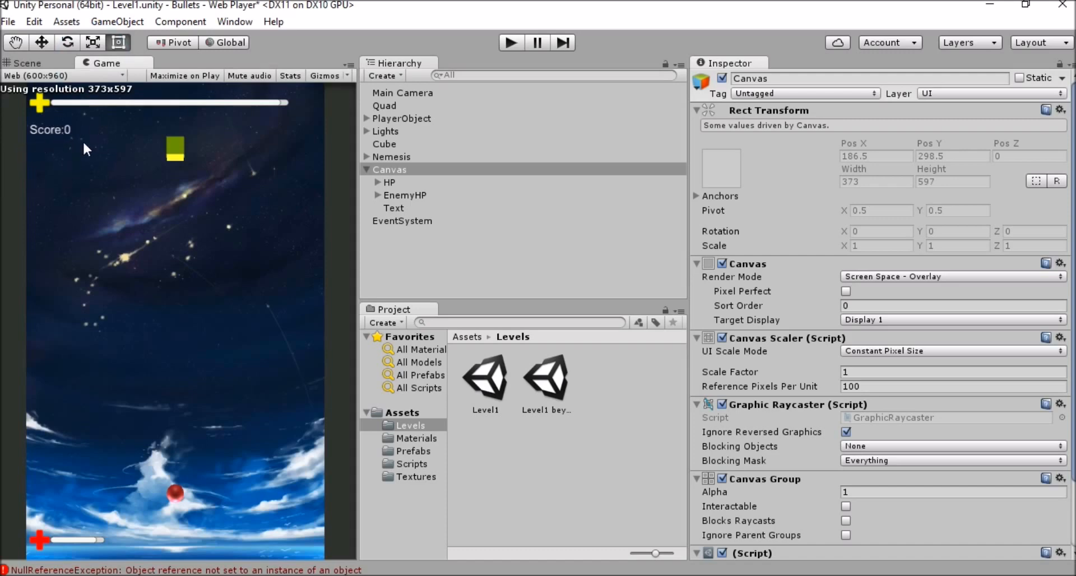
pyautogui.moveTo(86, 107)
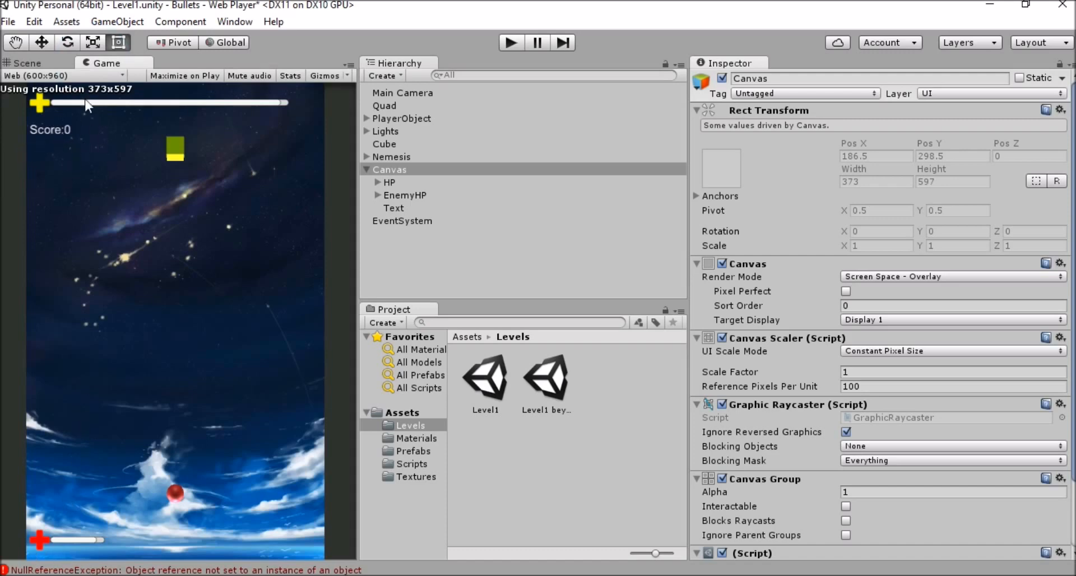
pyautogui.moveTo(32, 545)
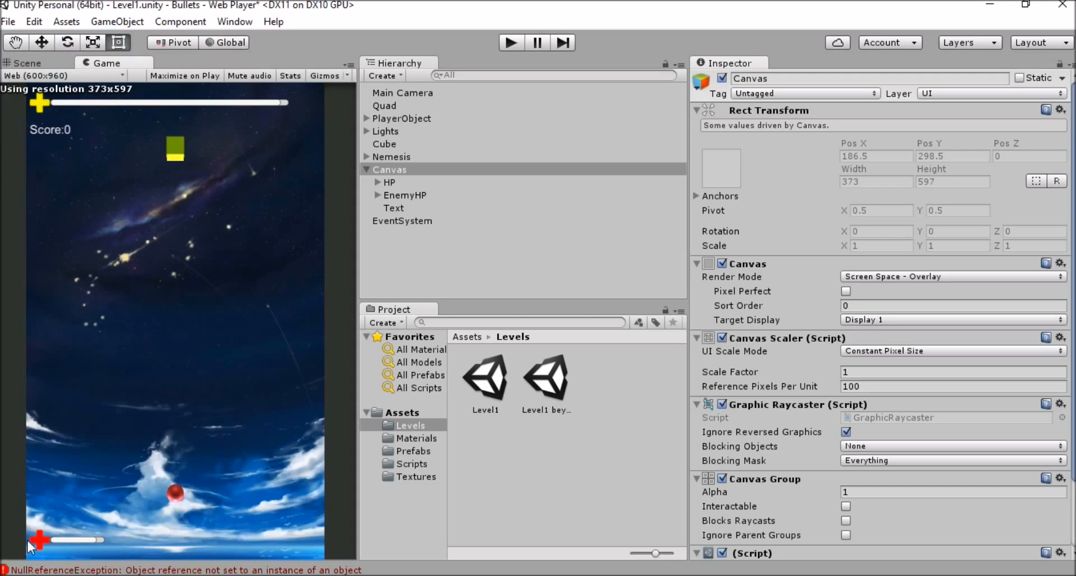
pyautogui.click(27, 63)
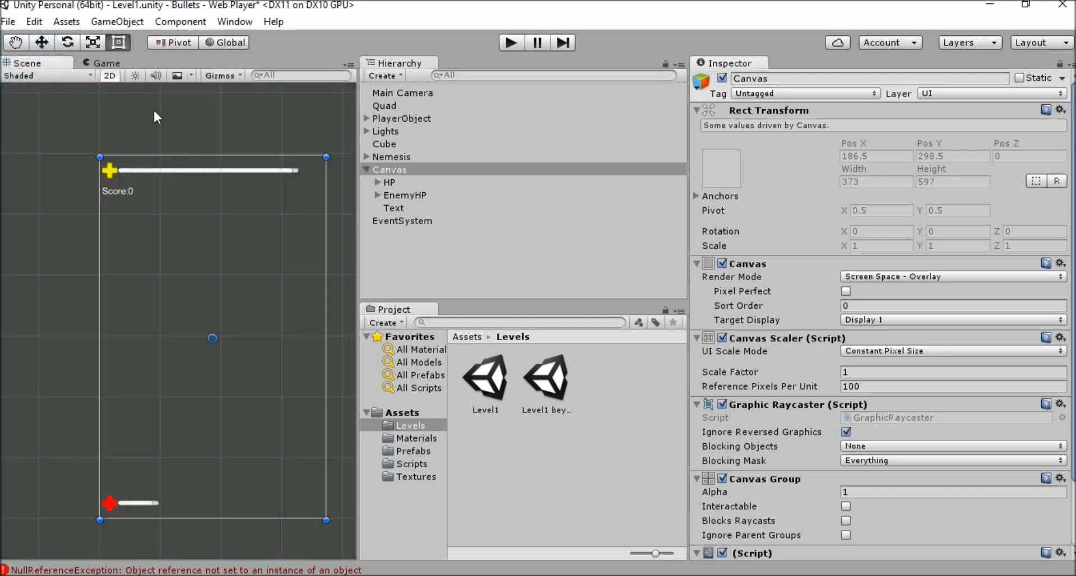
pyautogui.moveTo(587, 288)
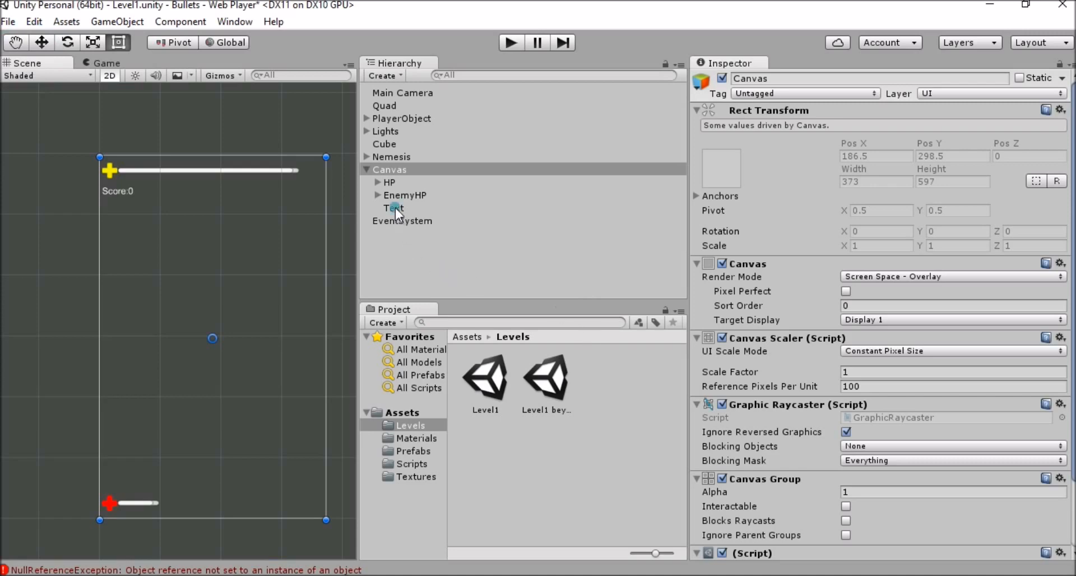
pyautogui.click(394, 207)
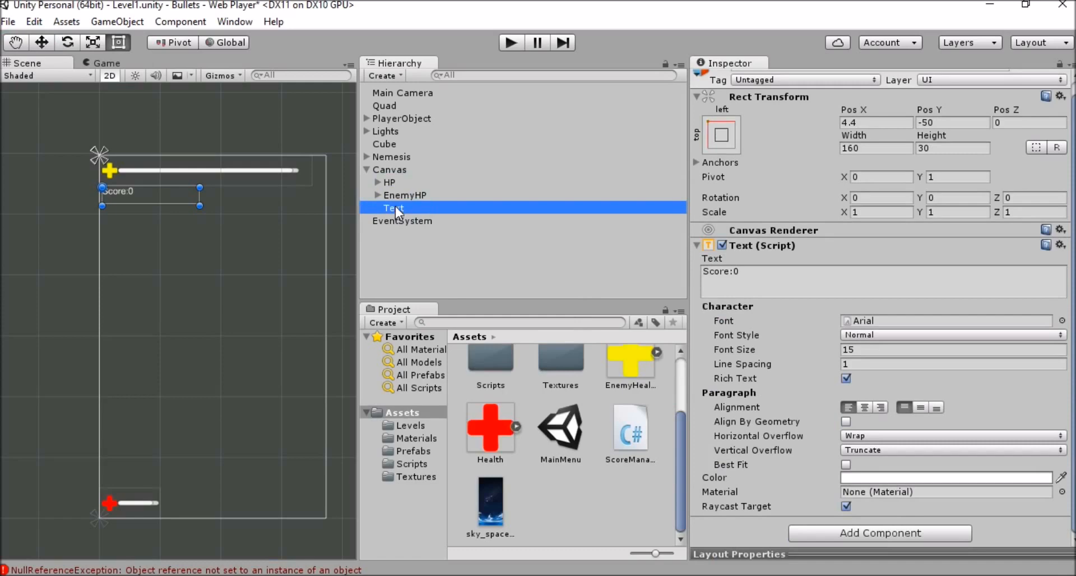
# - Add the Score Manager script component to the Text object
pyautogui.rightClick(394, 207)
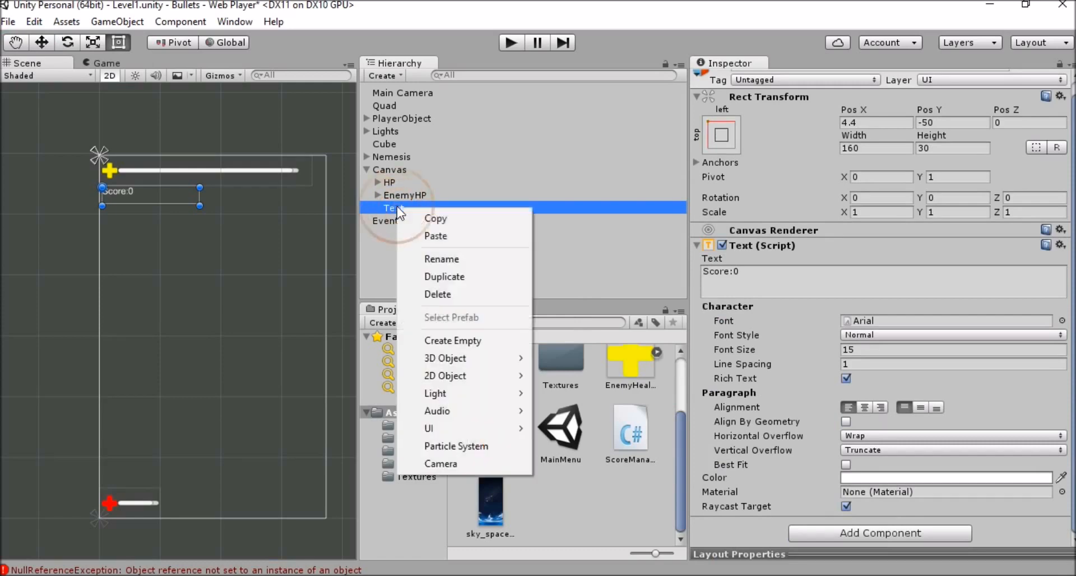
pyautogui.moveTo(437, 293)
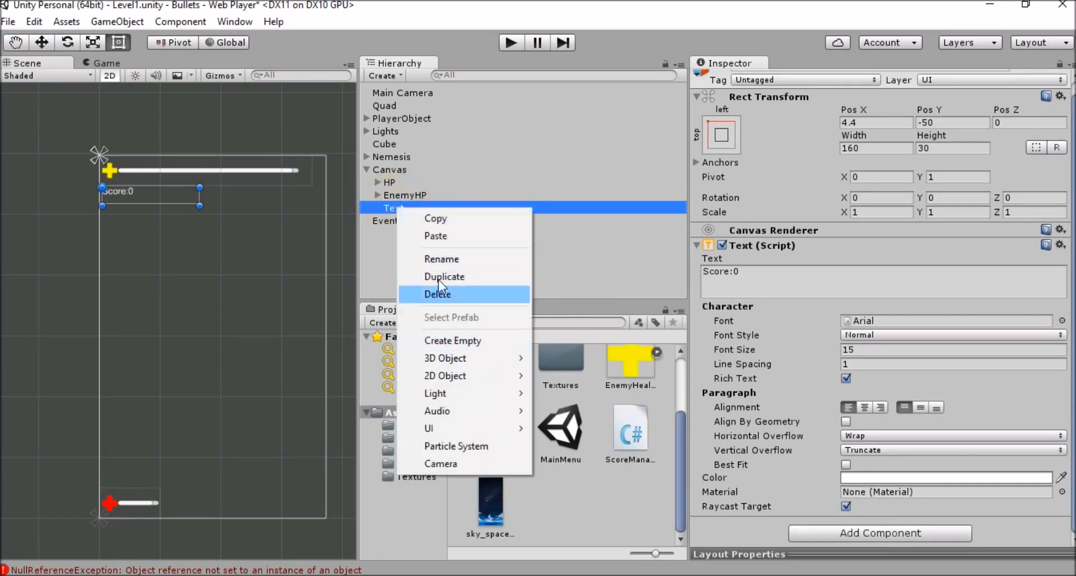
pyautogui.click(879, 532)
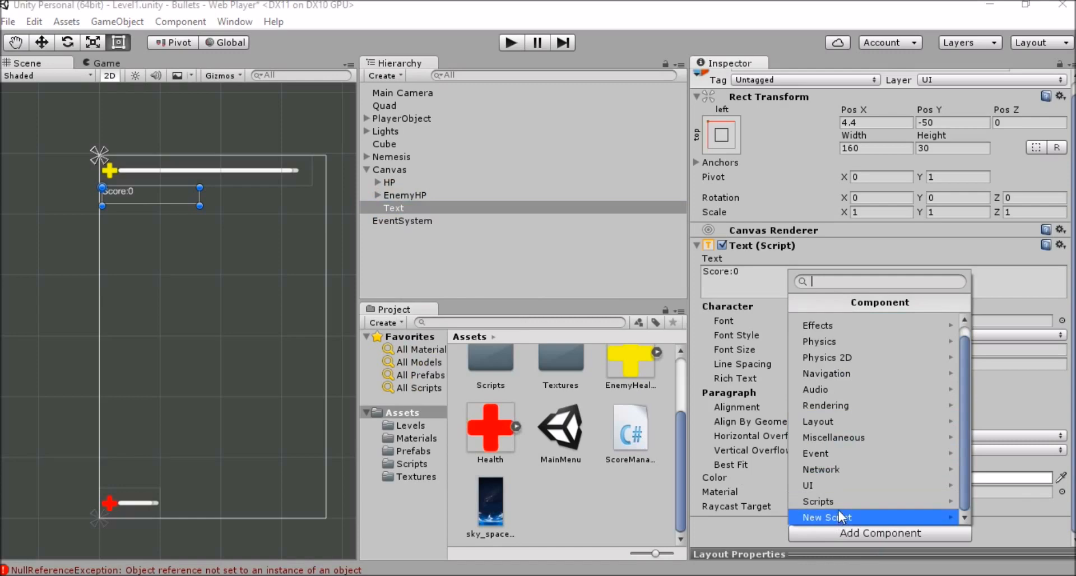
pyautogui.click(817, 501)
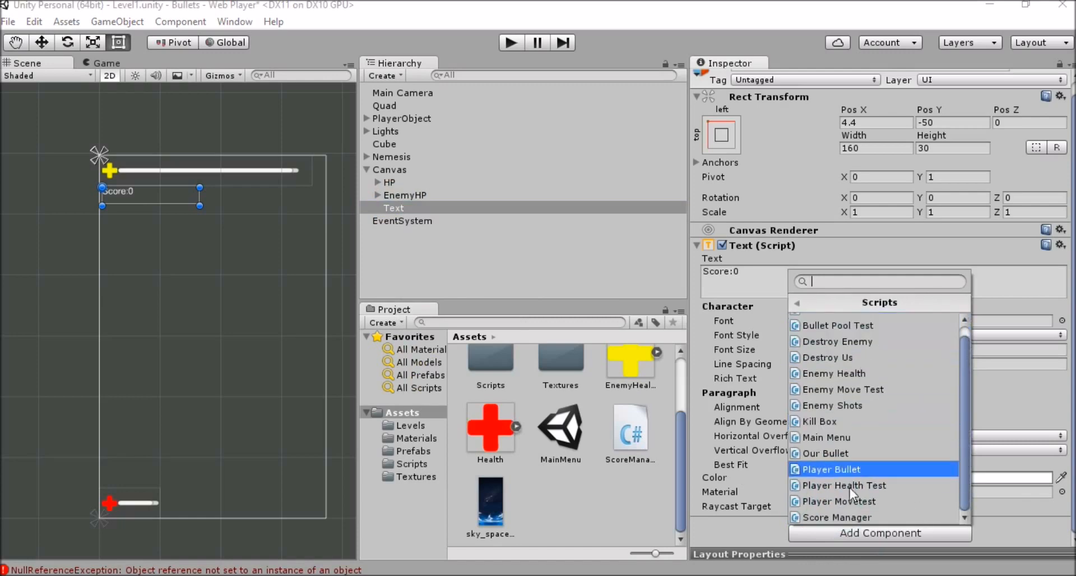
pyautogui.click(835, 518)
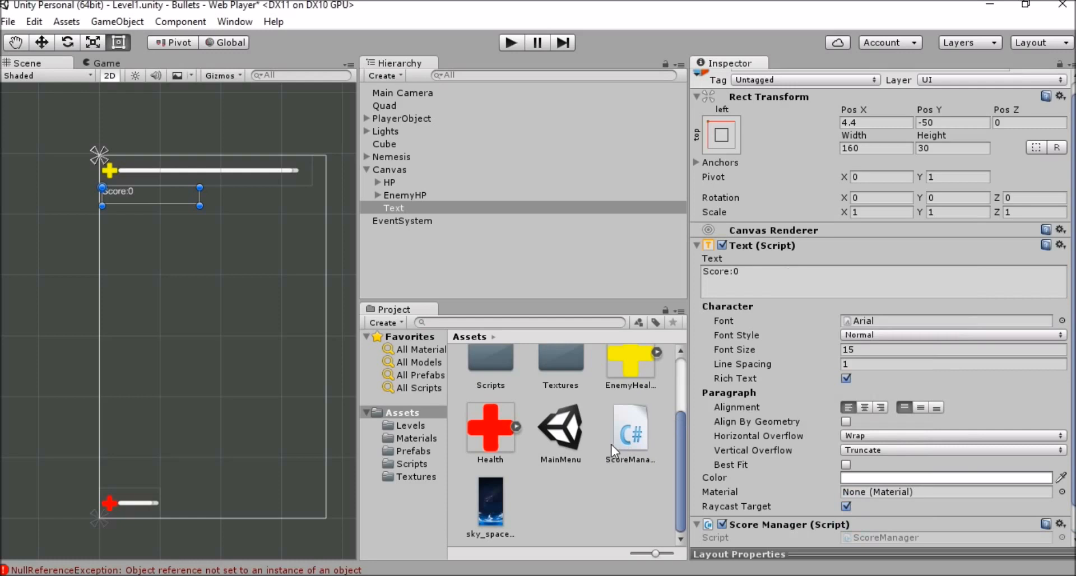
pyautogui.moveTo(614, 300)
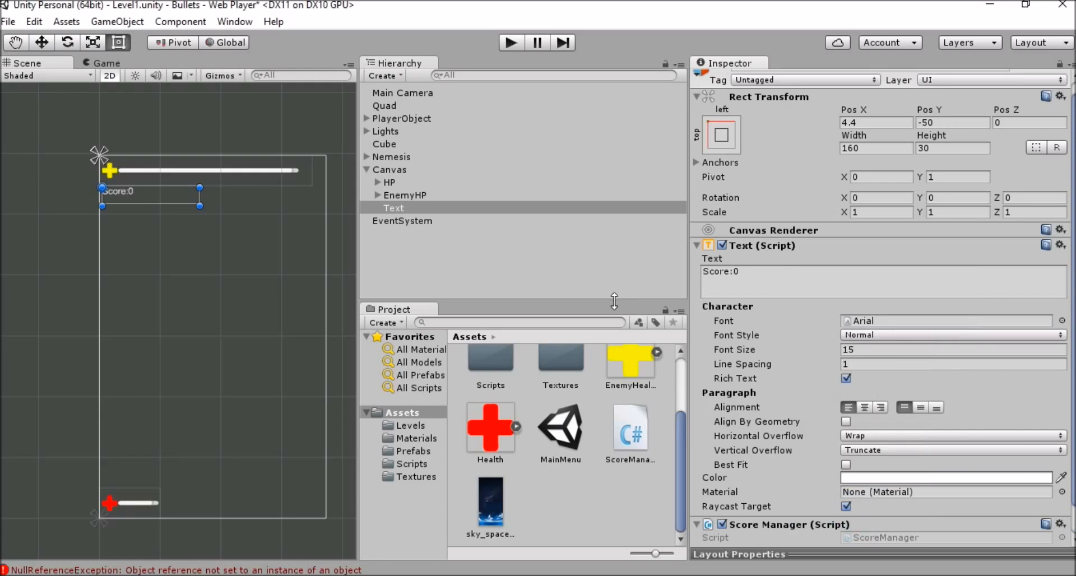
# - Select the ScoreManager.cs asset in the Project panel
pyautogui.scroll(-3)
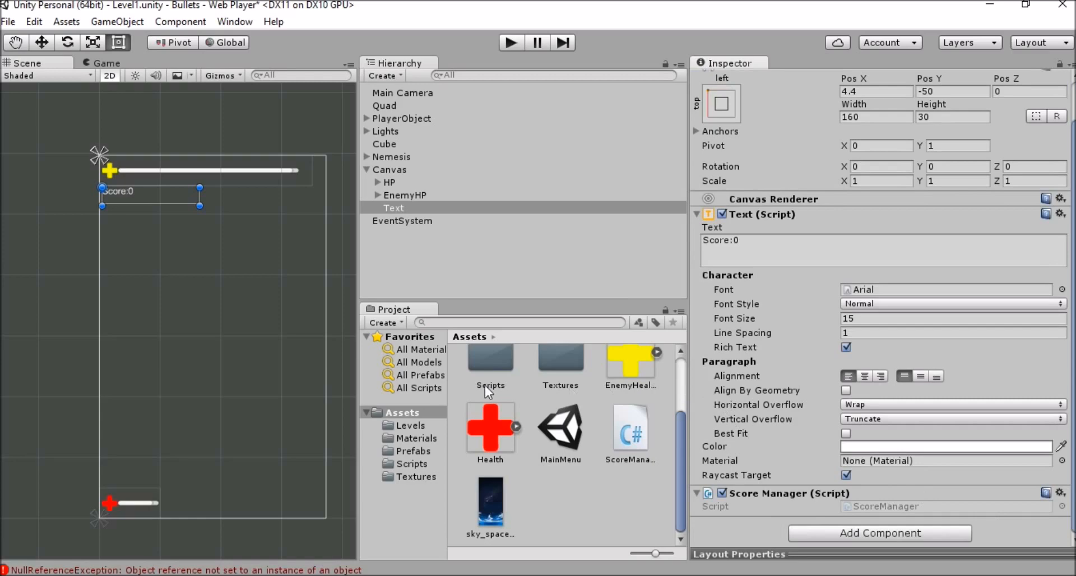
pyautogui.moveTo(935, 416)
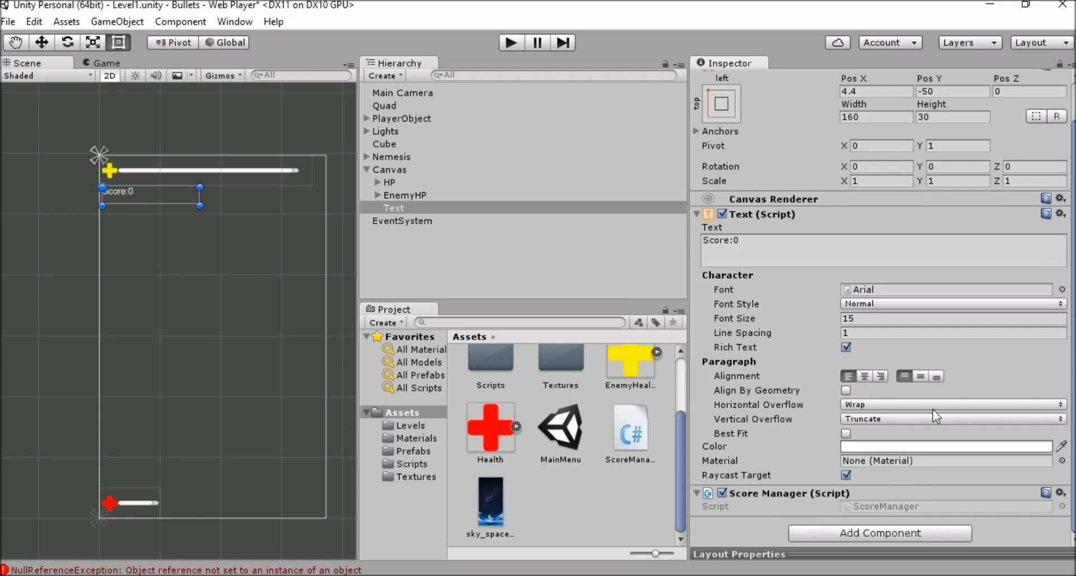
pyautogui.moveTo(630, 446)
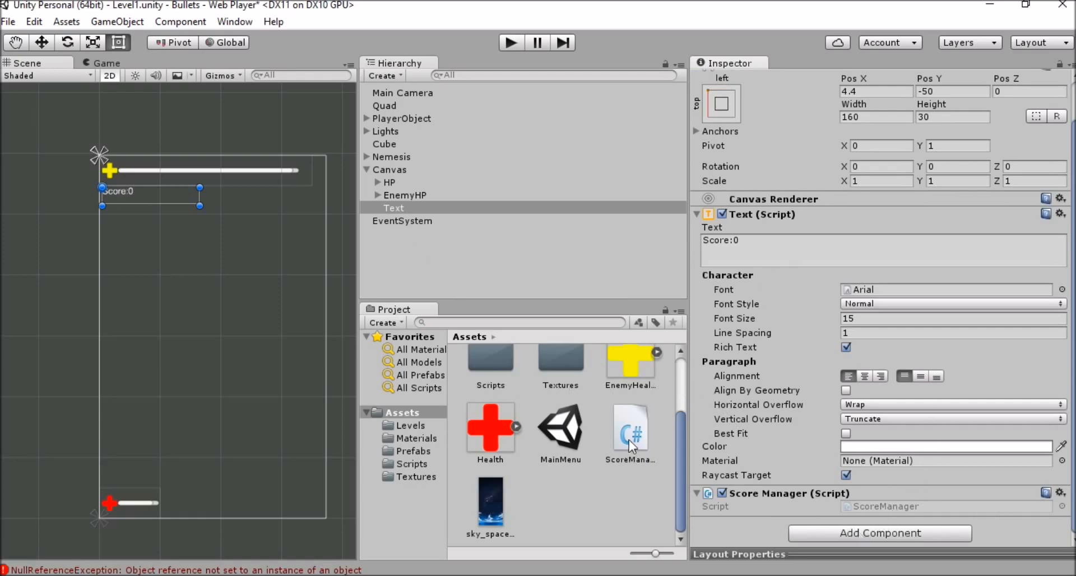
pyautogui.click(628, 428)
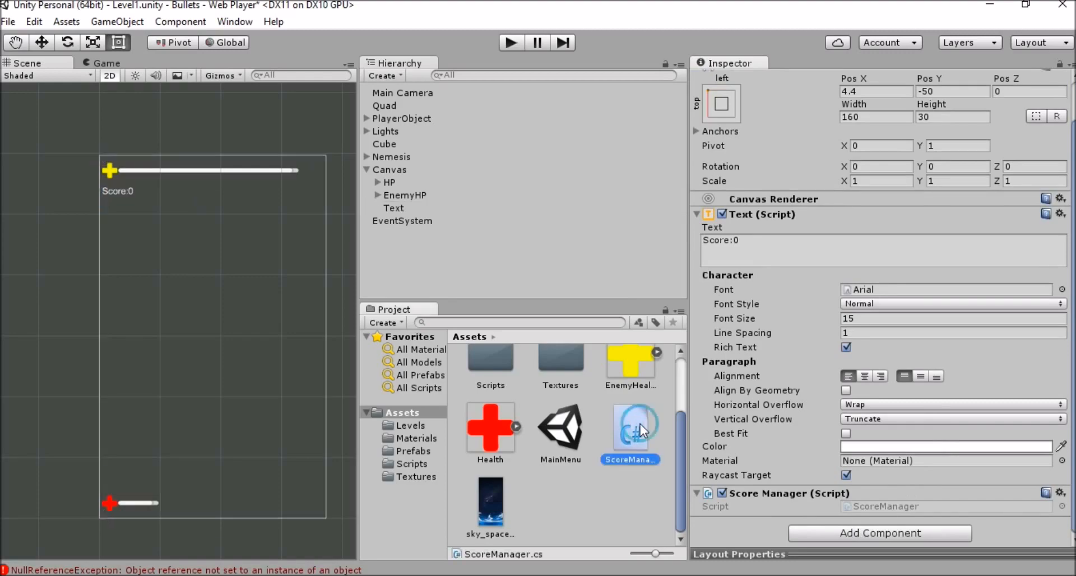
# - Open ScoreManager.cs in MonoDevelop to review its static score reset and text update
pyautogui.doubleClick(629, 425)
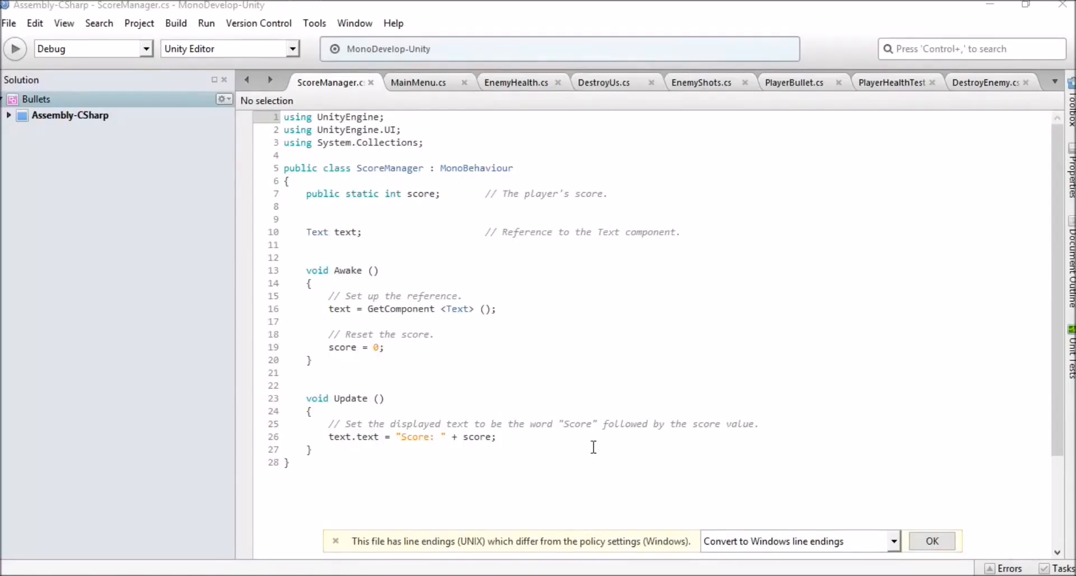
pyautogui.moveTo(622, 456)
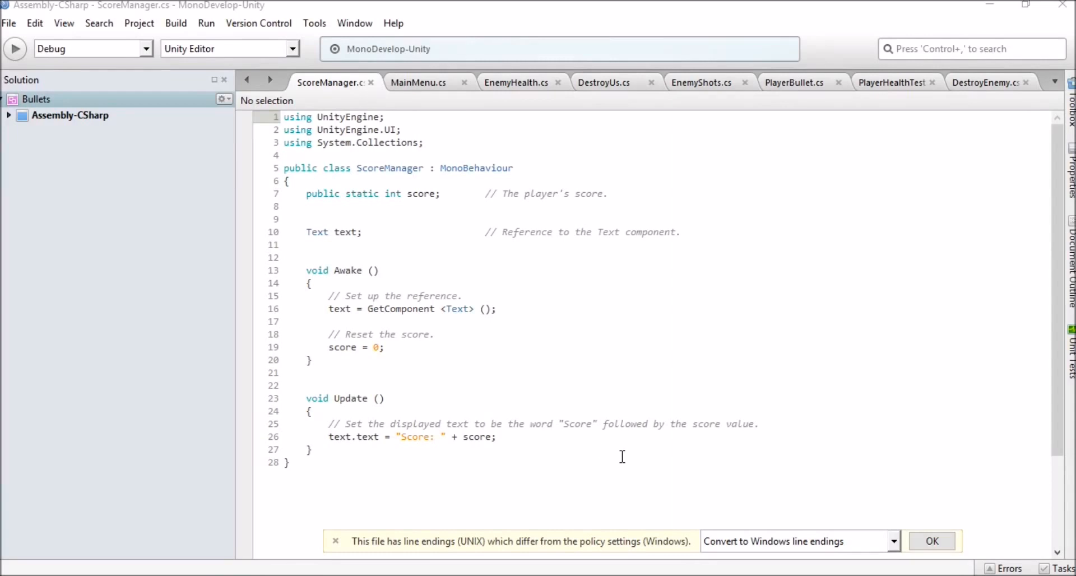
pyautogui.moveTo(561, 310)
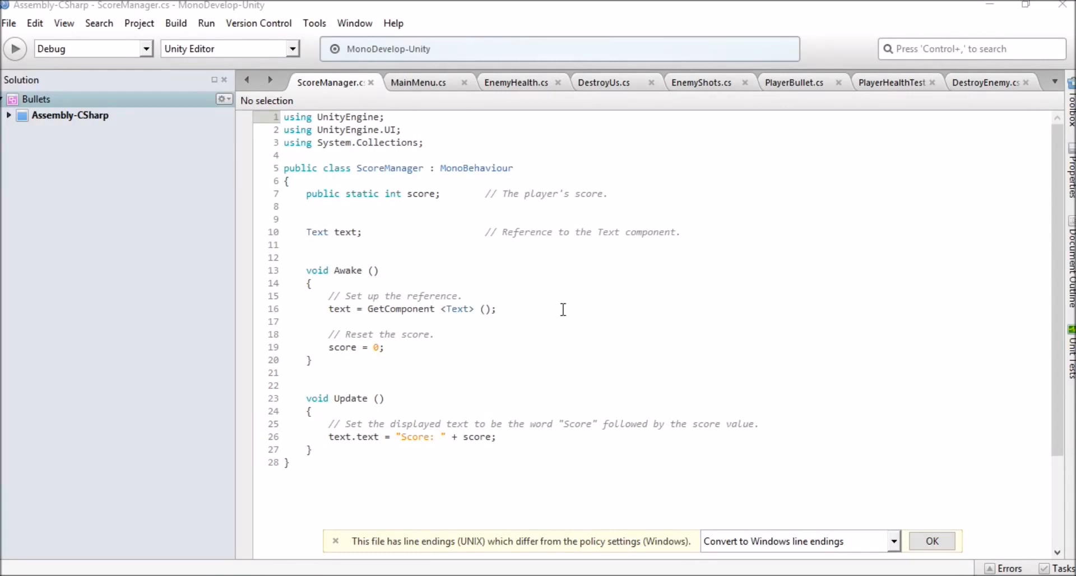
pyautogui.moveTo(498, 195)
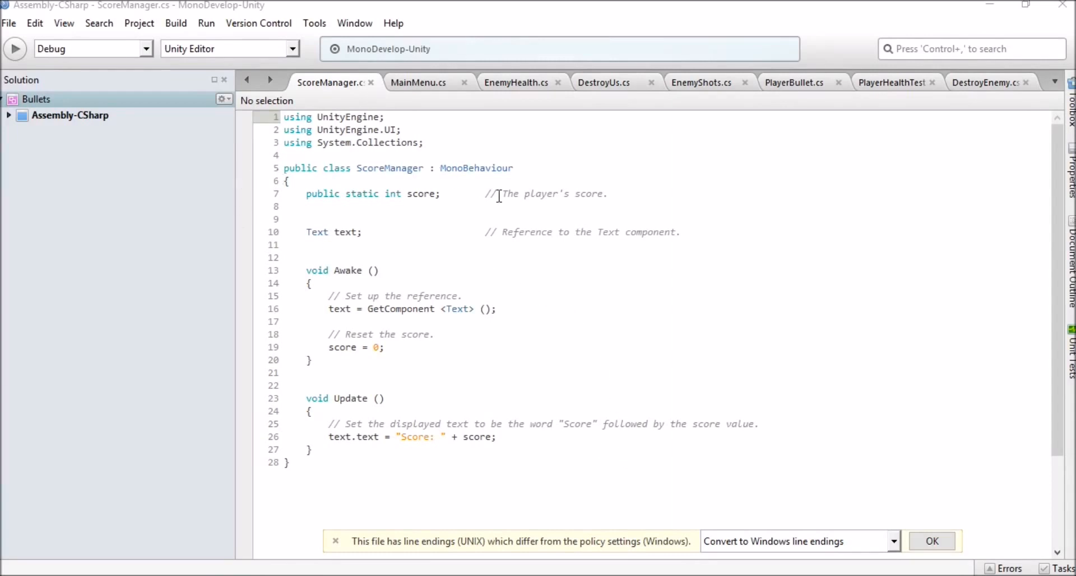
pyautogui.moveTo(602, 328)
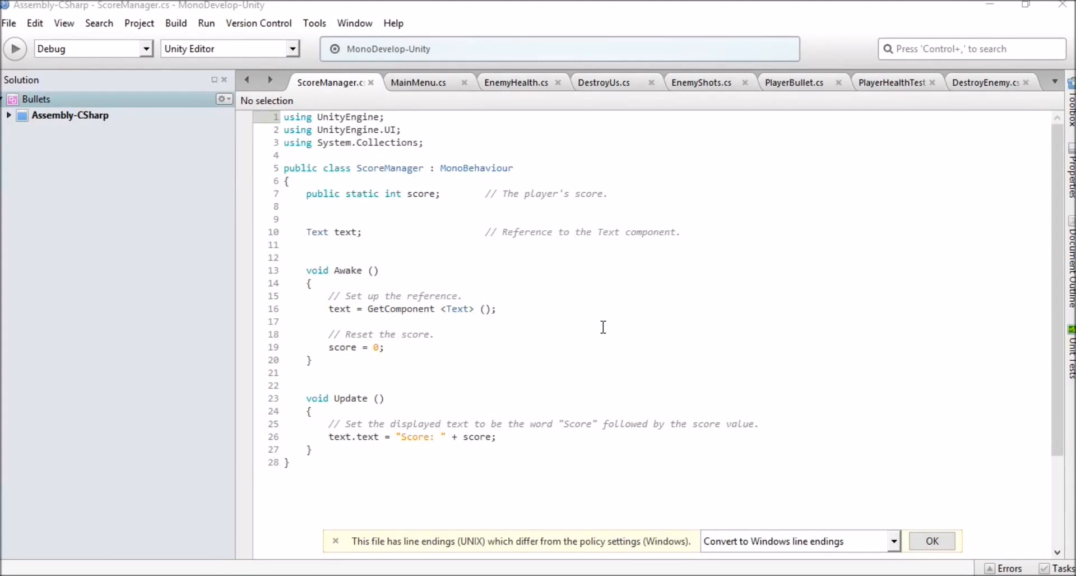
pyautogui.moveTo(457, 307)
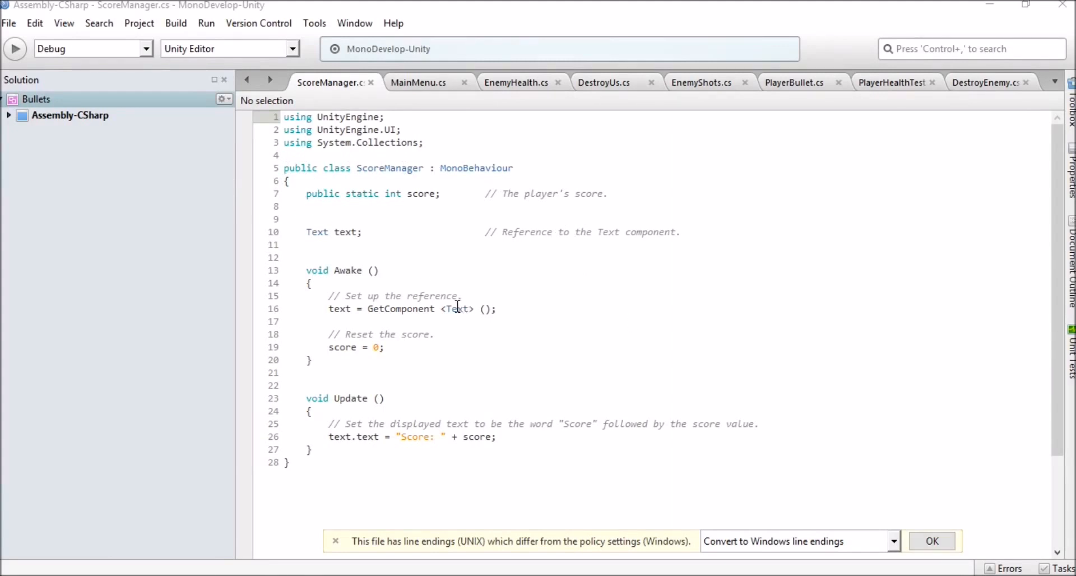
pyautogui.moveTo(455, 349)
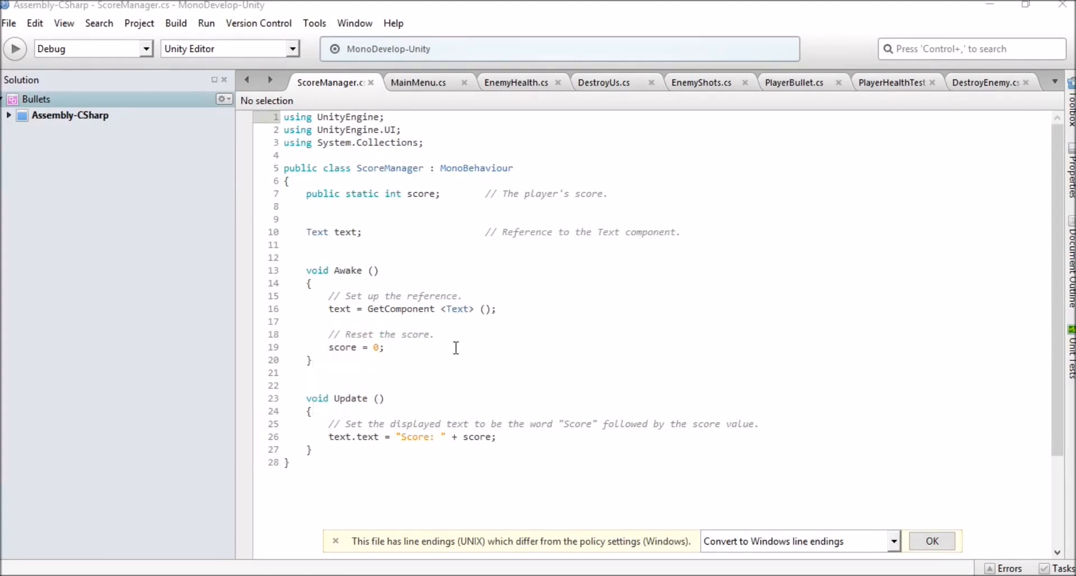
pyautogui.moveTo(362, 366)
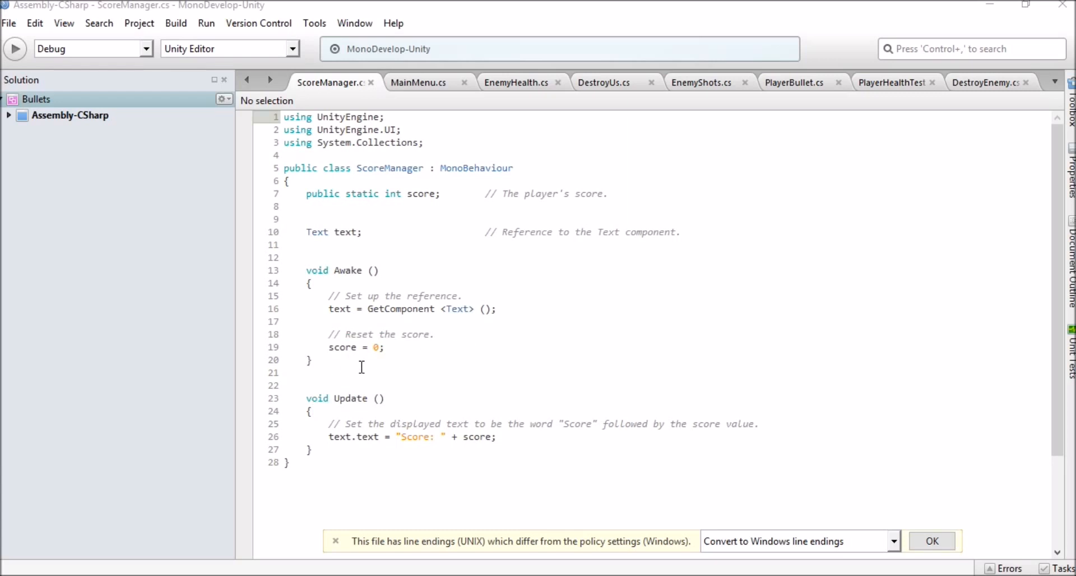
pyautogui.moveTo(522, 266)
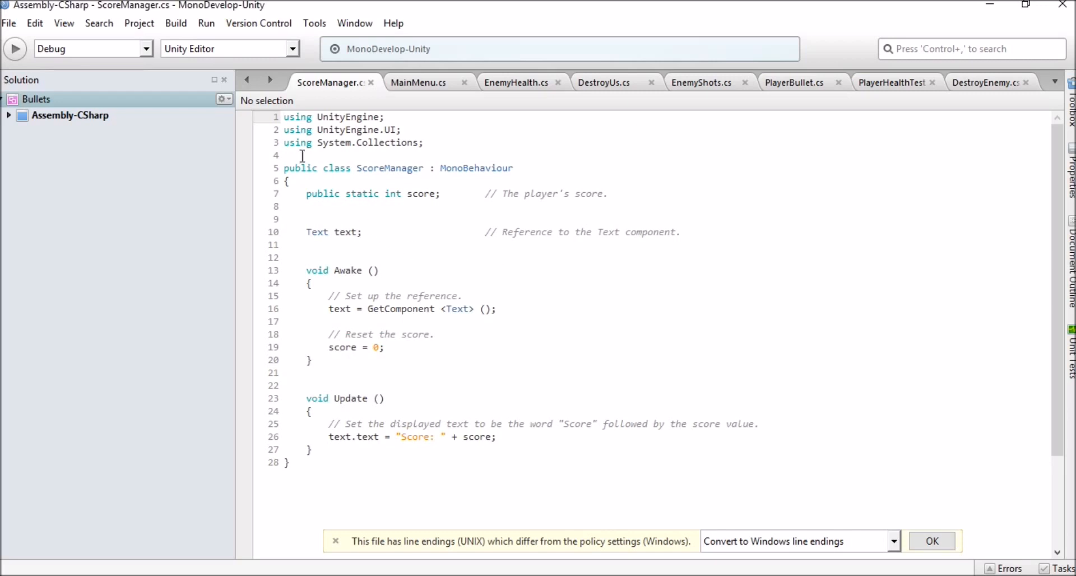
pyautogui.moveTo(470, 493)
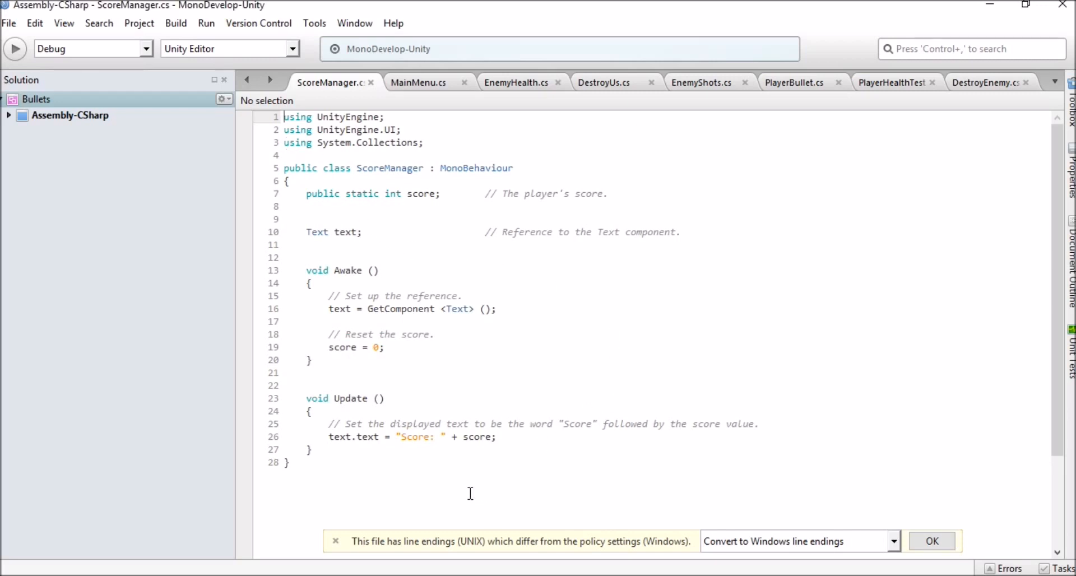
pyautogui.moveTo(314, 300)
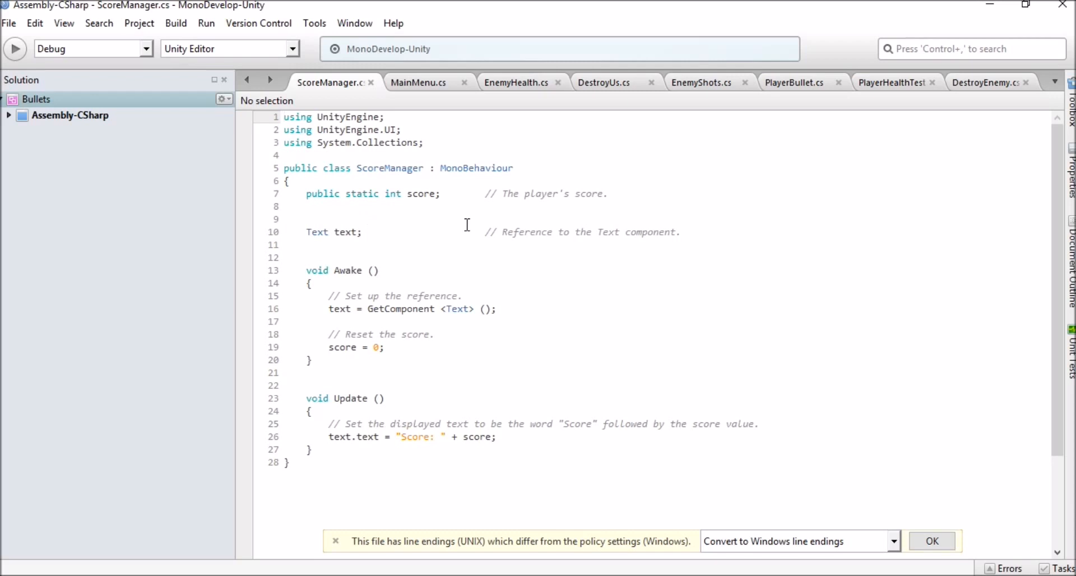
pyautogui.moveTo(555, 427)
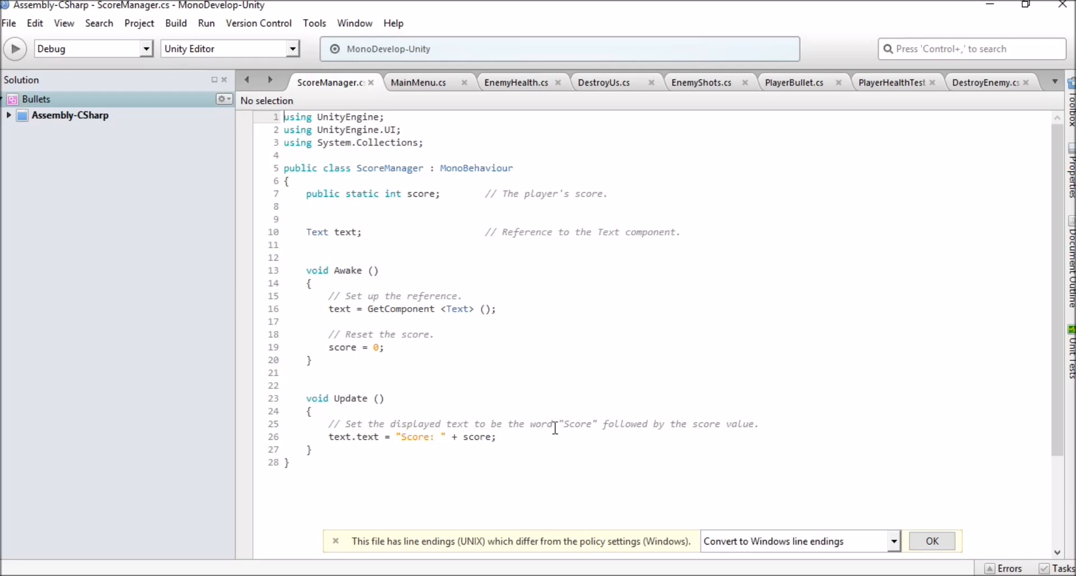
pyautogui.moveTo(515, 236)
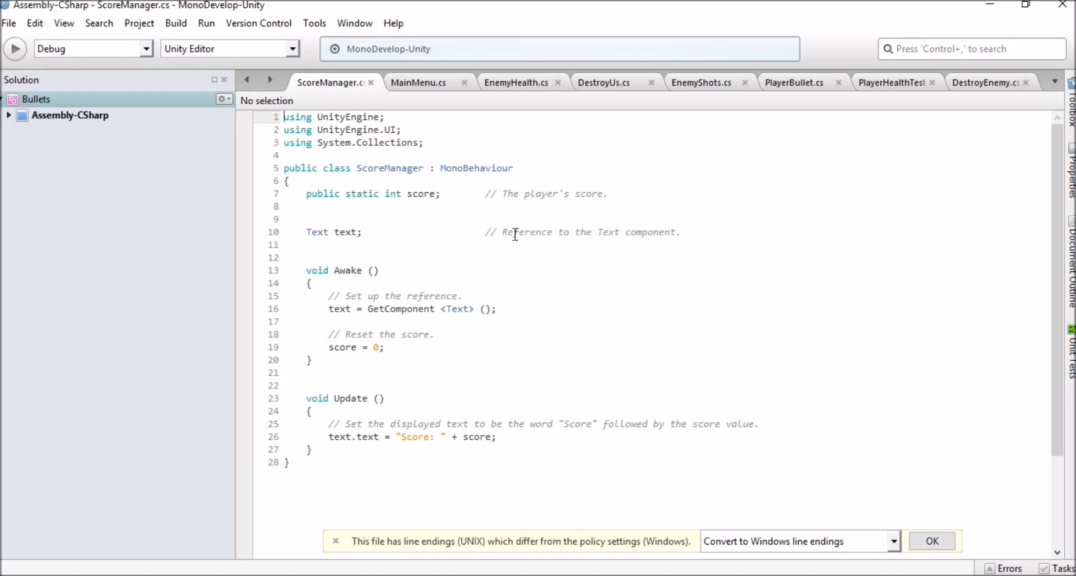
pyautogui.moveTo(447, 218)
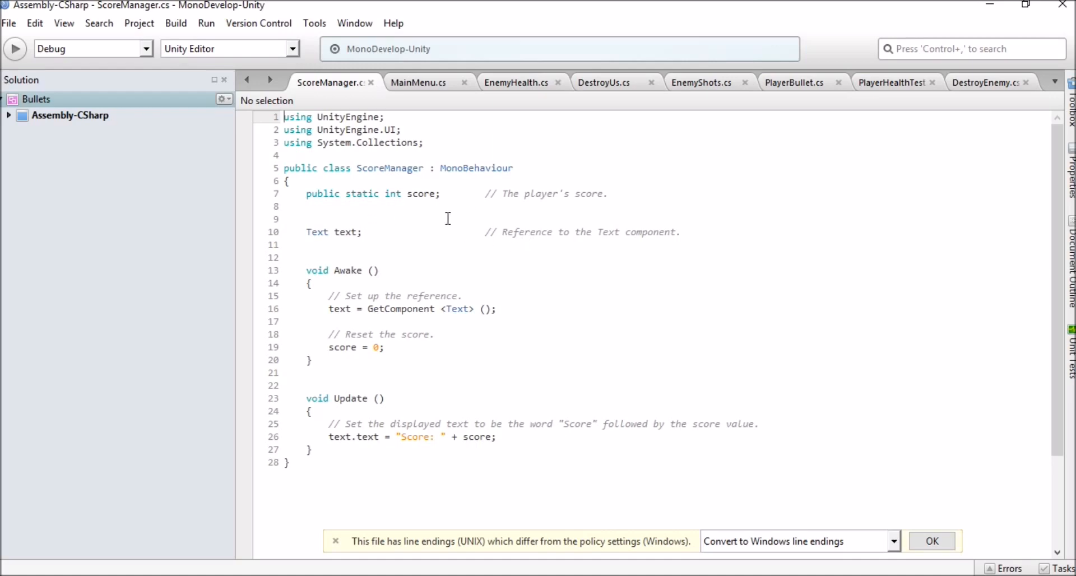
# - Review DestroyEnemy.cs adding scoreValue 5 to ScoreManager.score per hit, via the File menu
pyautogui.click(985, 82)
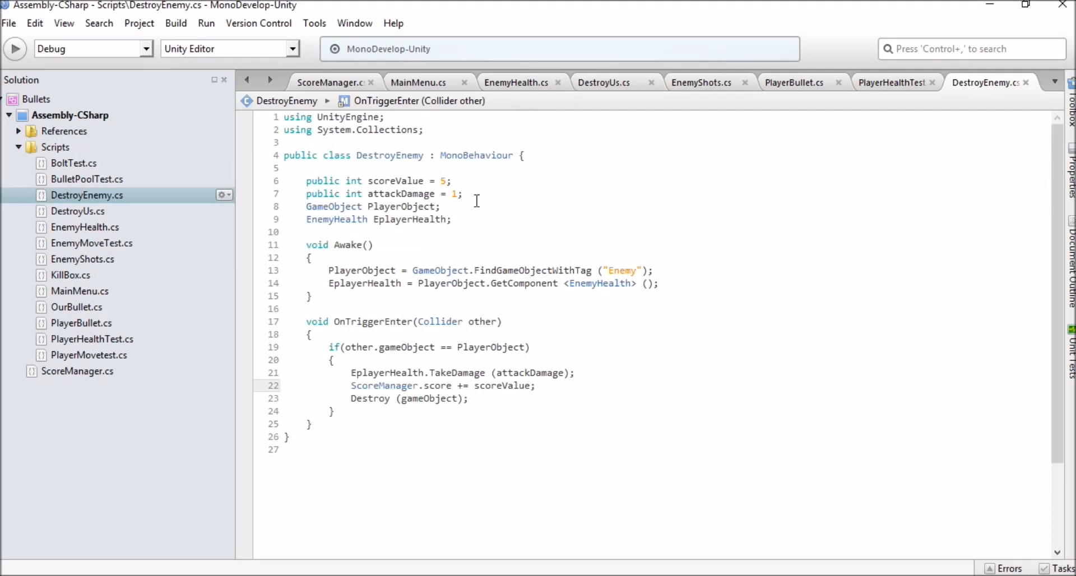
pyautogui.click(537, 386)
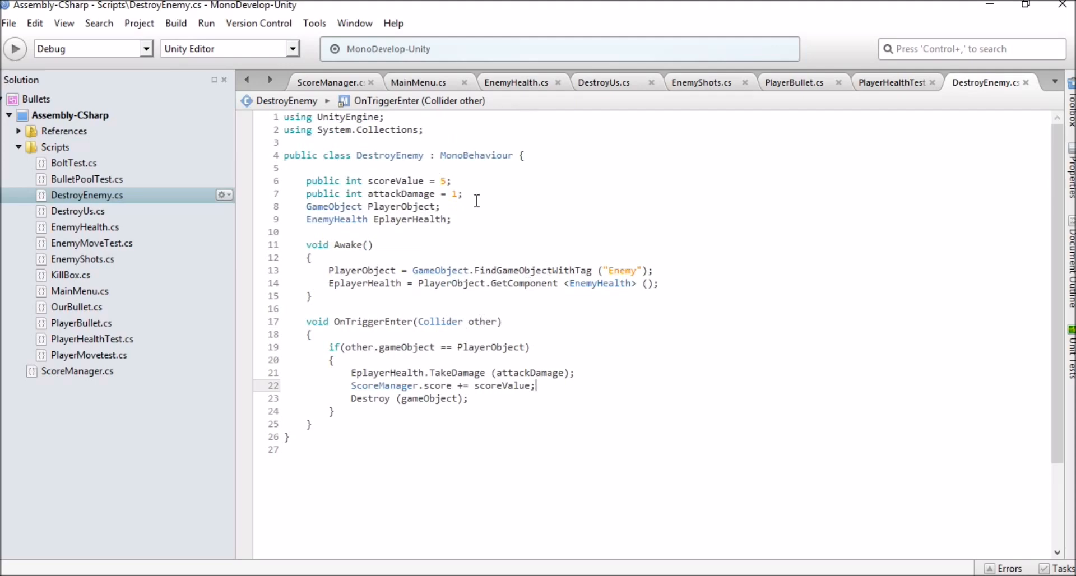
pyautogui.moveTo(758, 234)
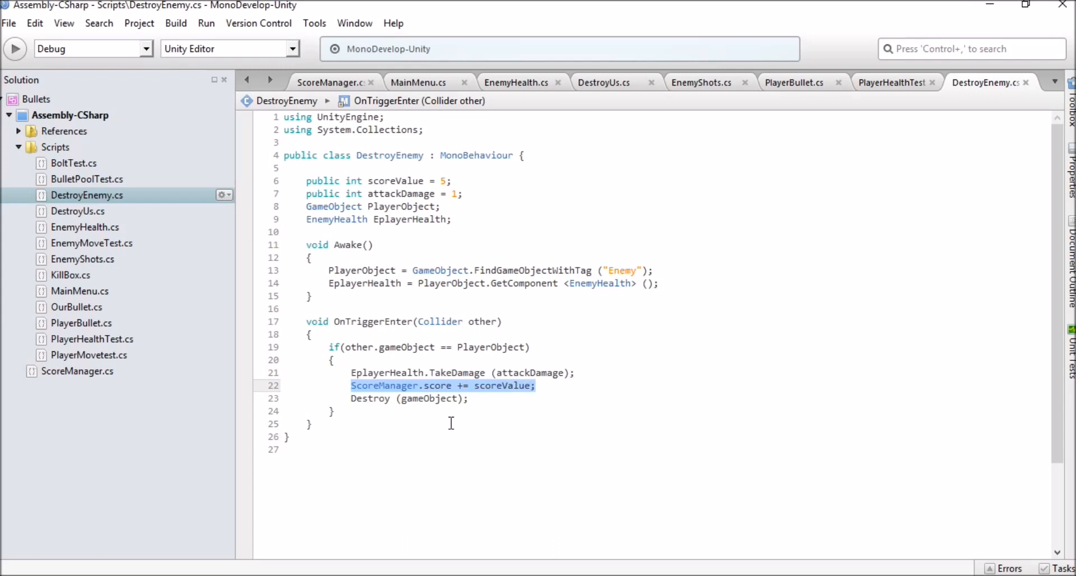
pyautogui.click(307, 181)
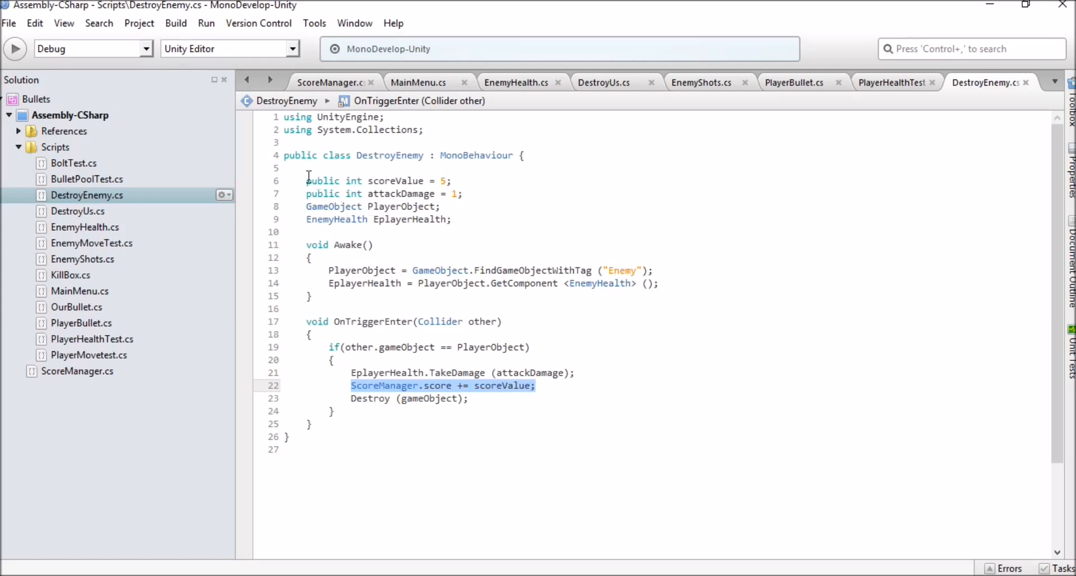
pyautogui.click(390, 181)
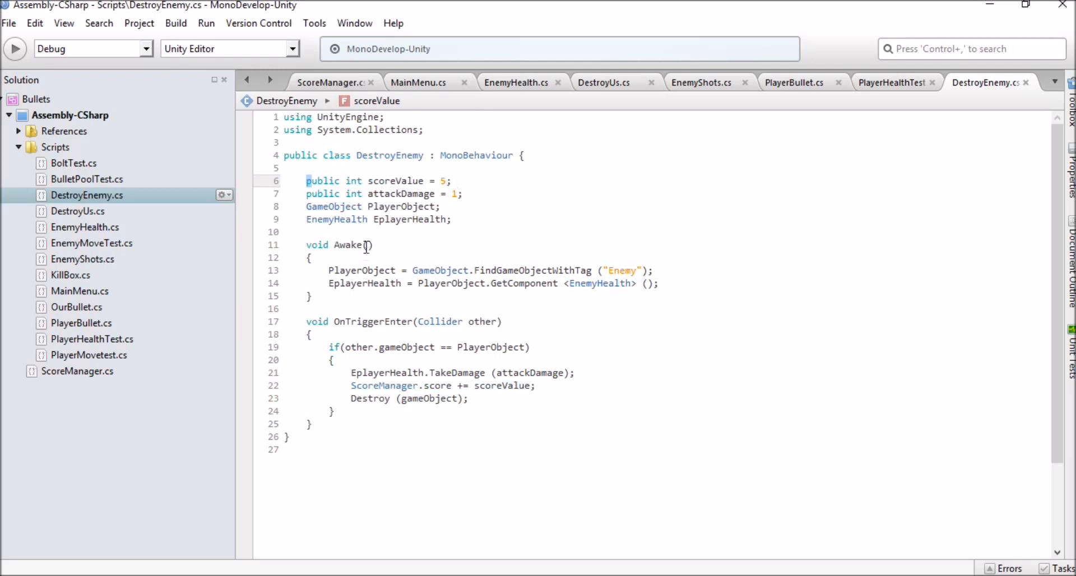
pyautogui.moveTo(588, 230)
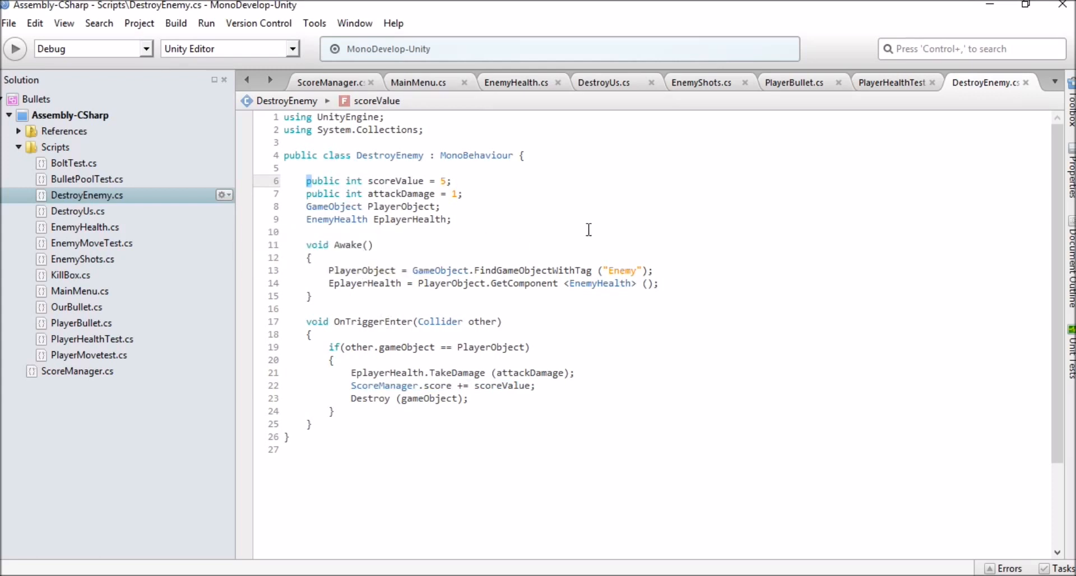
pyautogui.moveTo(119, 84)
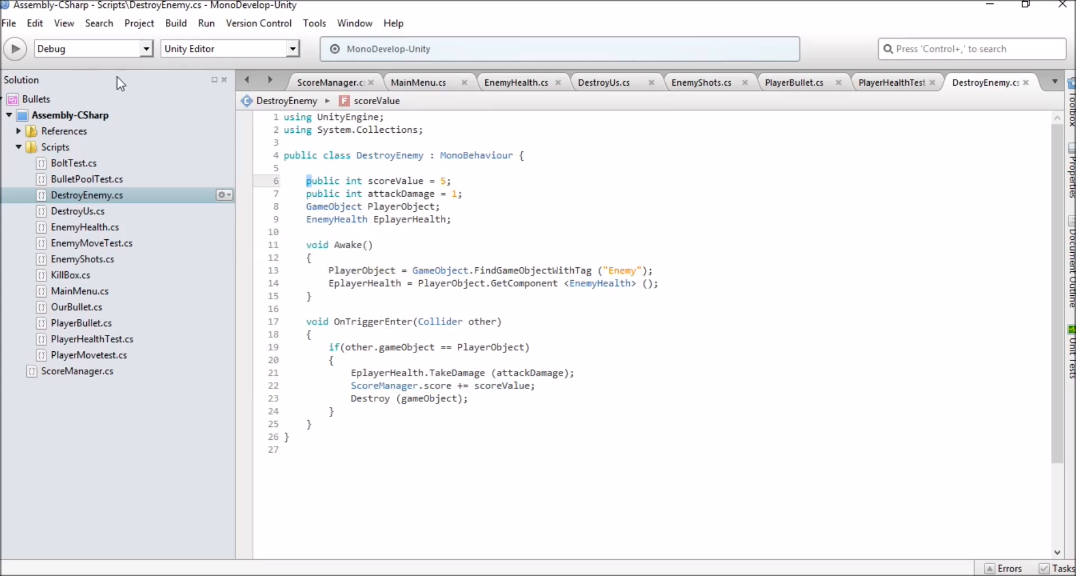
pyautogui.click(9, 22)
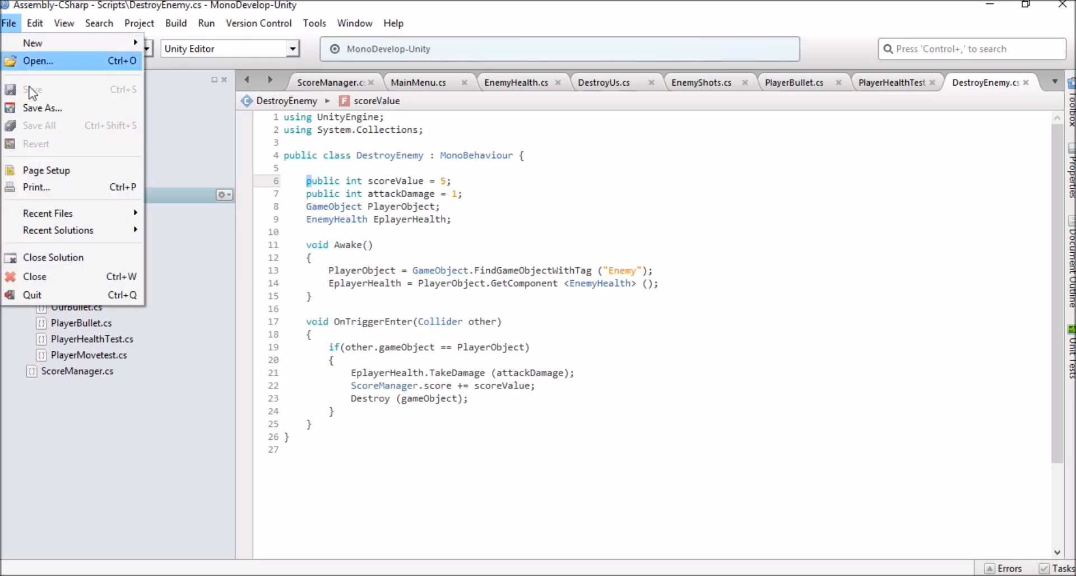
pyautogui.moveTo(872, 419)
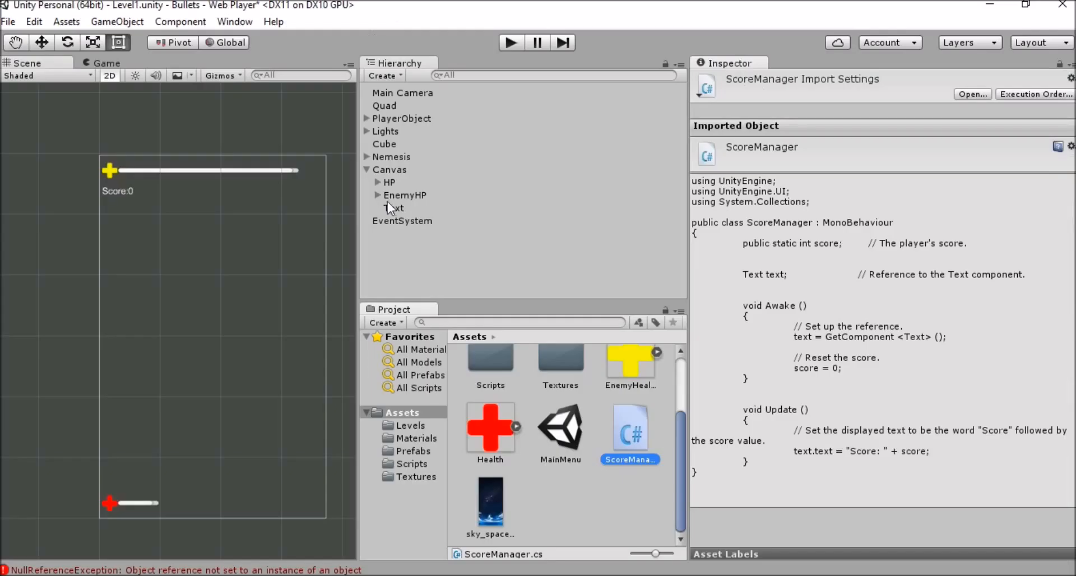
# - Select the Canvas Text object and view its Score Manager script component
pyautogui.click(394, 208)
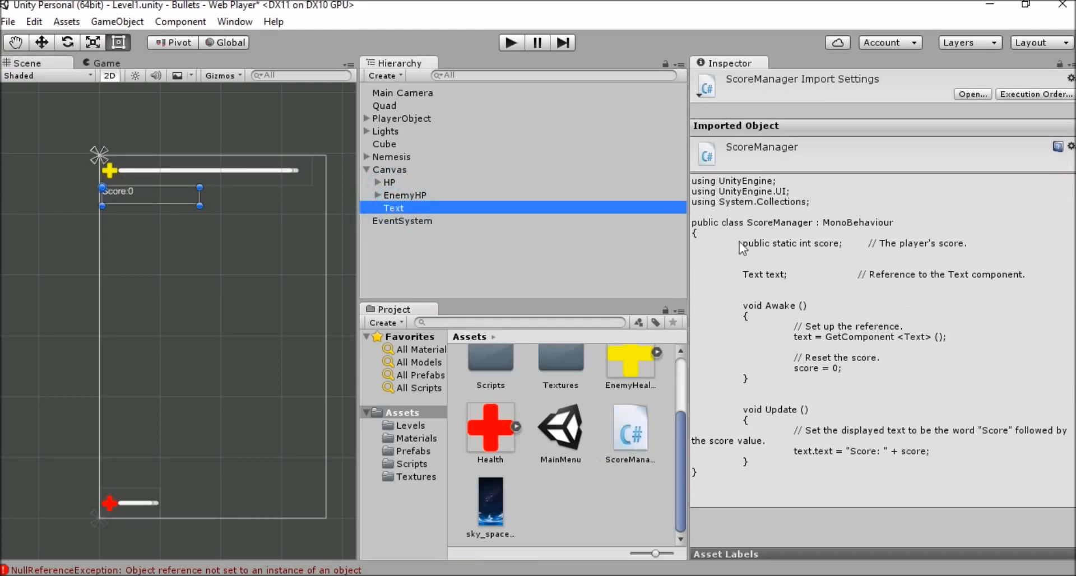
pyautogui.click(393, 207)
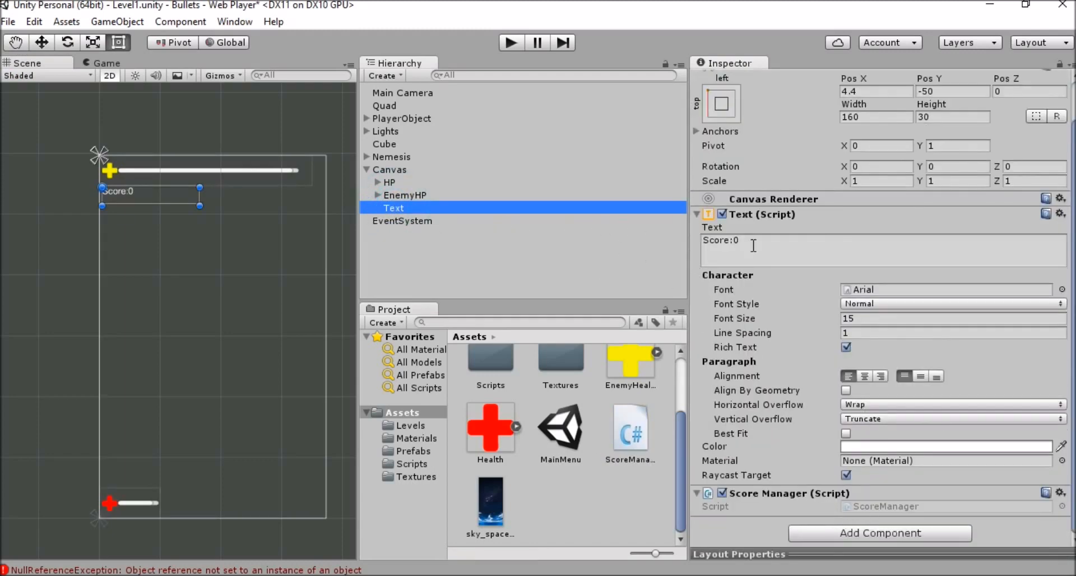
pyautogui.scroll(3)
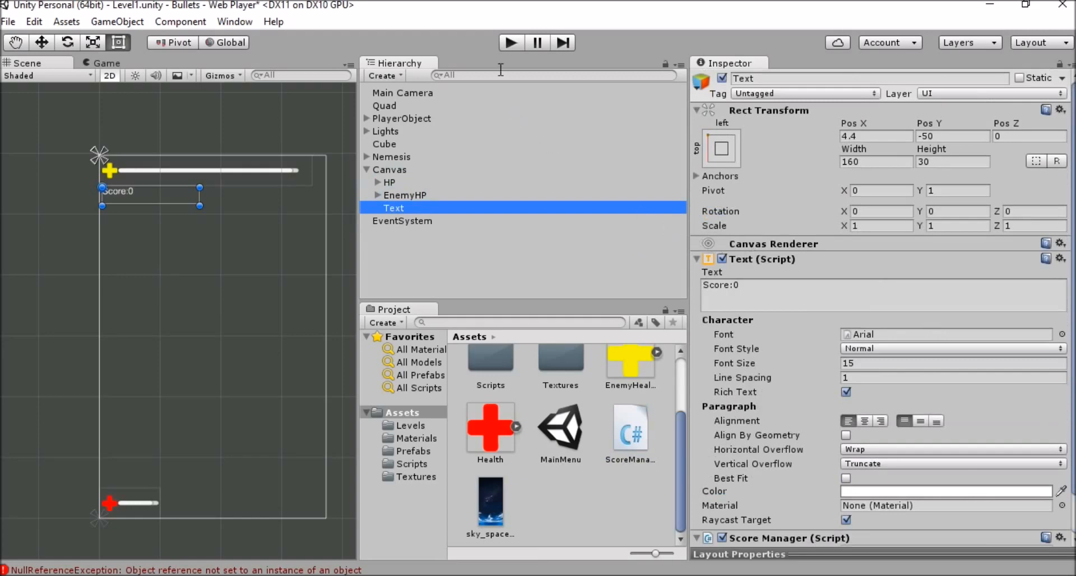
pyautogui.moveTo(507, 50)
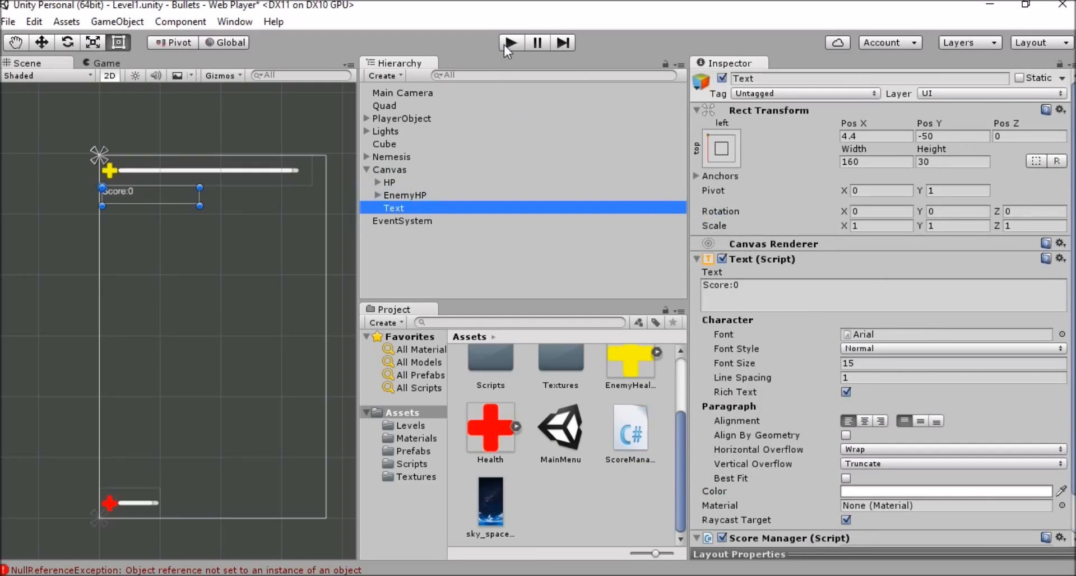
# - Play Level1 until the score reaches 505, then stop play mode
pyautogui.click(511, 41)
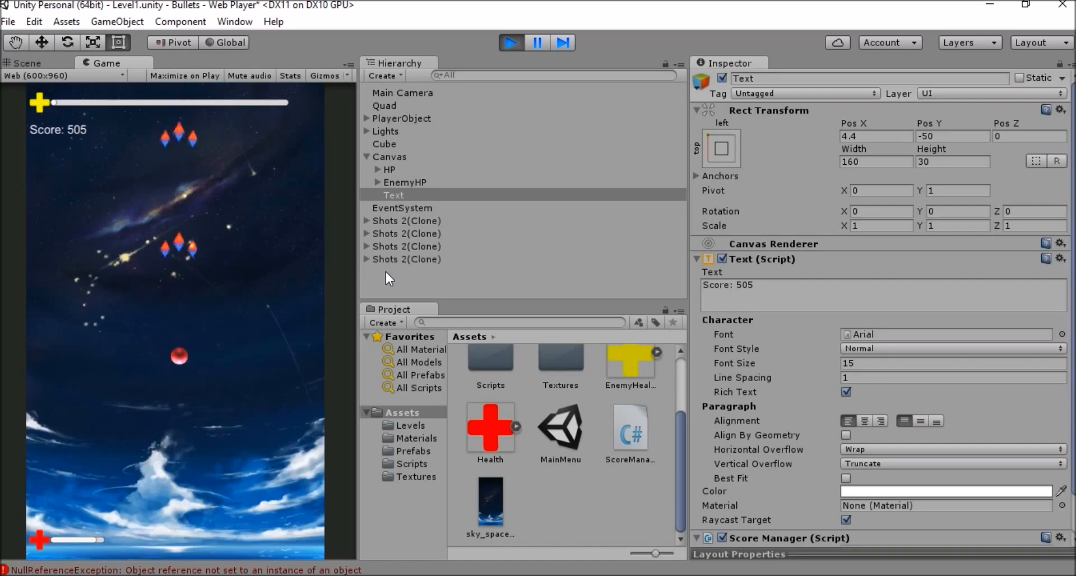
pyautogui.moveTo(524, 72)
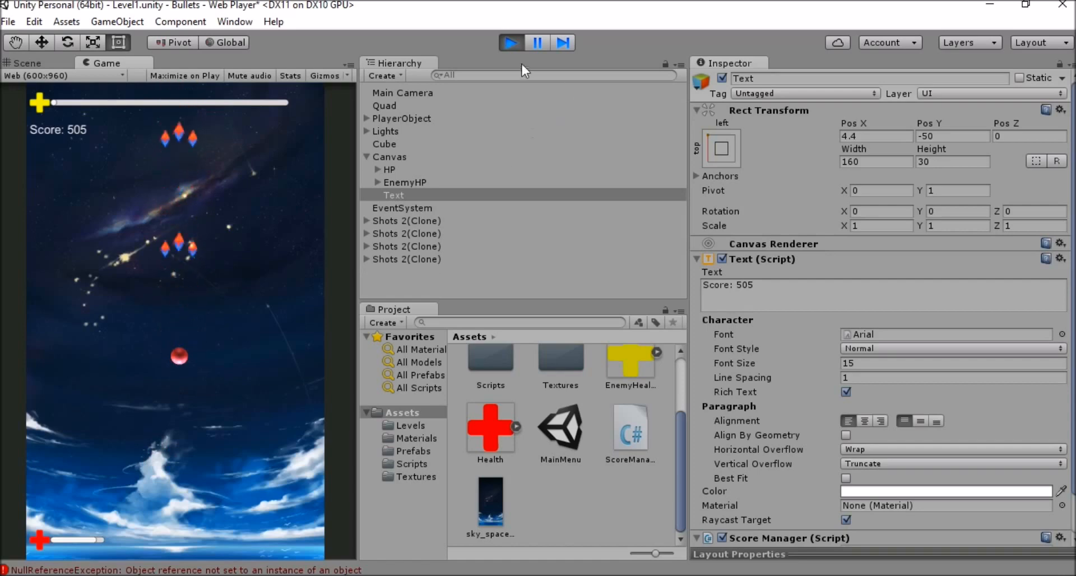
pyautogui.click(511, 43)
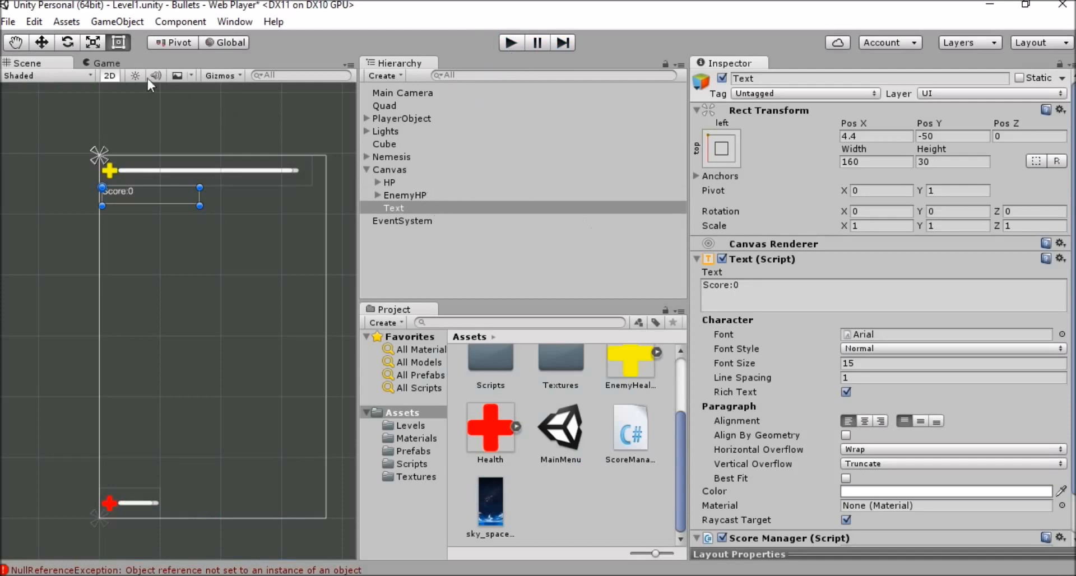
# - Bring the Game view forward showing Level1 with Score:0 under the health bar
pyautogui.click(106, 62)
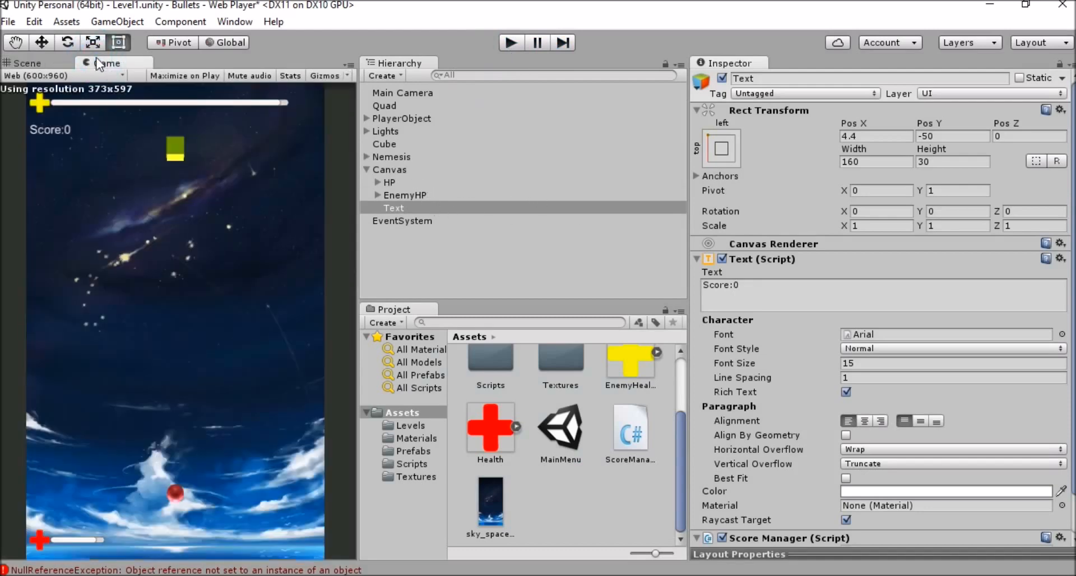
pyautogui.moveTo(77, 443)
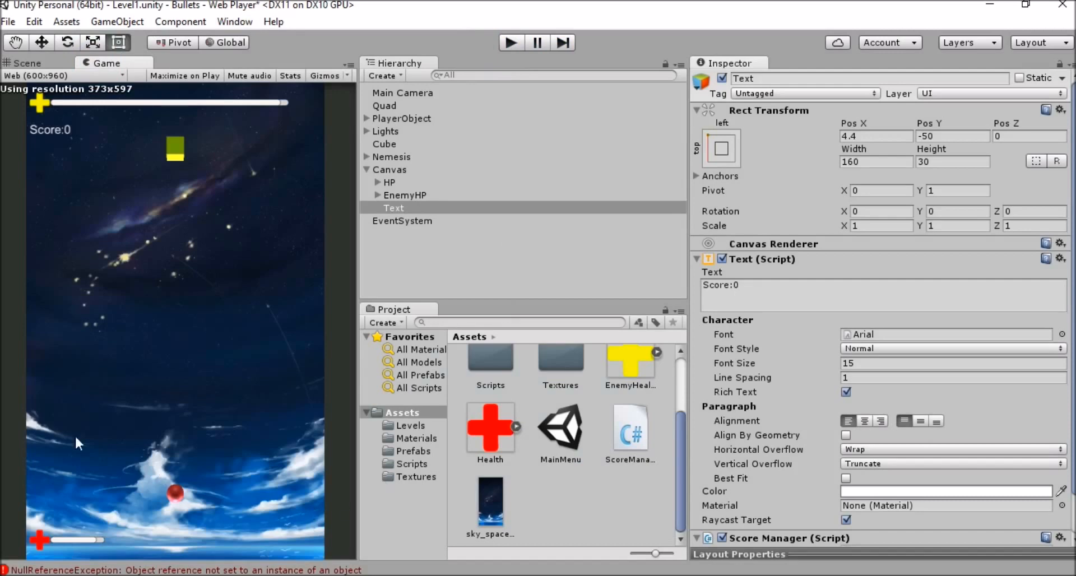
pyautogui.moveTo(427, 136)
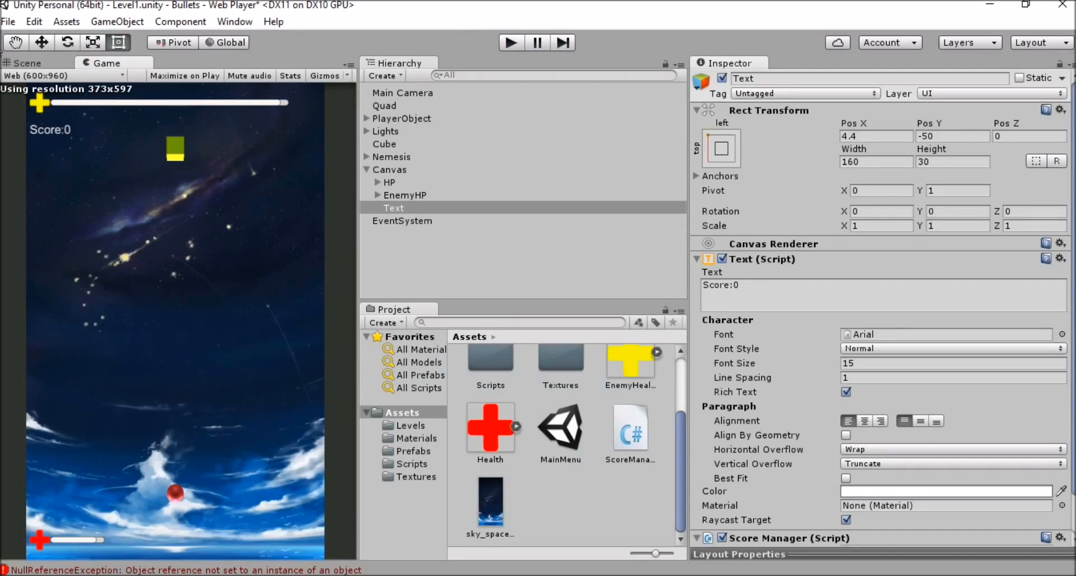
pyautogui.moveTo(10, 185)
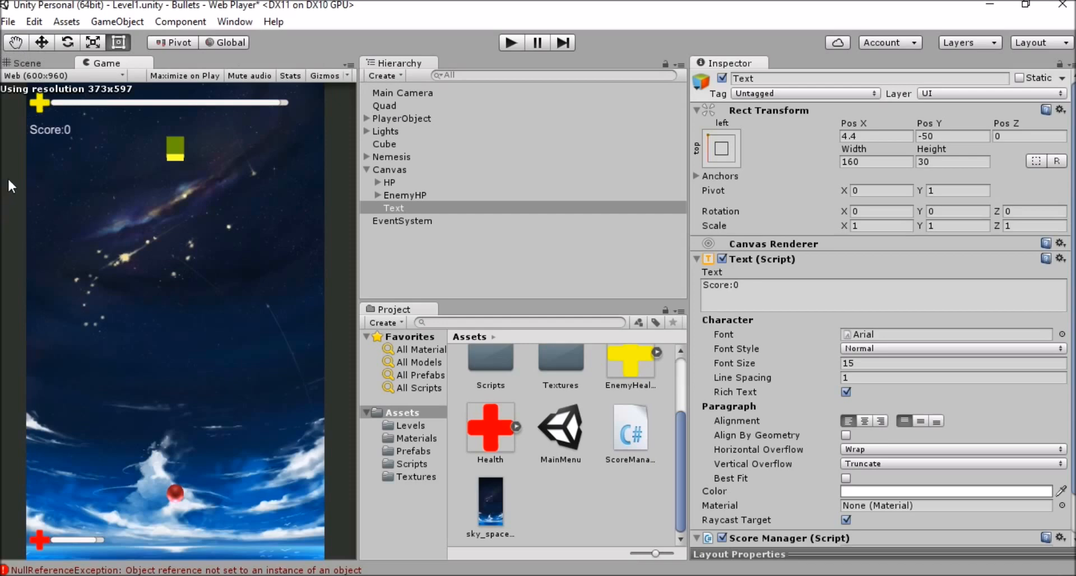
pyautogui.moveTo(268, 137)
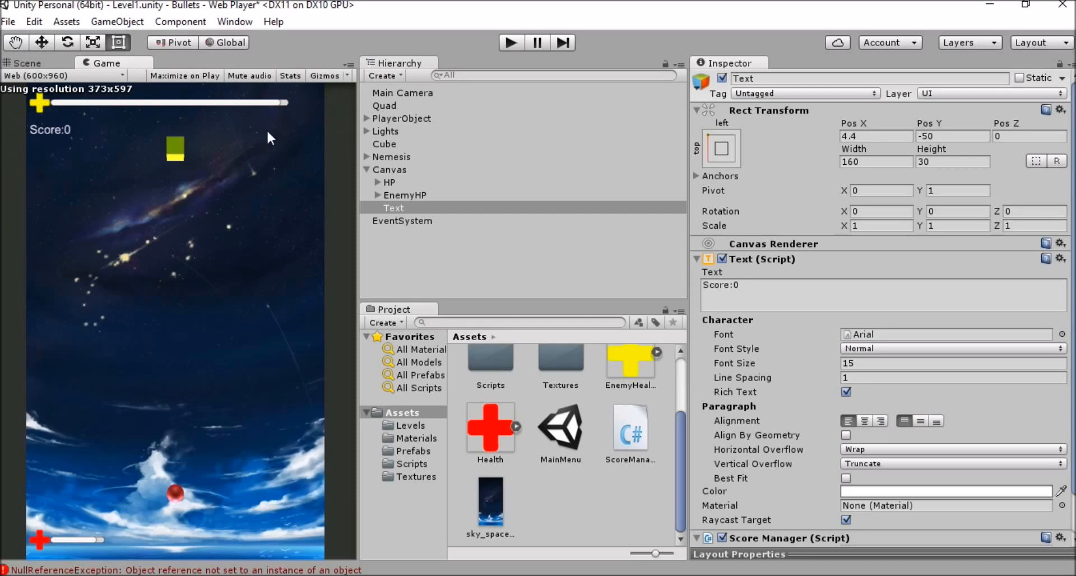
pyautogui.moveTo(349, 79)
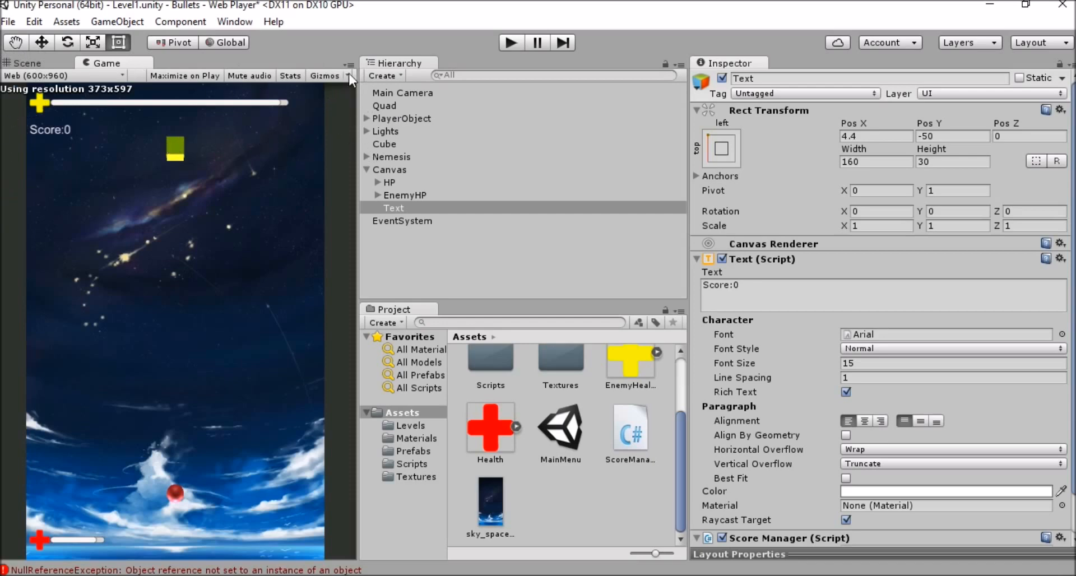
pyautogui.moveTo(371, 29)
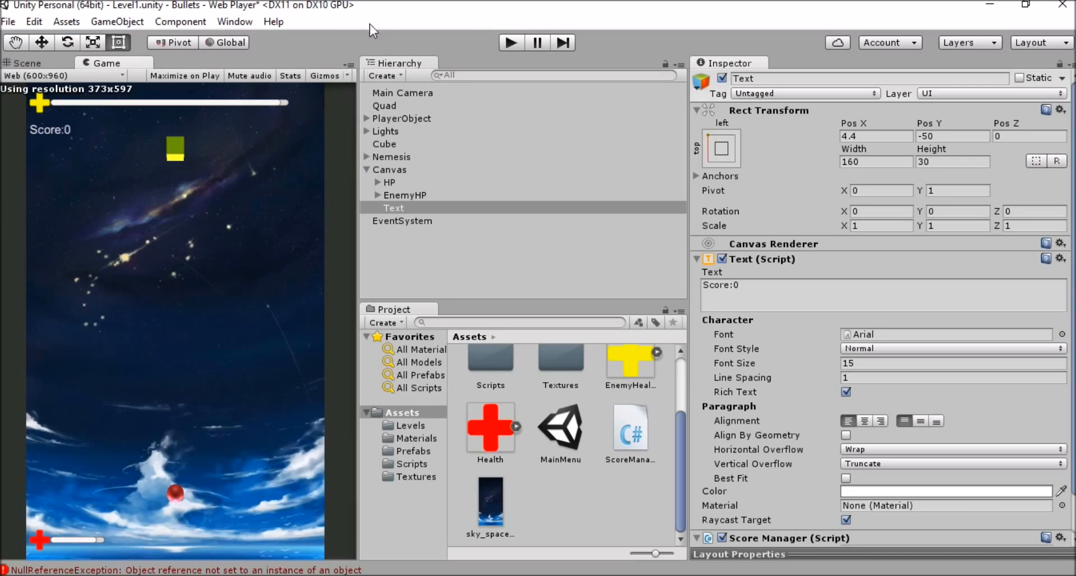